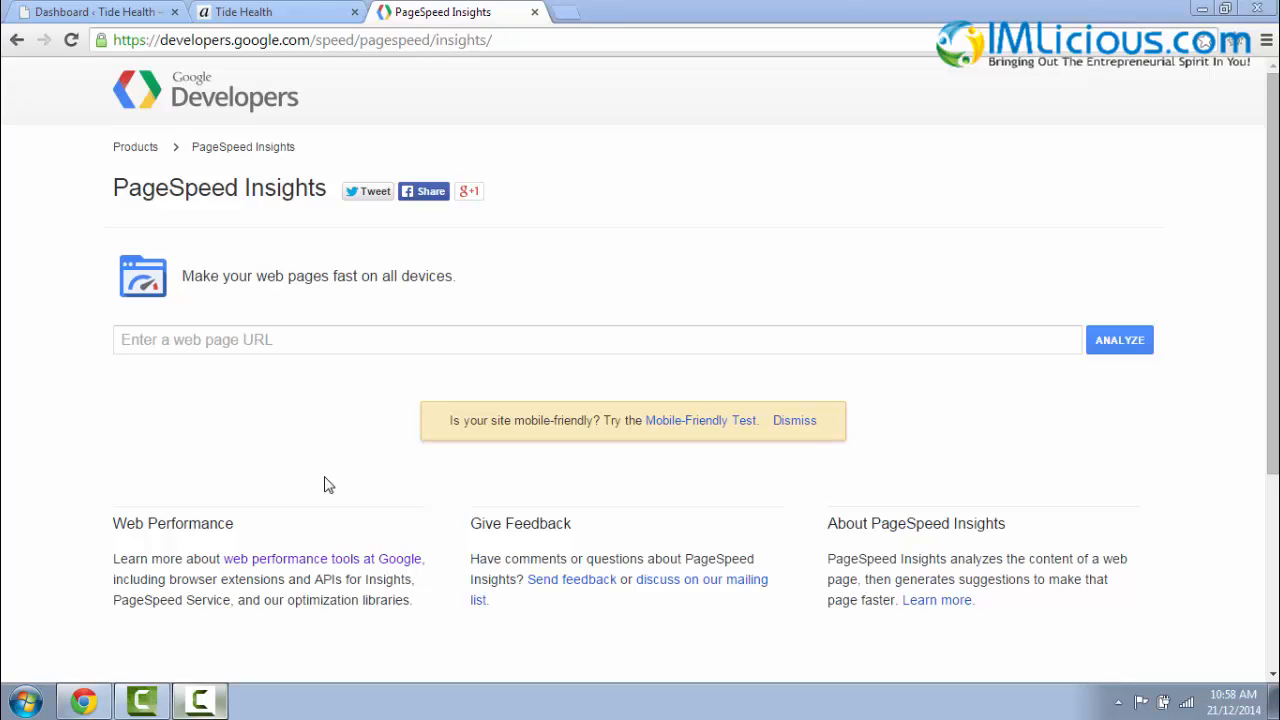
pyautogui.moveTo(307, 231)
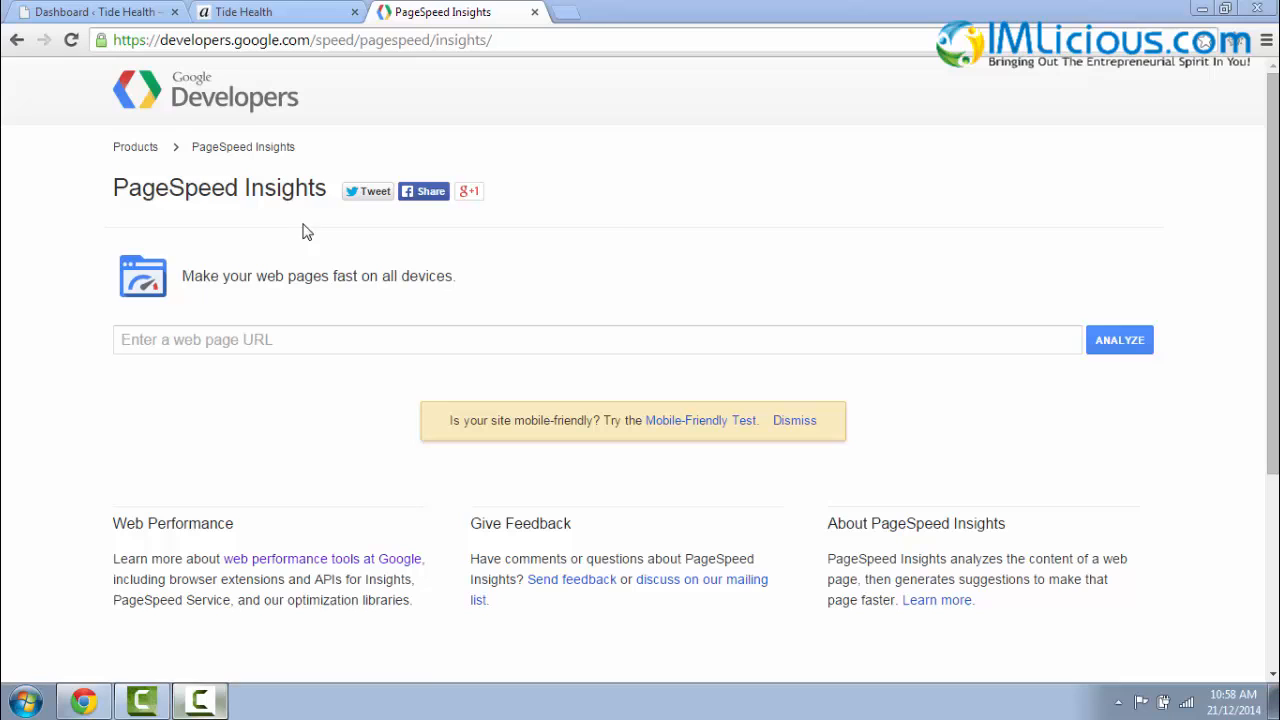
pyautogui.moveTo(479, 122)
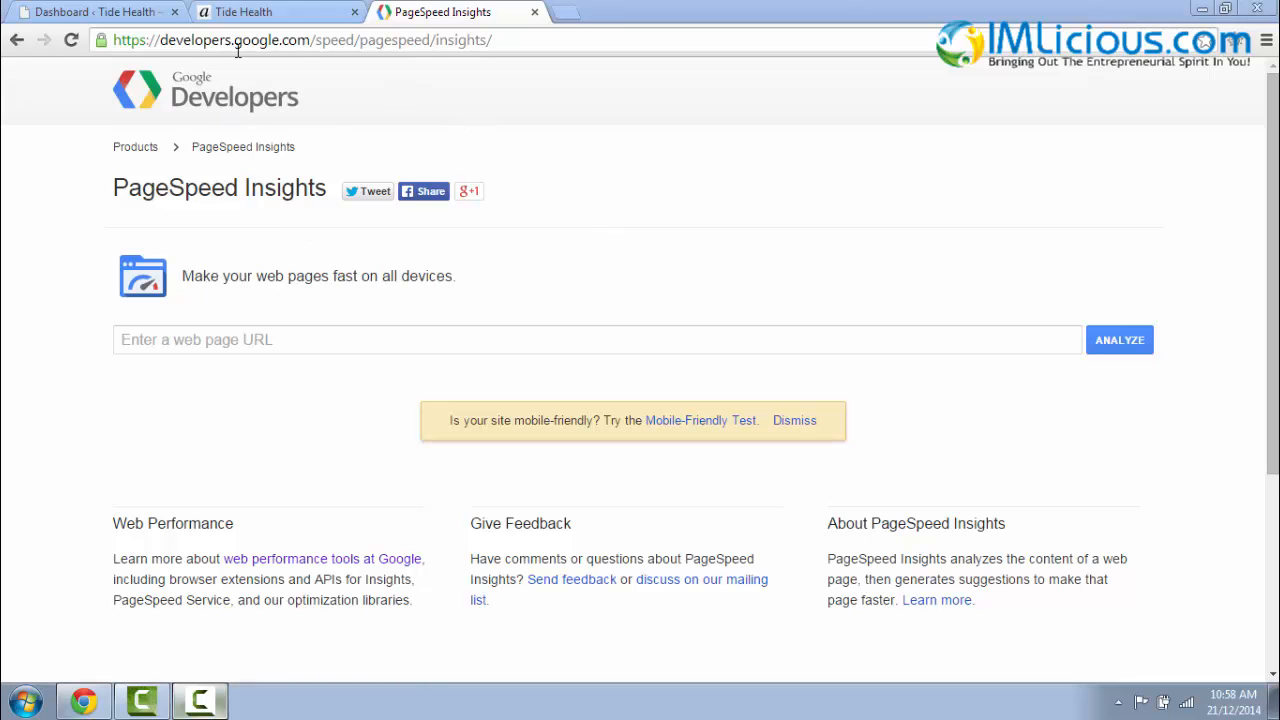
pyautogui.moveTo(393, 64)
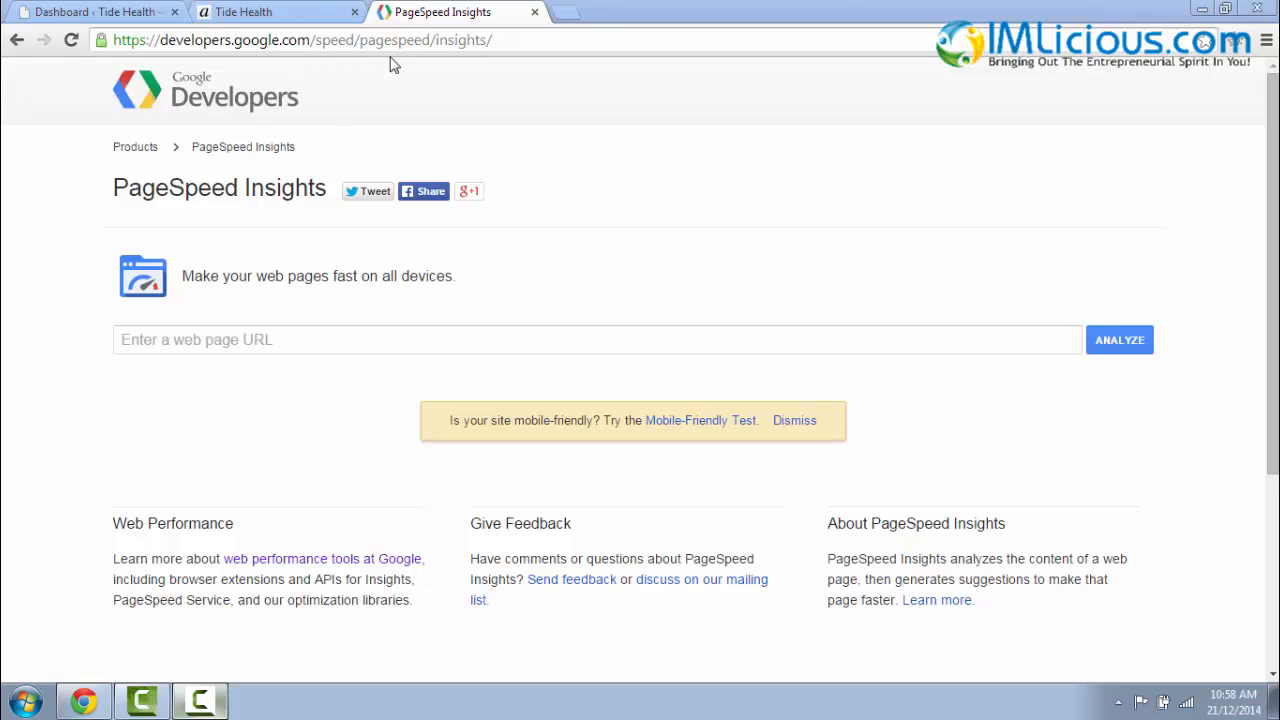
pyautogui.moveTo(505, 64)
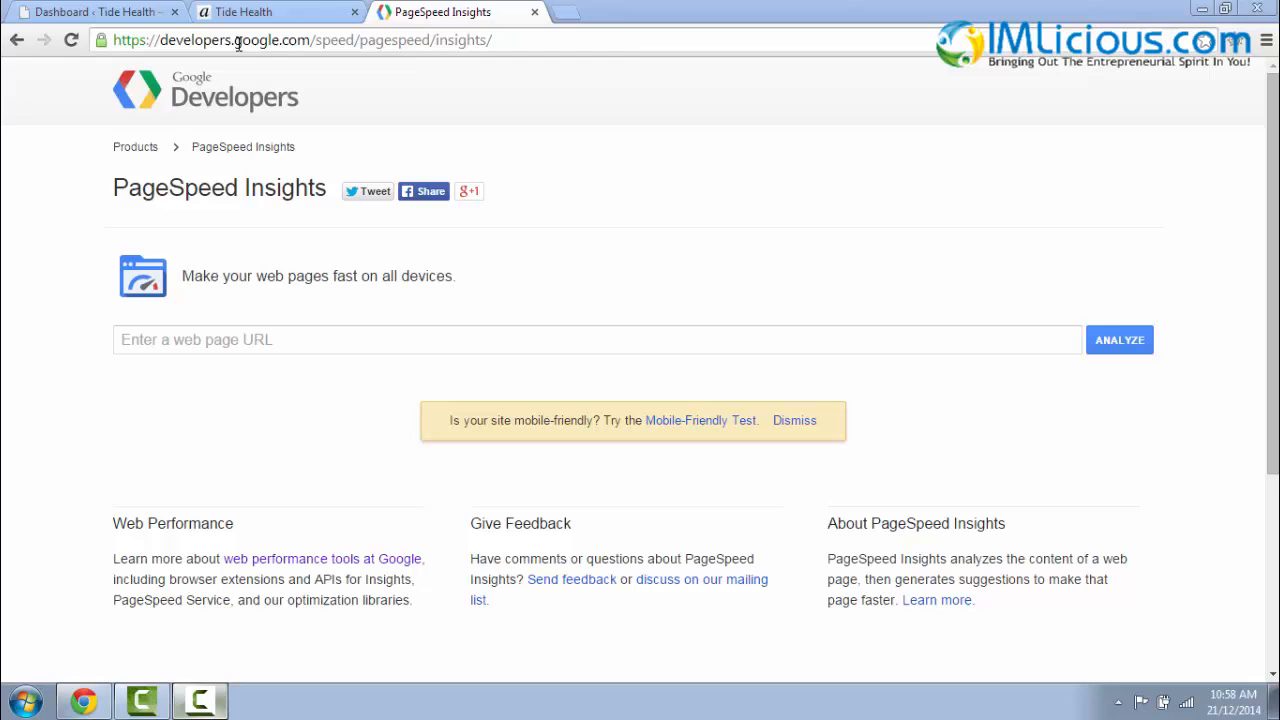
pyautogui.moveTo(676, 293)
pyautogui.write('tideheal')
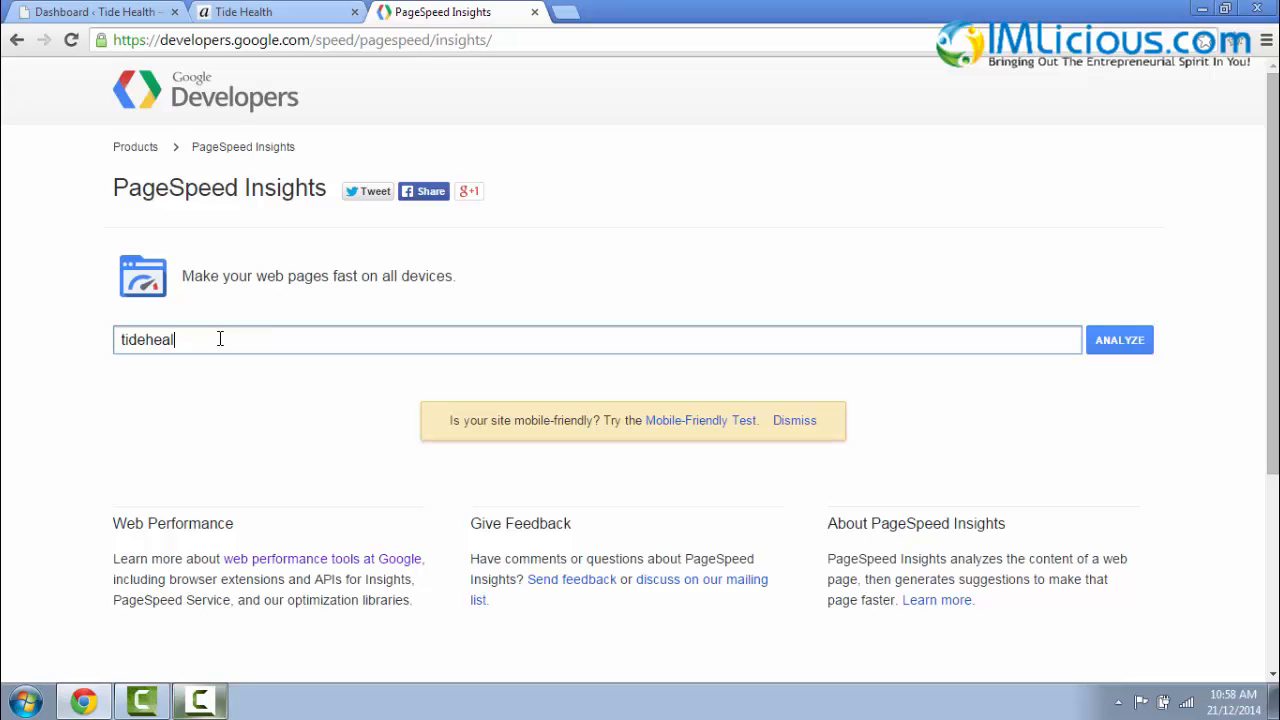
# - Analyze tidehealth.com and review the 79/100 mobile Speed and 99/100 User Experience scores
pyautogui.click(1119, 339)
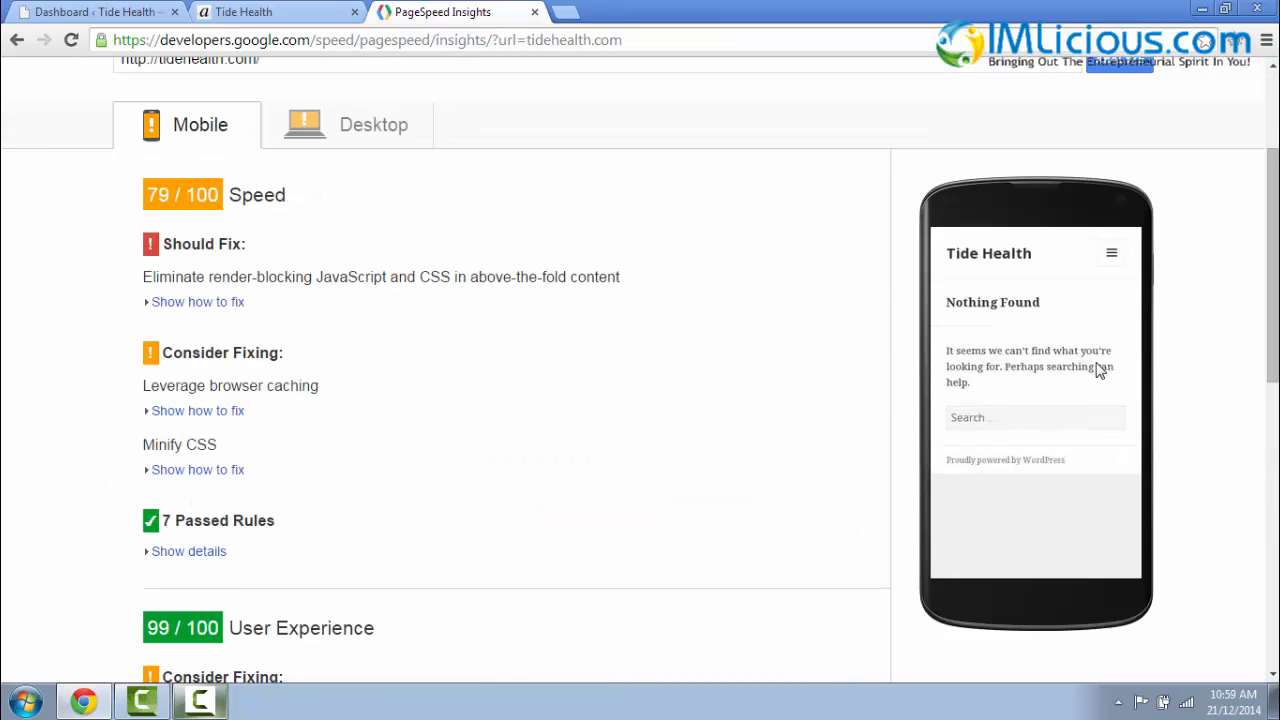
pyautogui.moveTo(1085, 334)
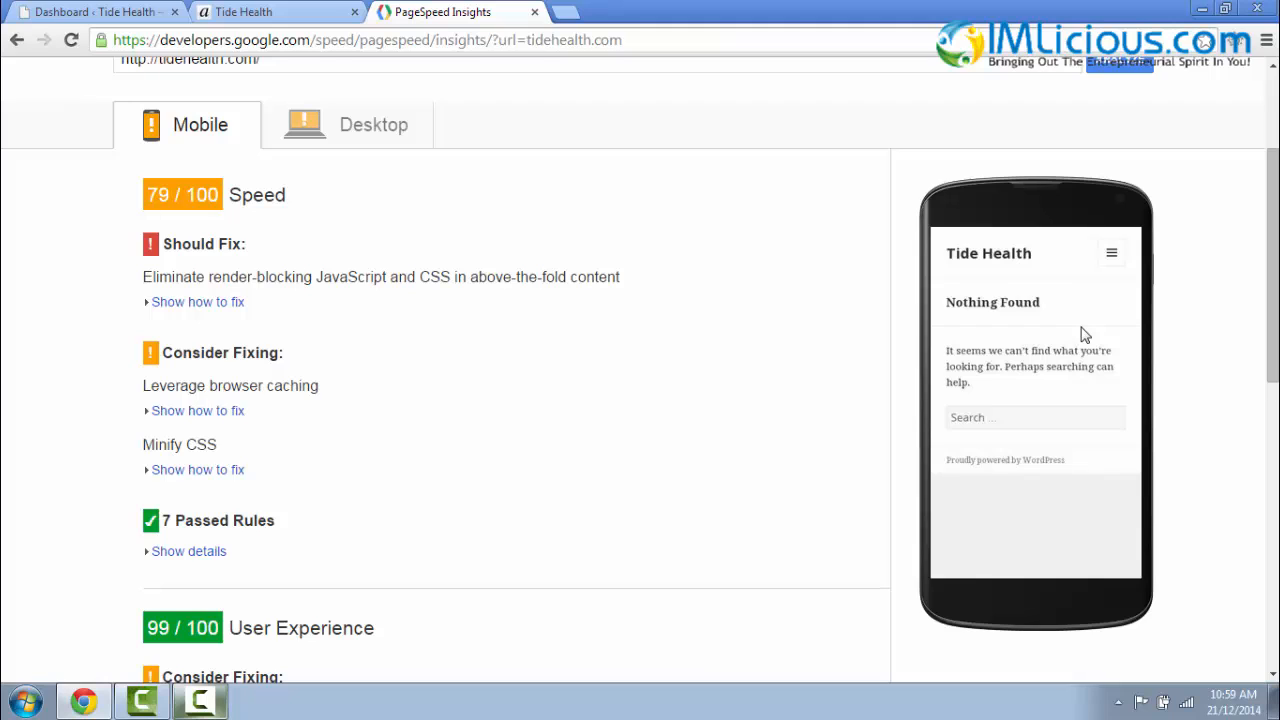
pyautogui.moveTo(267, 241)
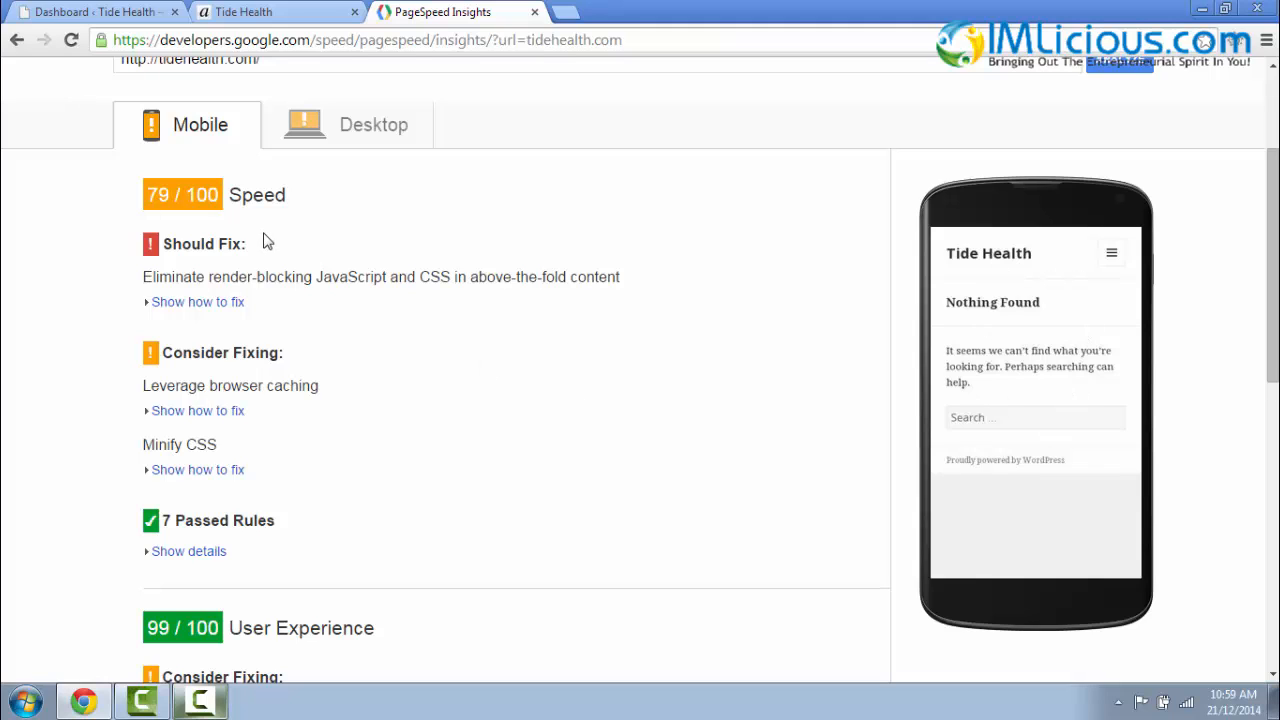
pyautogui.moveTo(248, 227)
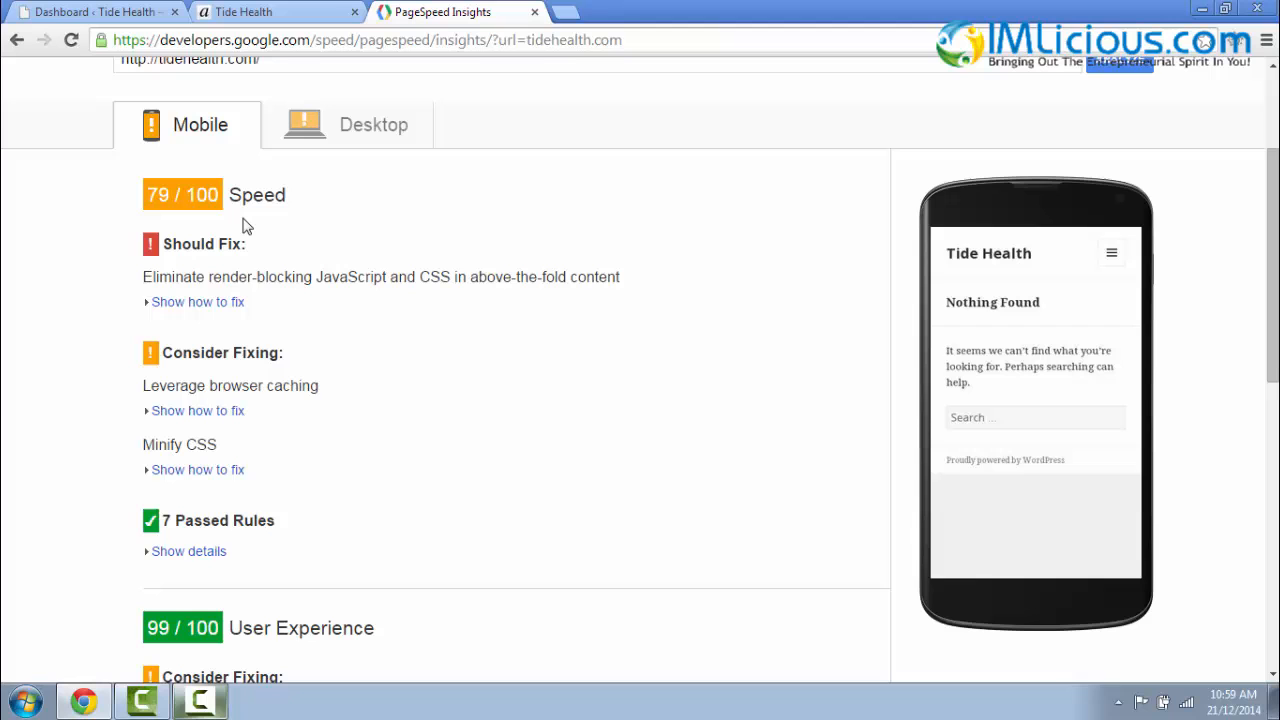
pyautogui.moveTo(189, 238)
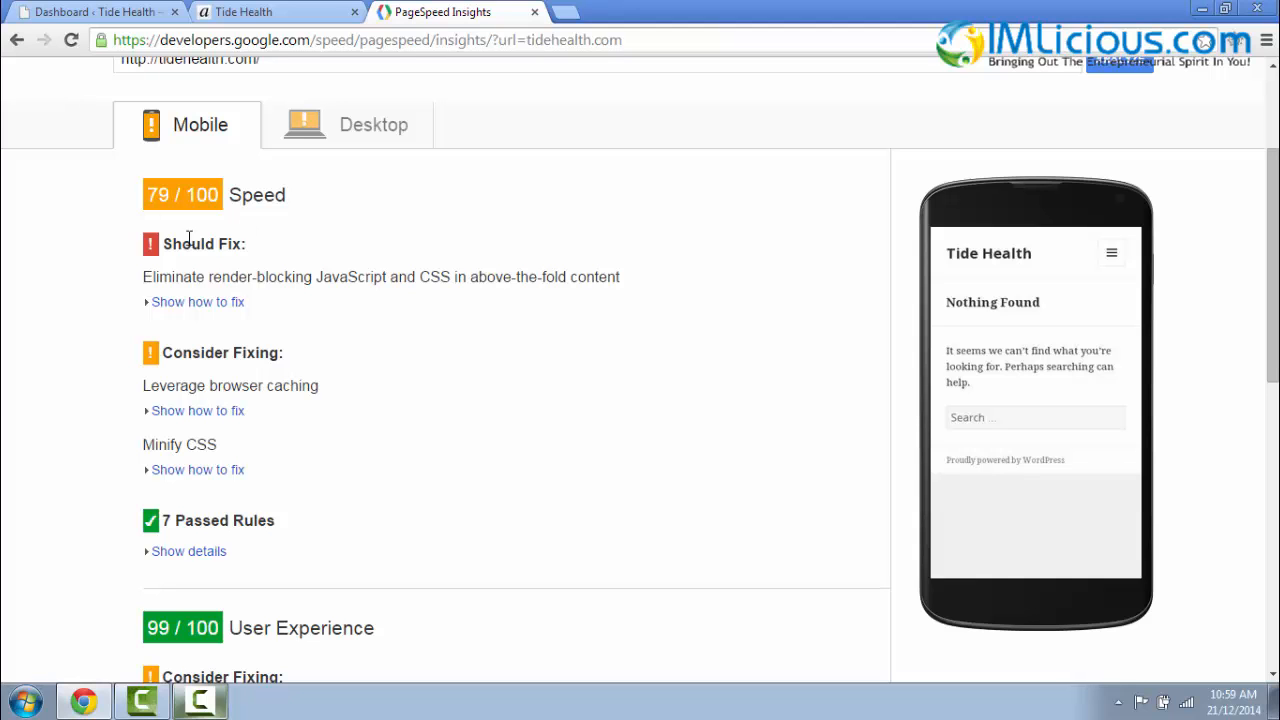
pyautogui.scroll(-3)
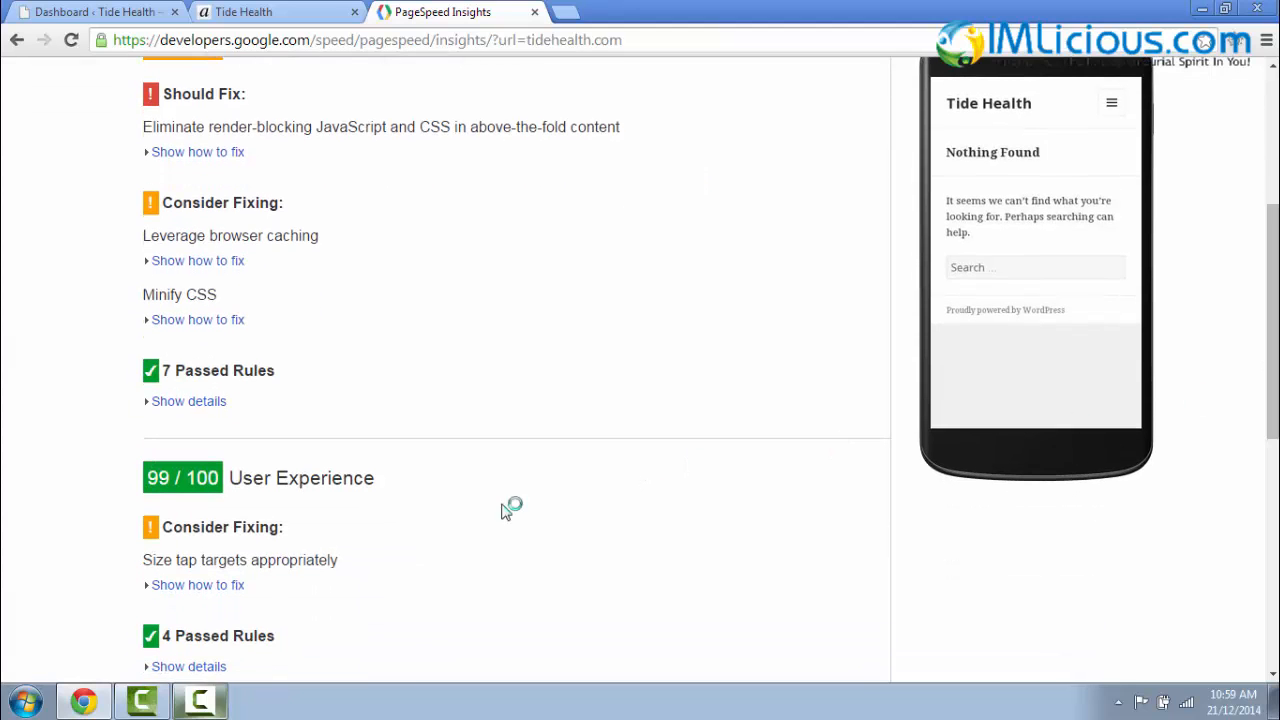
pyautogui.moveTo(235, 513)
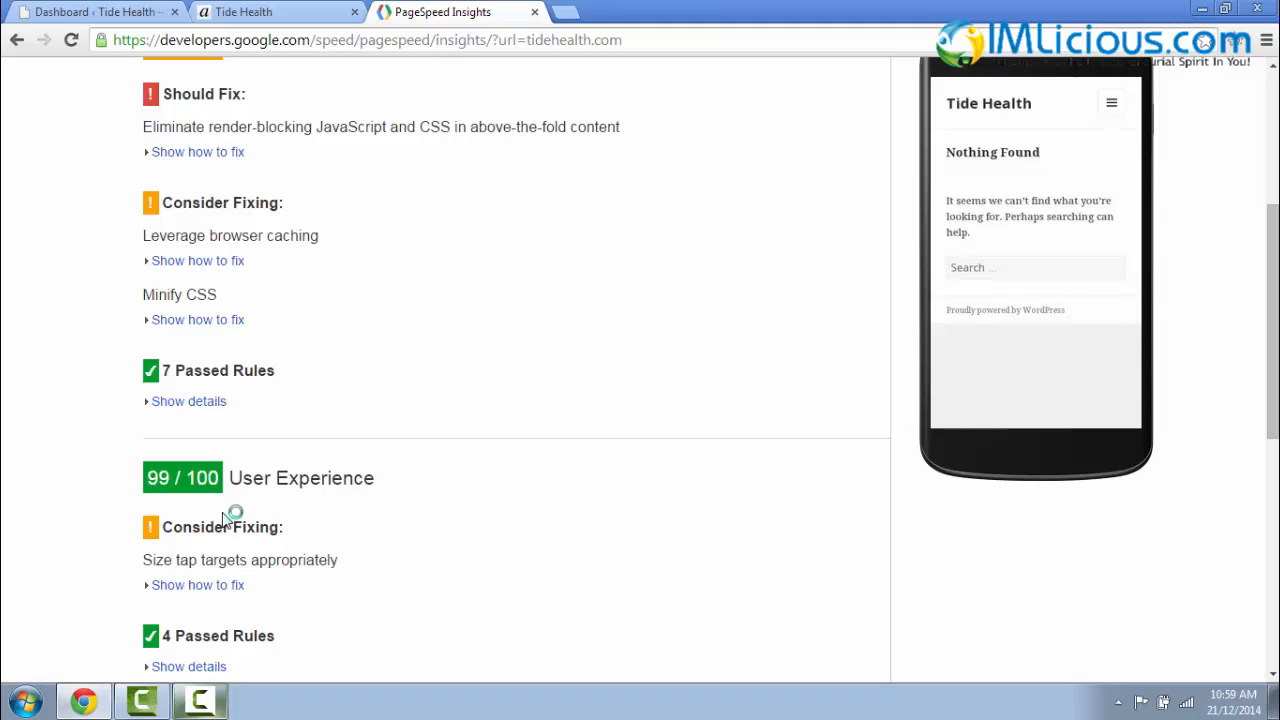
pyautogui.moveTo(330, 513)
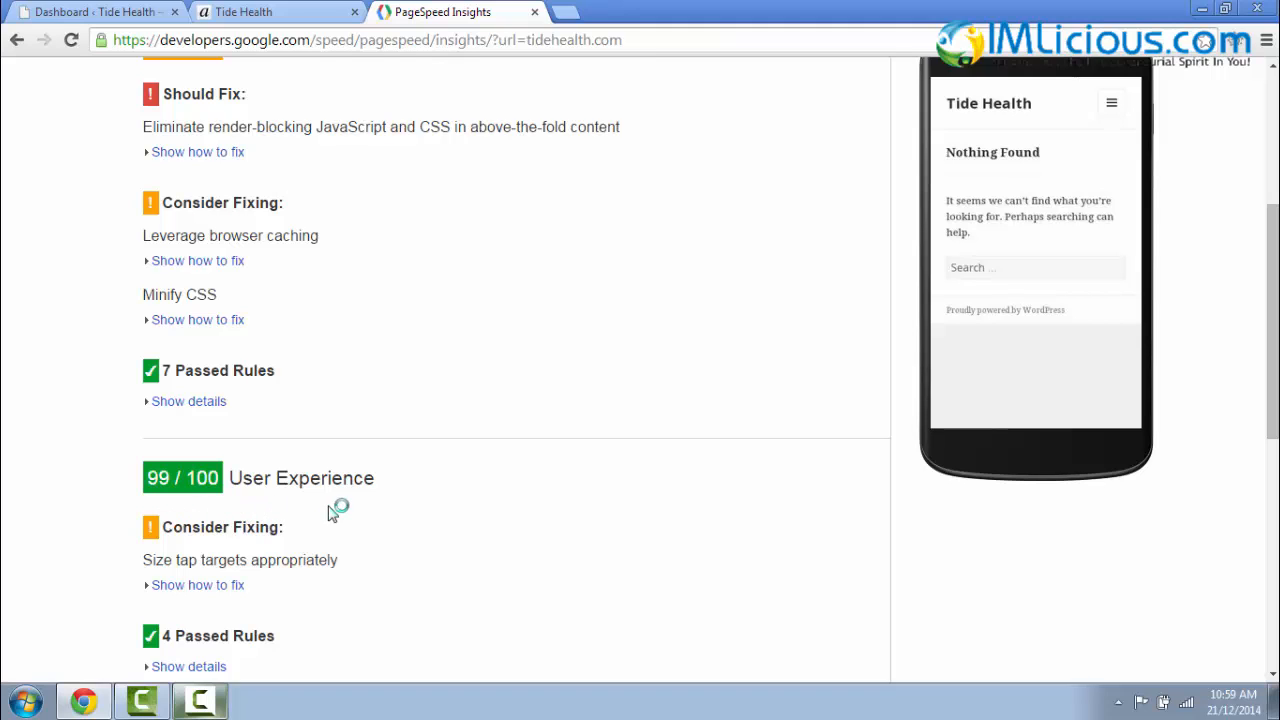
pyautogui.scroll(-3)
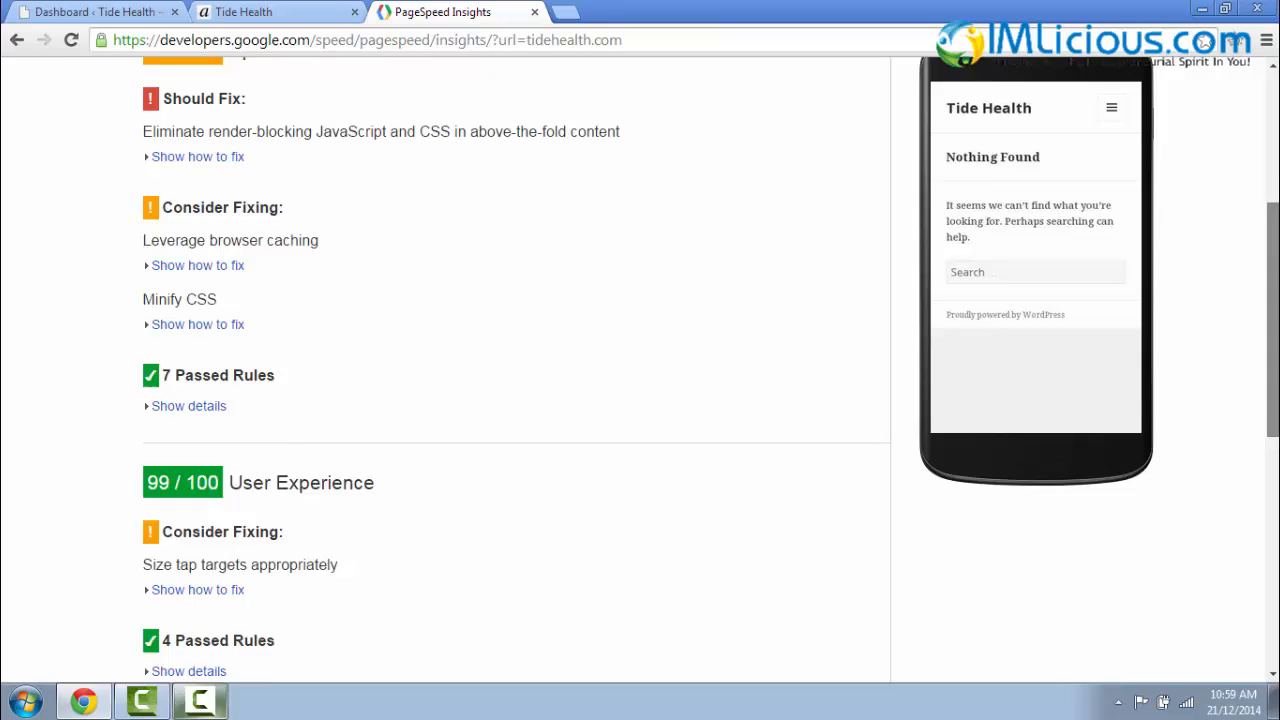
pyautogui.scroll(3)
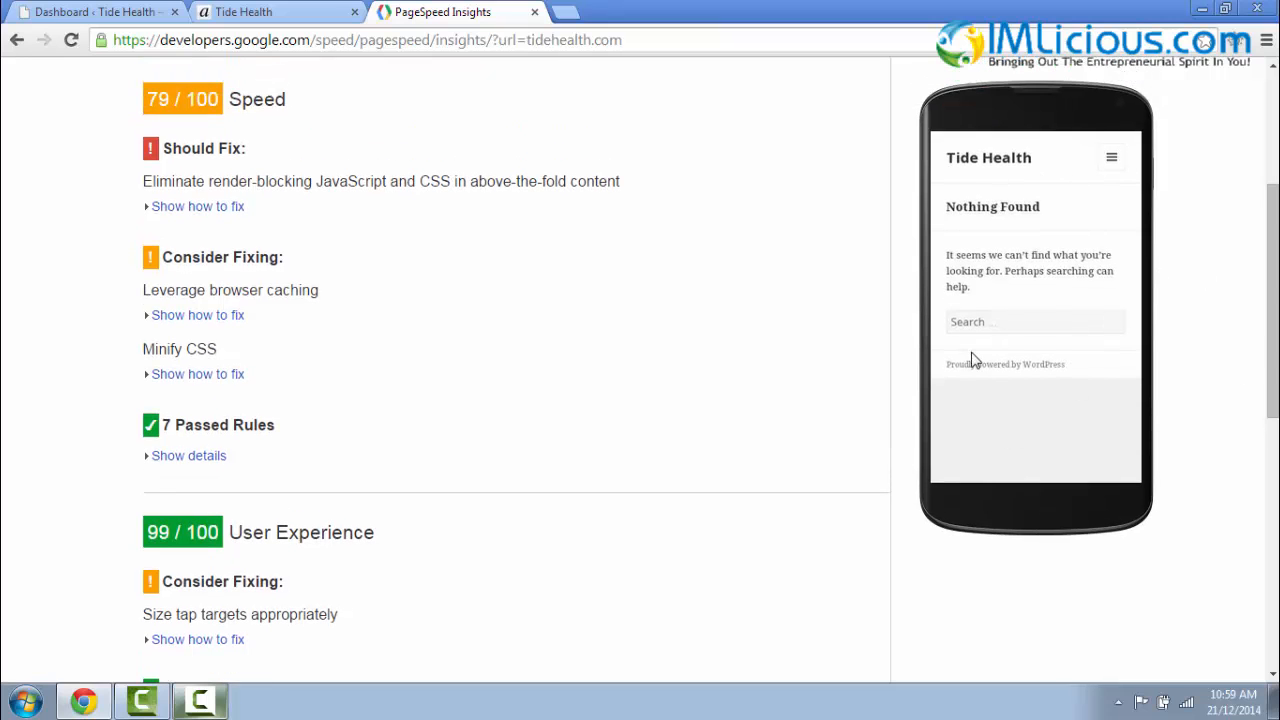
pyautogui.moveTo(585, 384)
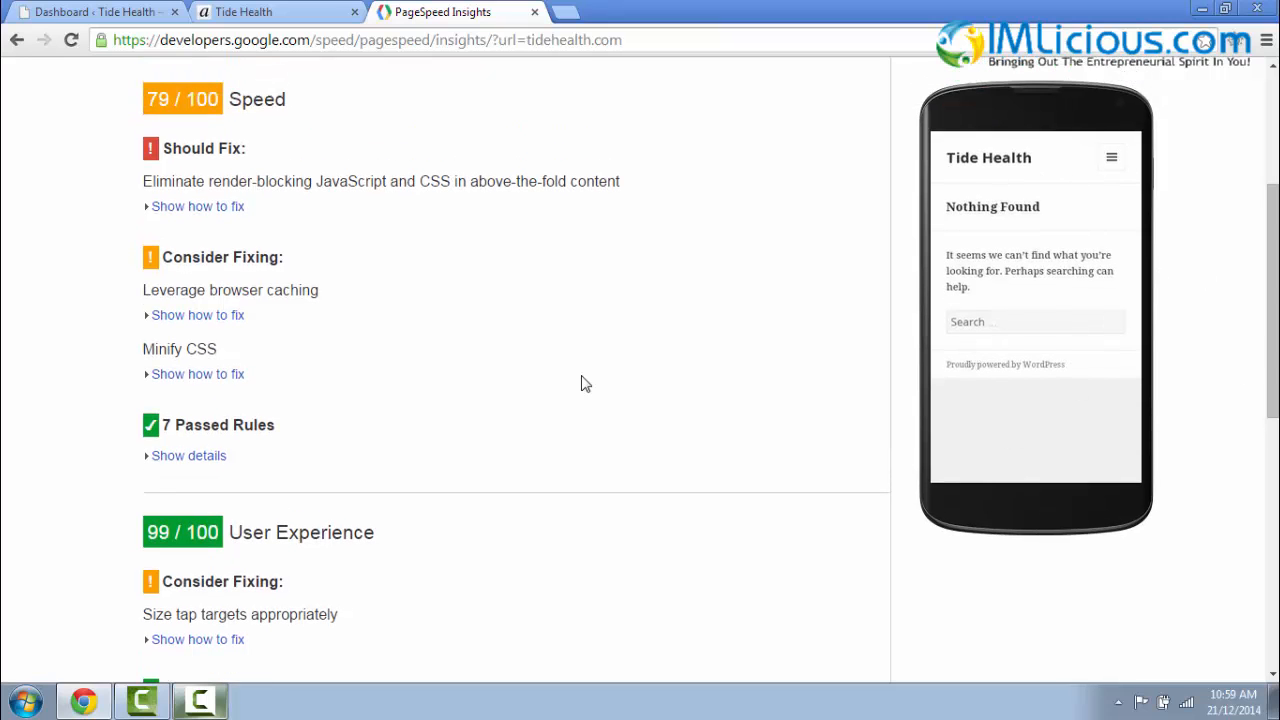
pyautogui.moveTo(90, 12)
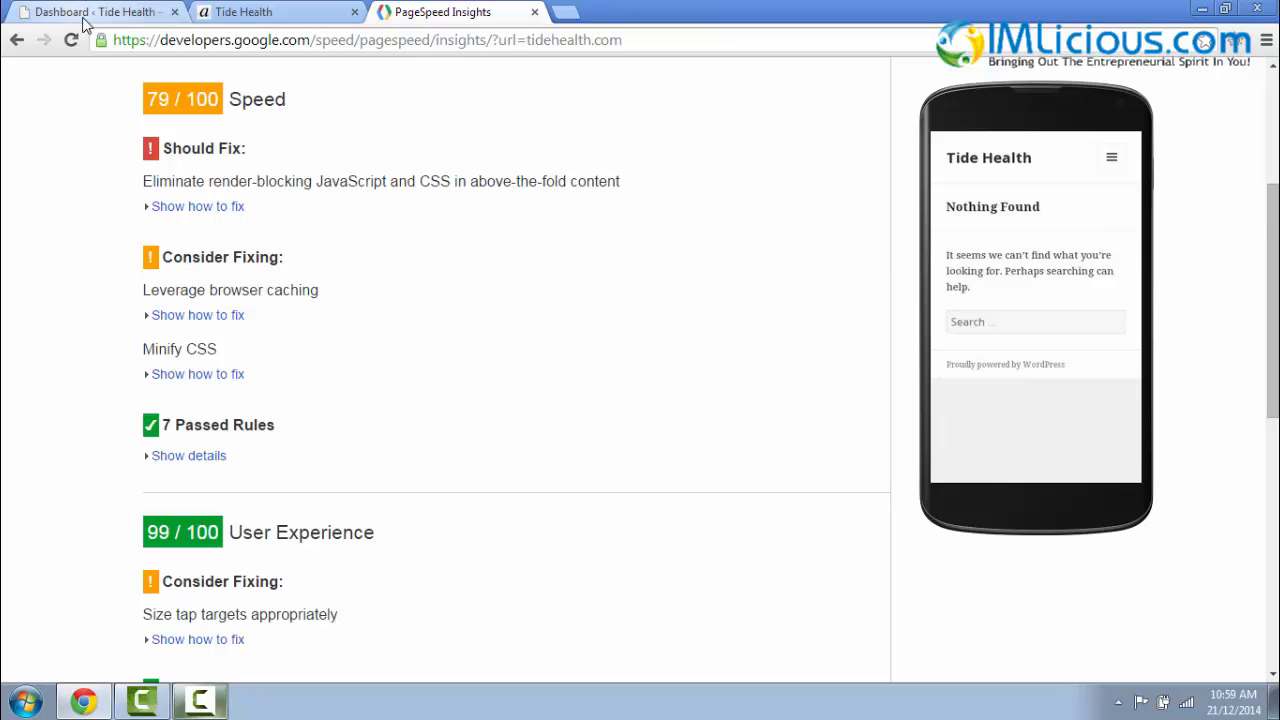
# - Activate the AffiloTheme - Avenue theme from the WordPress Themes page
pyautogui.click(95, 11)
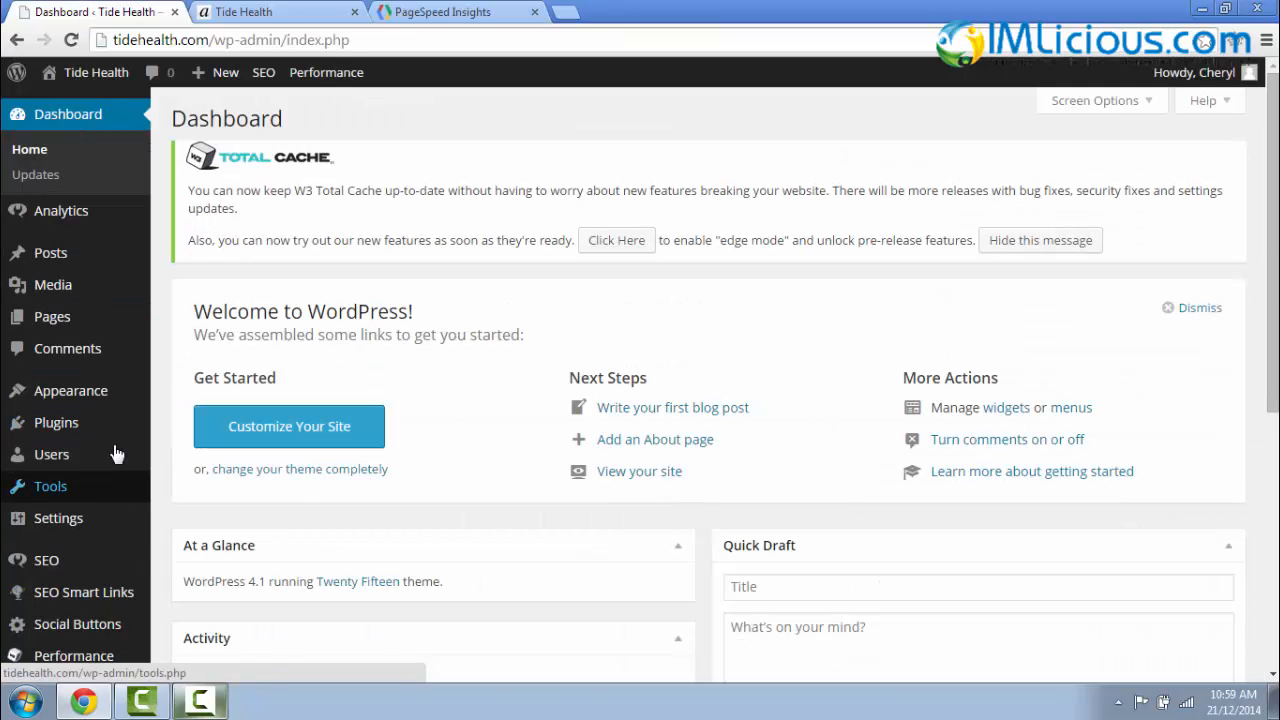
pyautogui.click(71, 390)
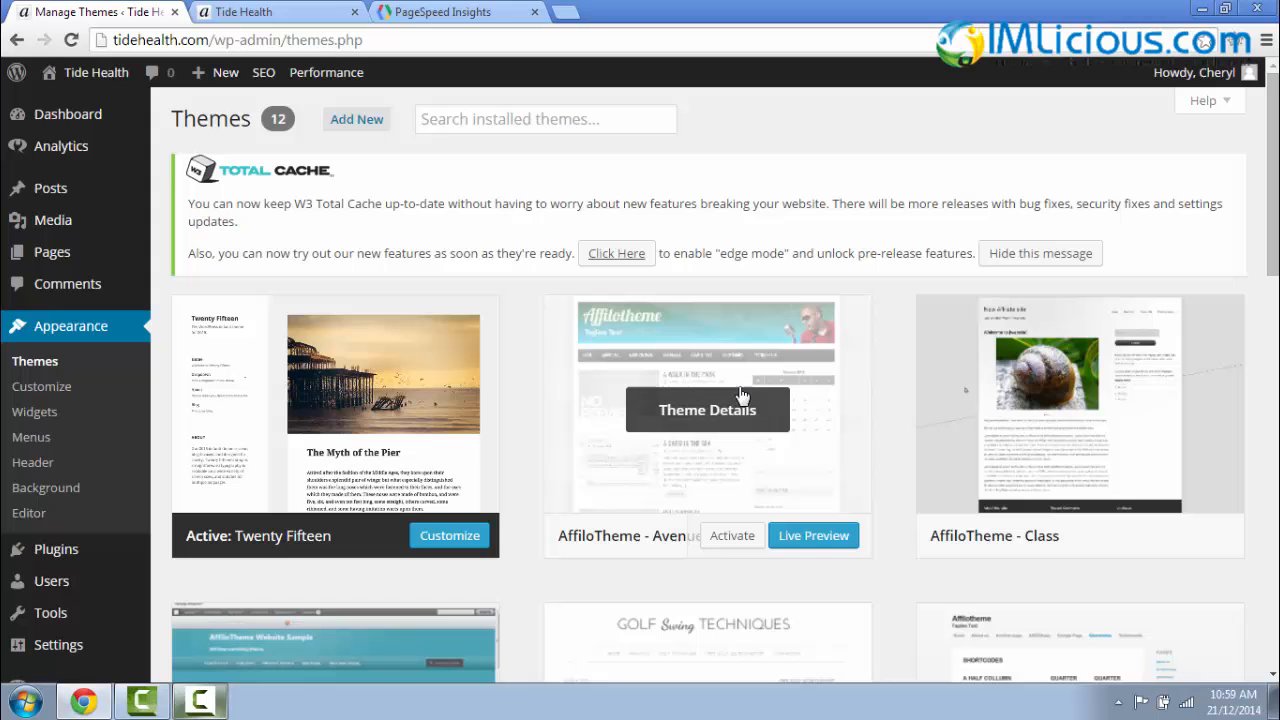
pyautogui.click(732, 535)
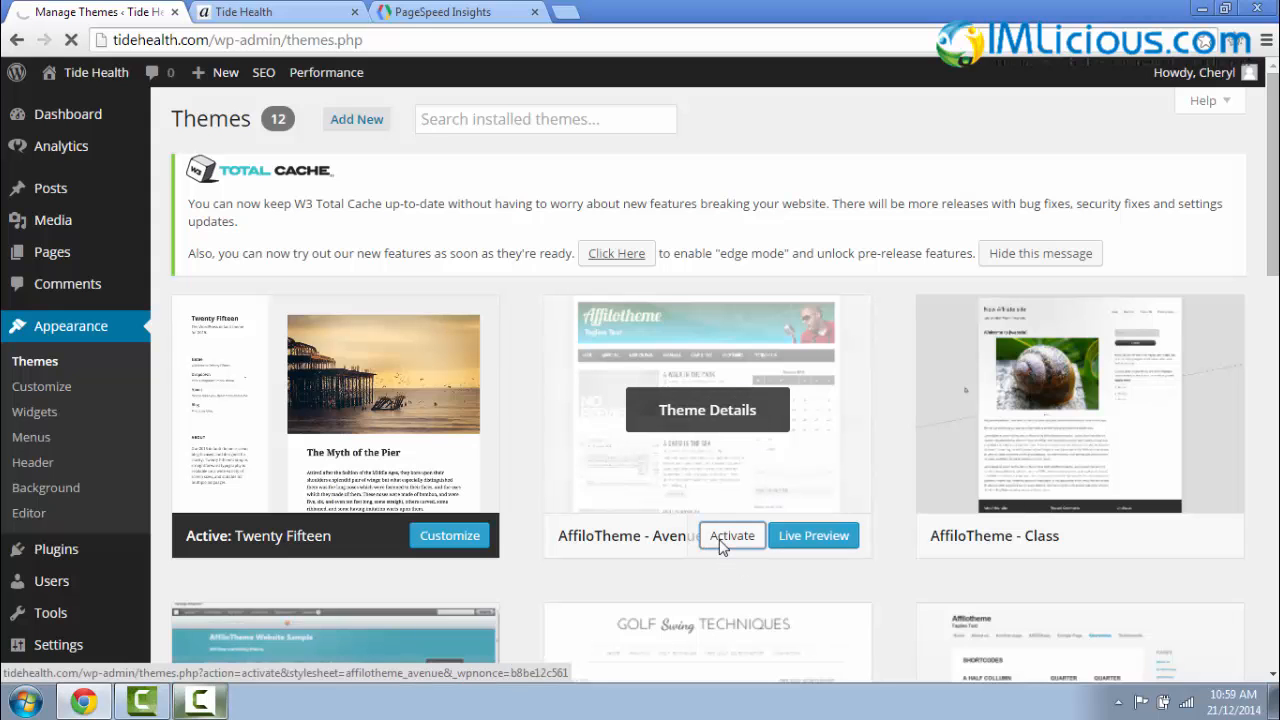
# - View the restyled live site and copy its address
pyautogui.click(731, 535)
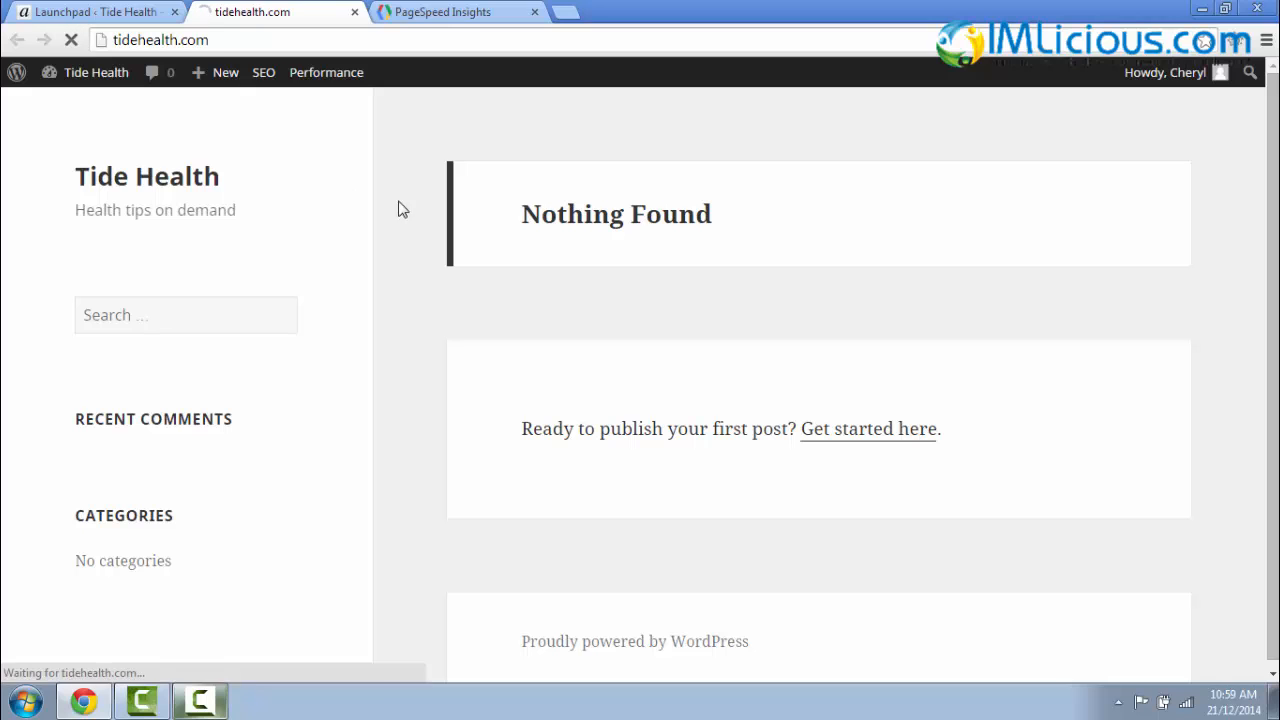
pyautogui.rightClick(150, 39)
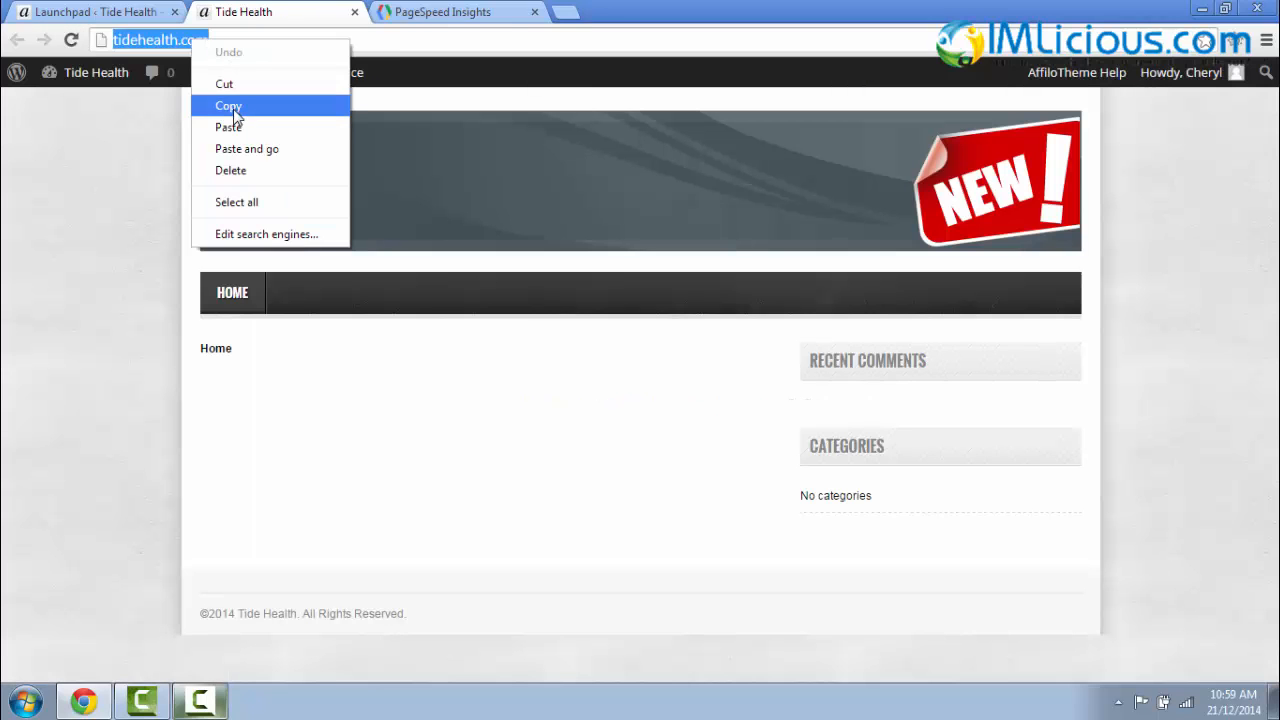
pyautogui.click(455, 12)
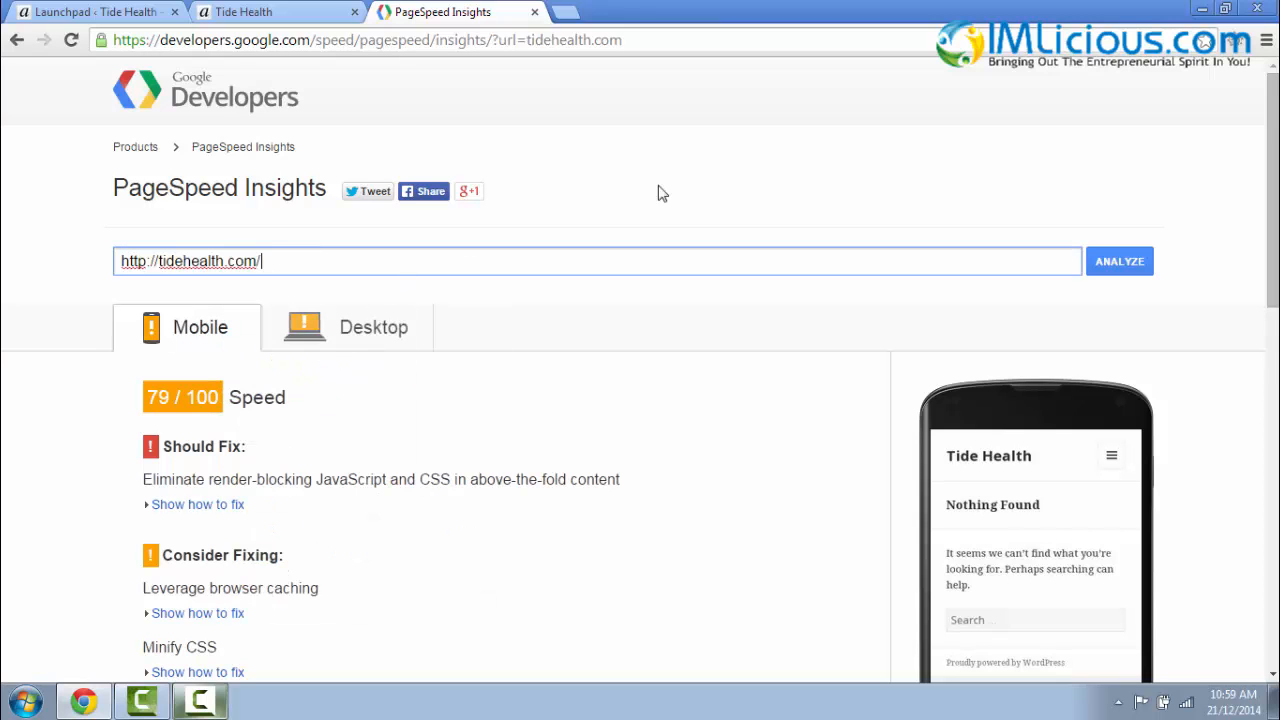
# - Re-analyze tidehealth.com and review the Consider Fixing list and 72/100 User Experience score
pyautogui.click(1119, 261)
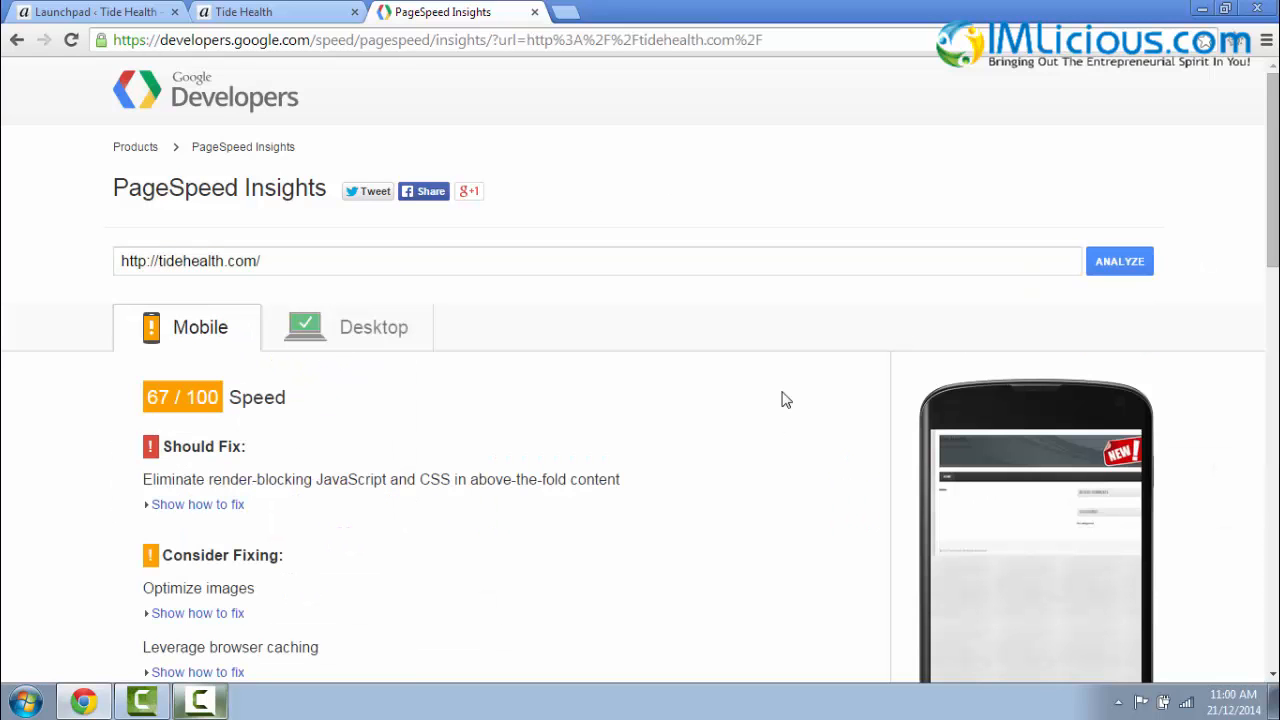
pyautogui.moveTo(764, 396)
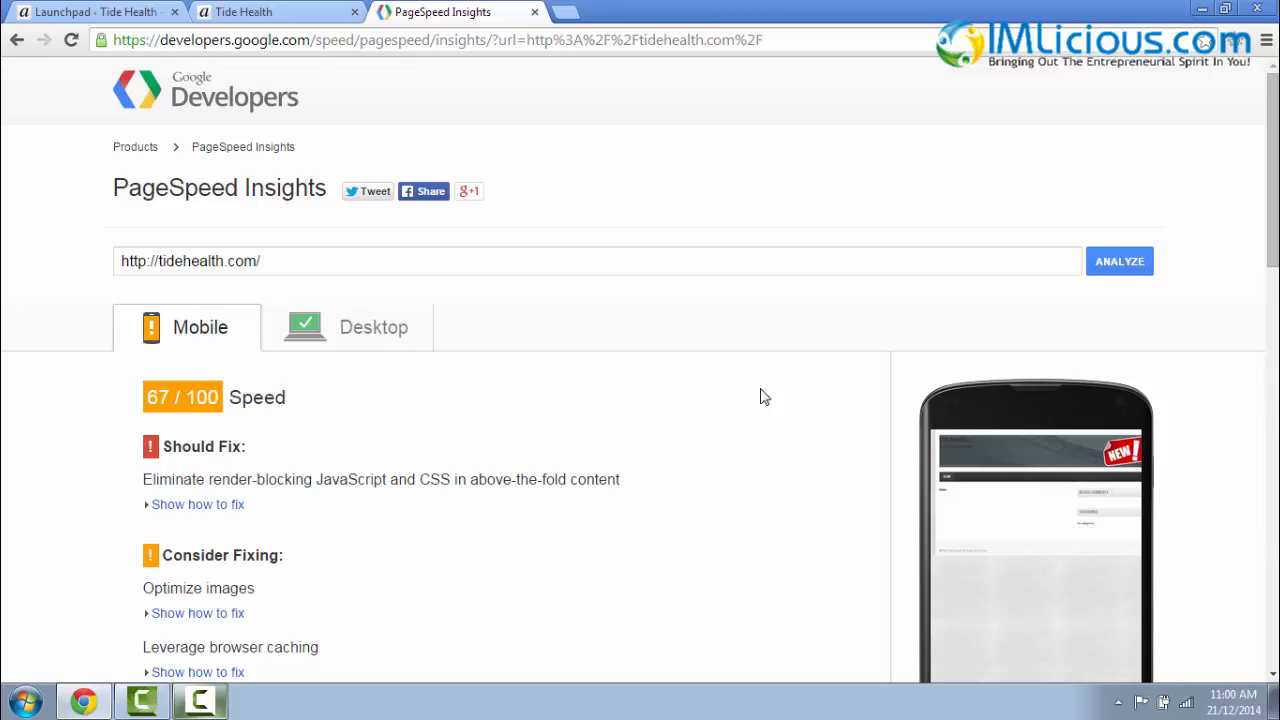
pyautogui.scroll(-3)
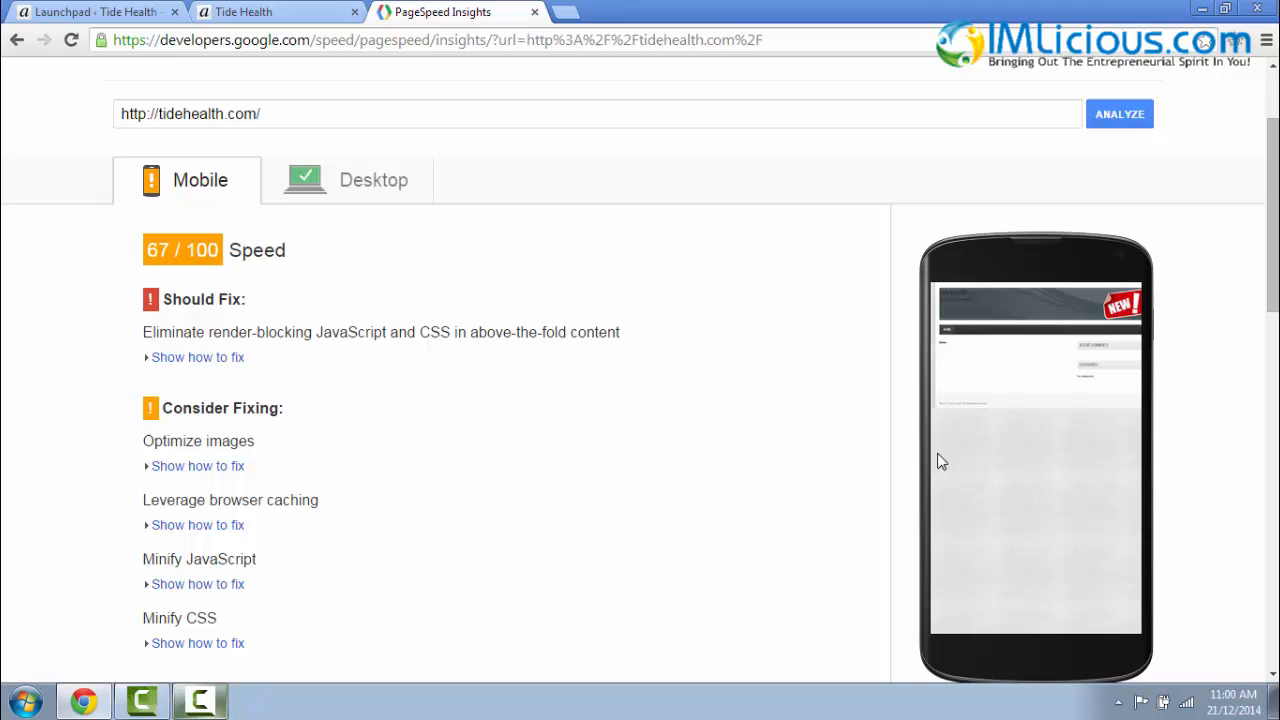
pyautogui.scroll(-3)
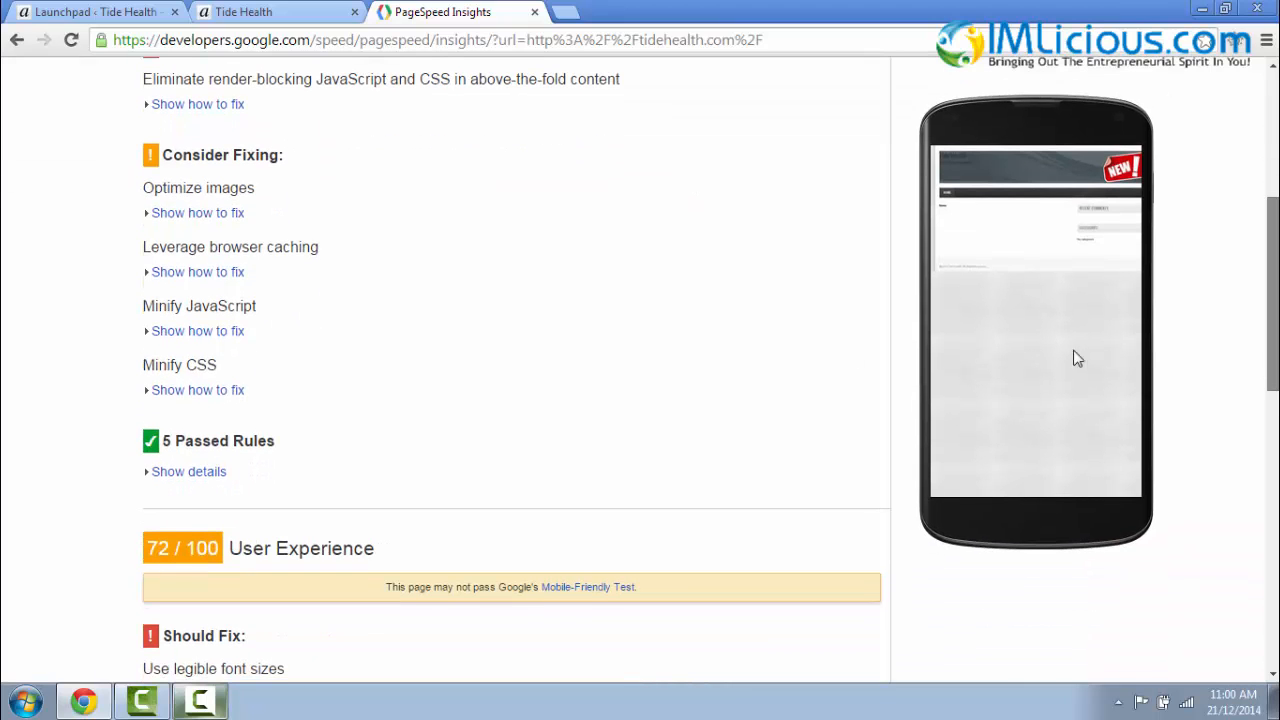
pyautogui.moveTo(224, 567)
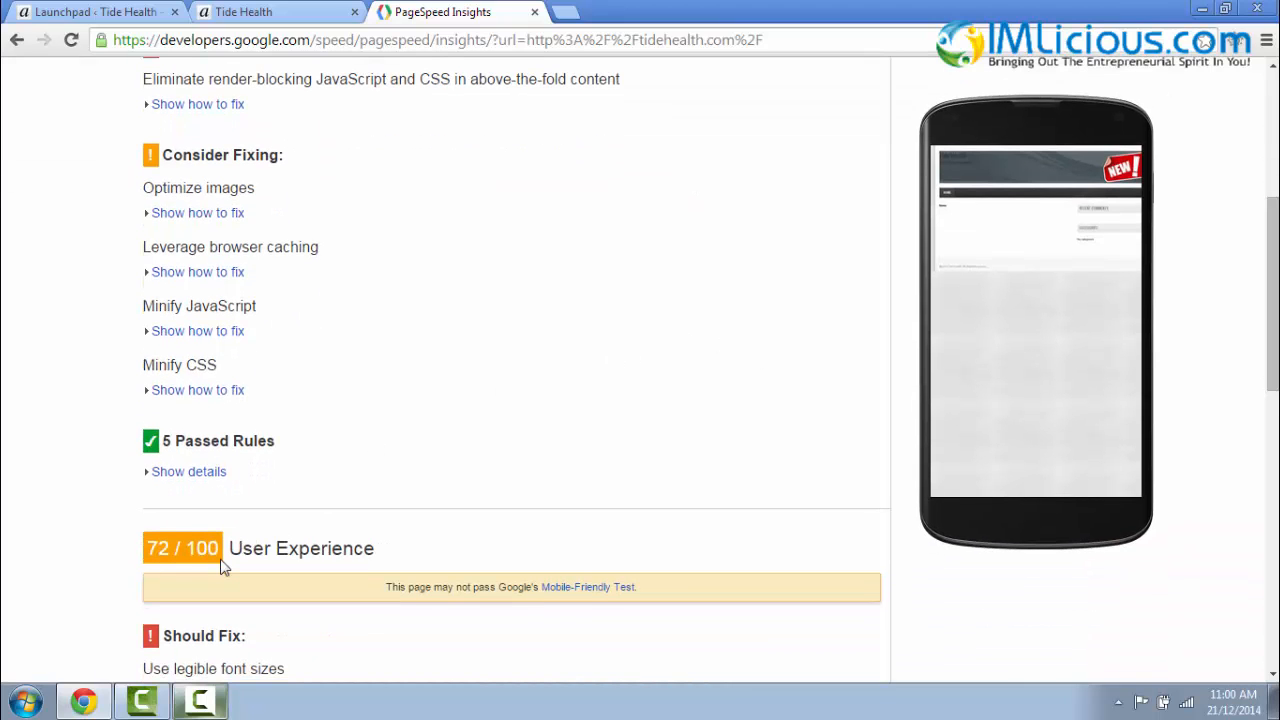
pyautogui.moveTo(417, 621)
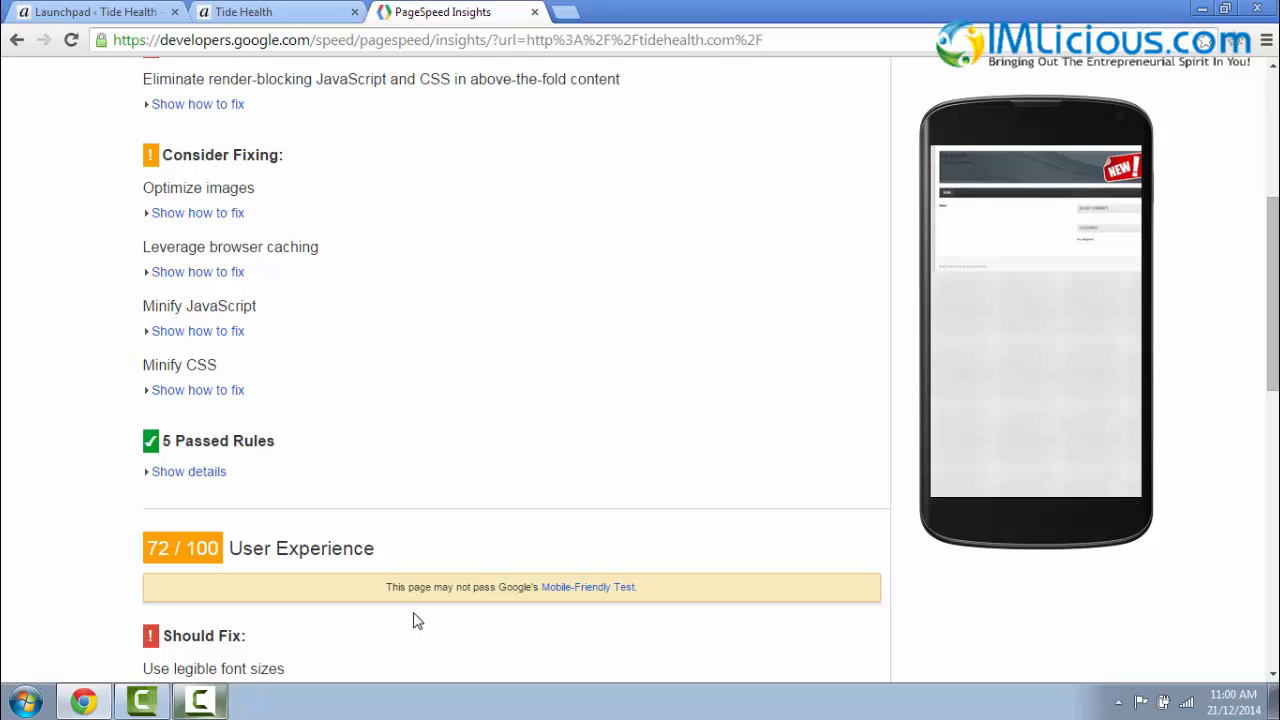
pyautogui.moveTo(645, 616)
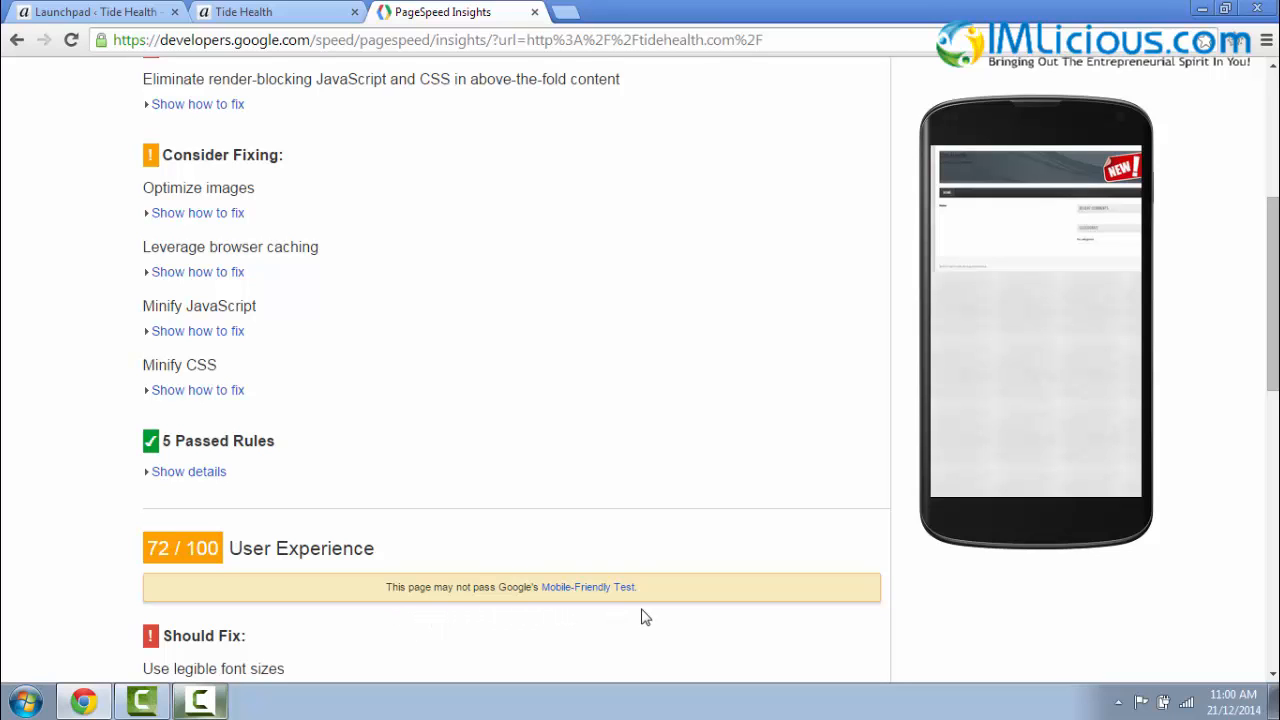
pyautogui.moveTo(1059, 369)
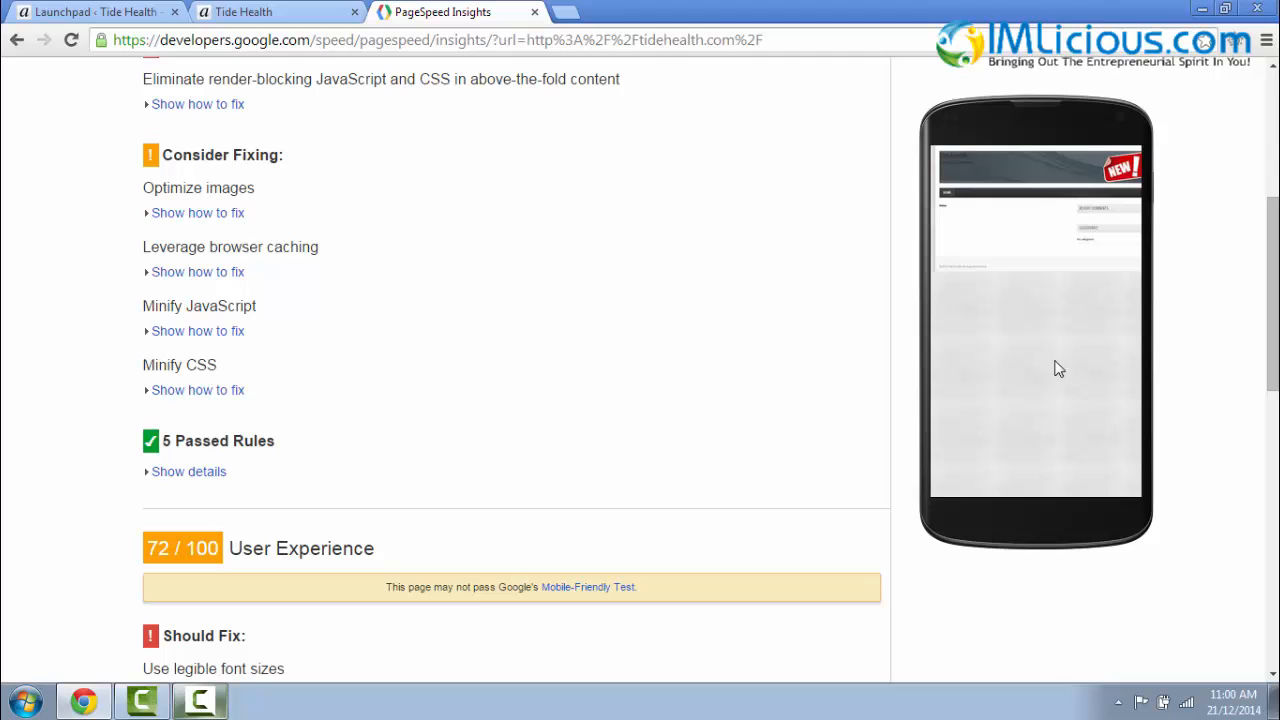
pyautogui.moveTo(1143, 350)
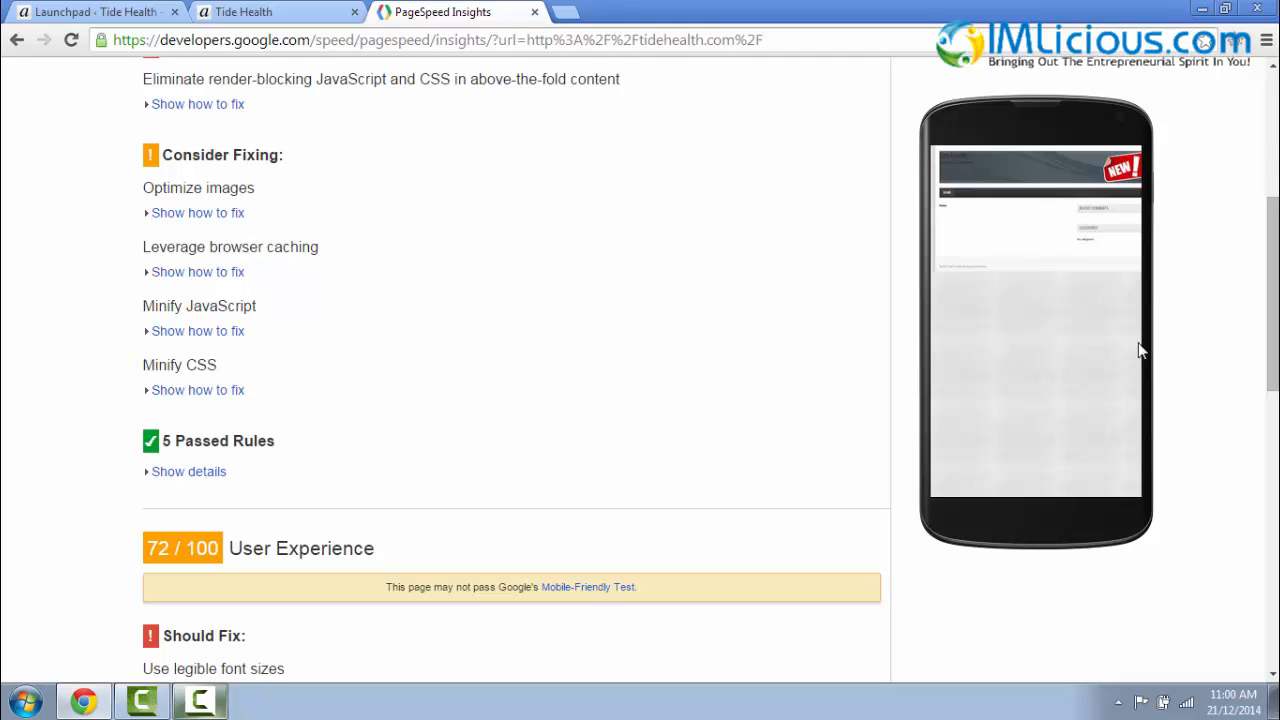
pyautogui.moveTo(723, 338)
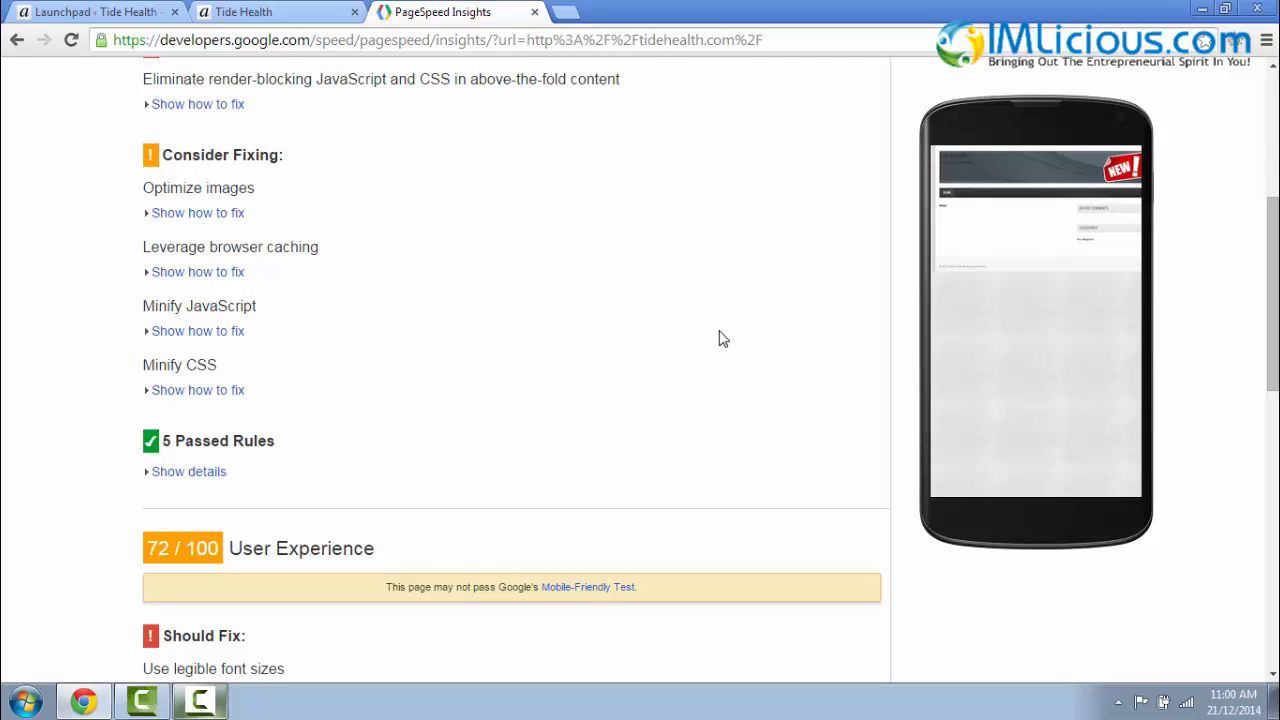
pyautogui.moveTo(1216, 270)
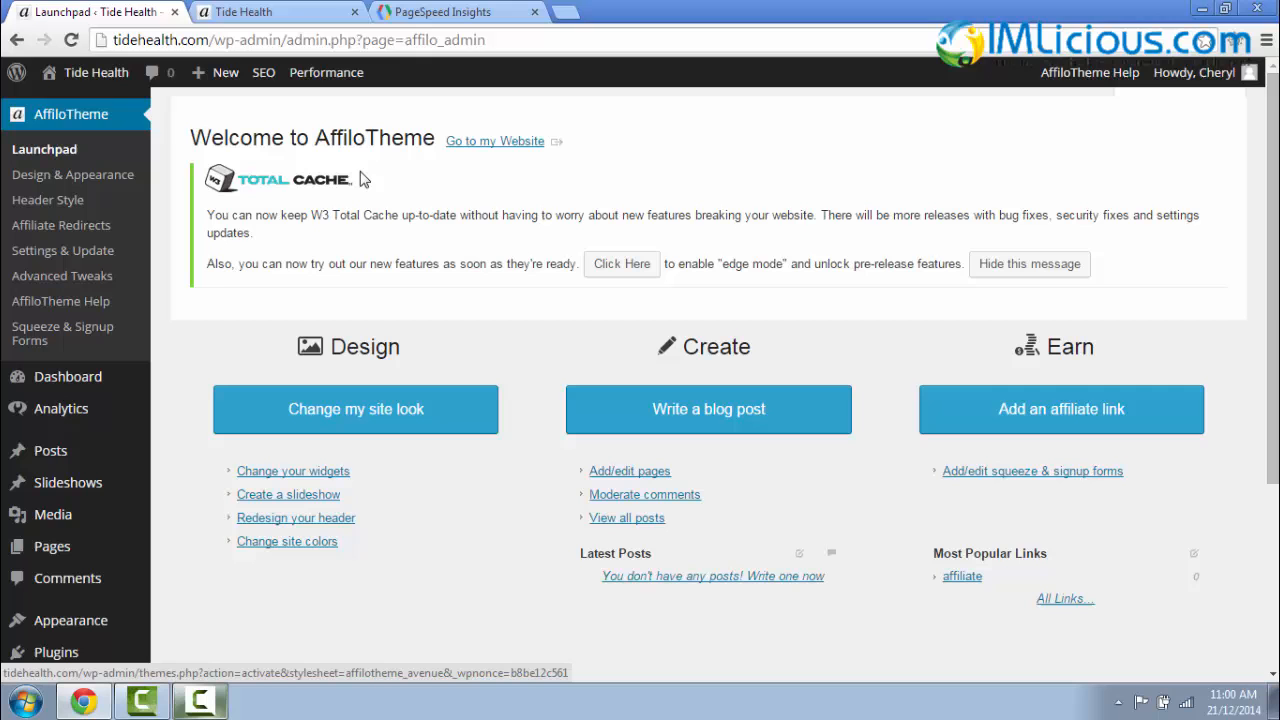
pyautogui.moveTo(50, 450)
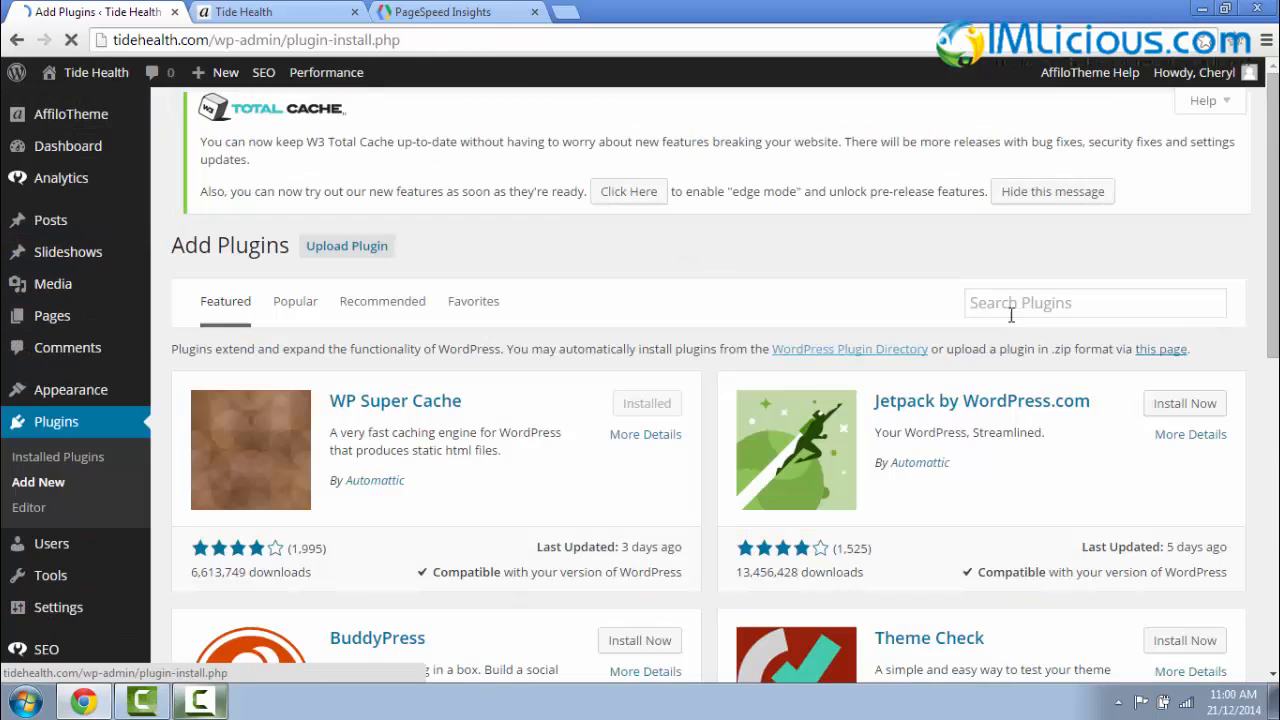
# - Search 'wptouch' and install the WPtouch Mobile Plugin, confirming the prompt
pyautogui.write('wptouch')
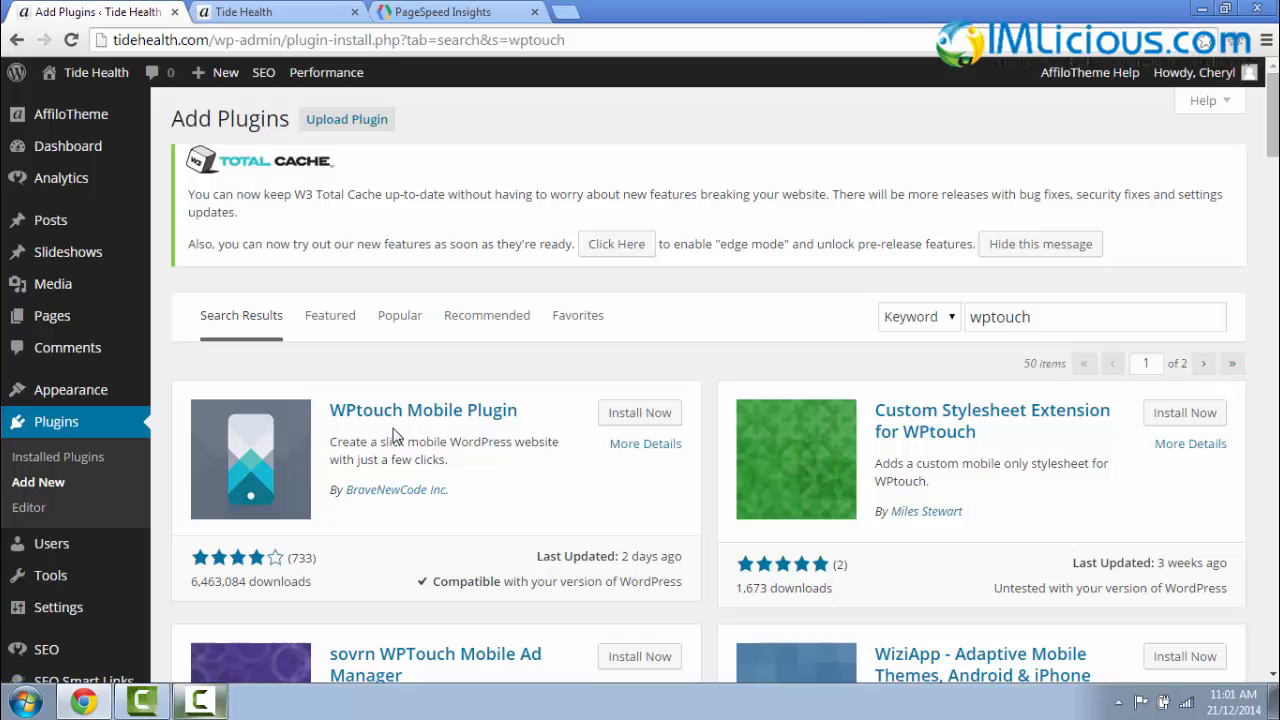
pyautogui.moveTo(480, 428)
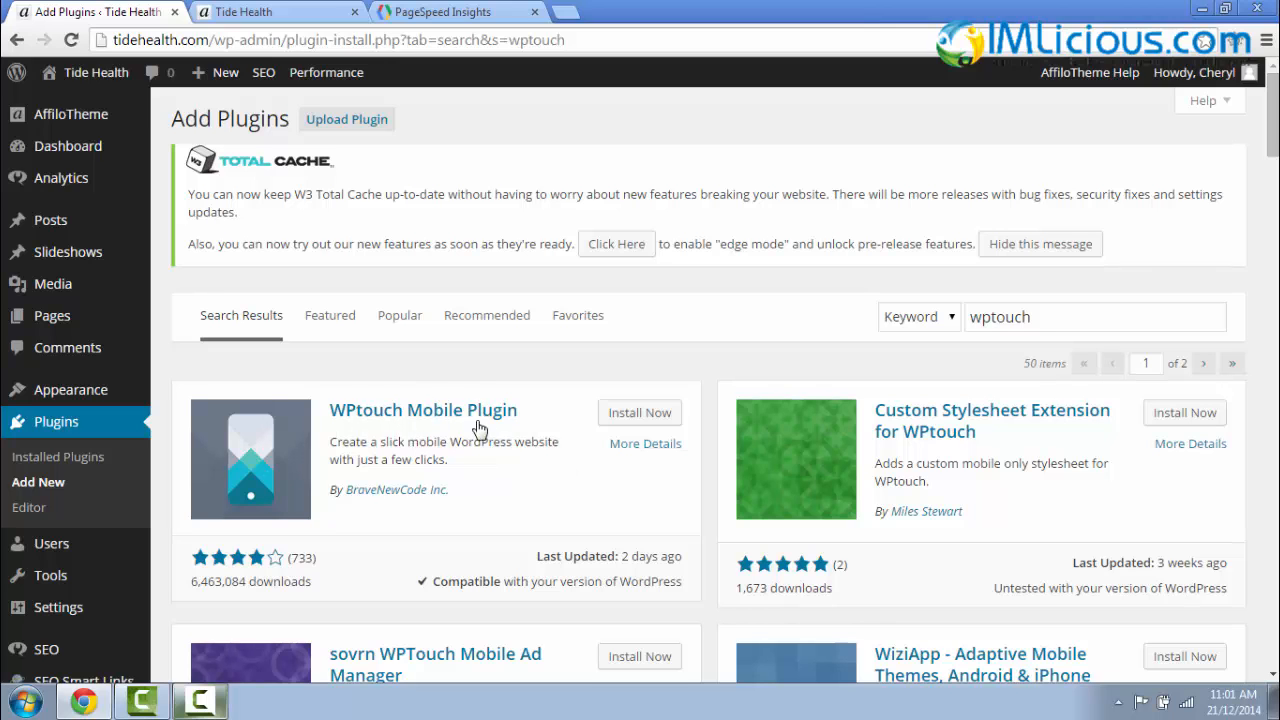
pyautogui.click(639, 412)
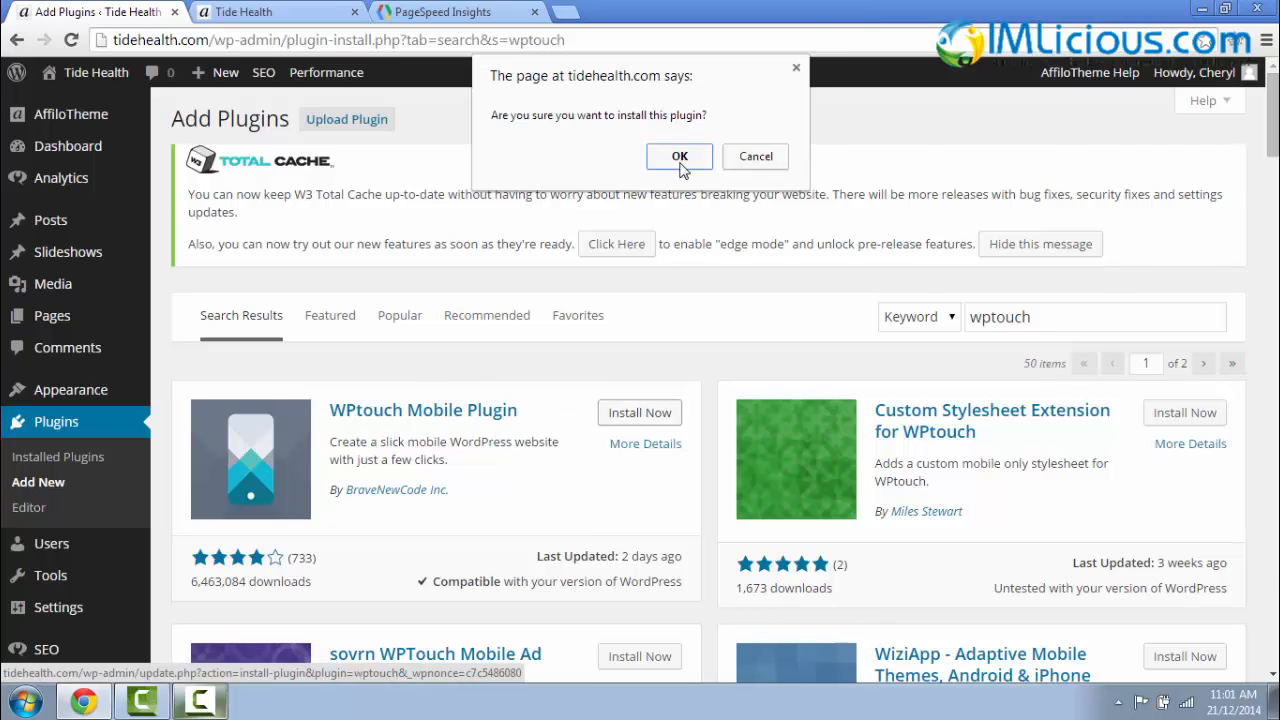
pyautogui.click(679, 156)
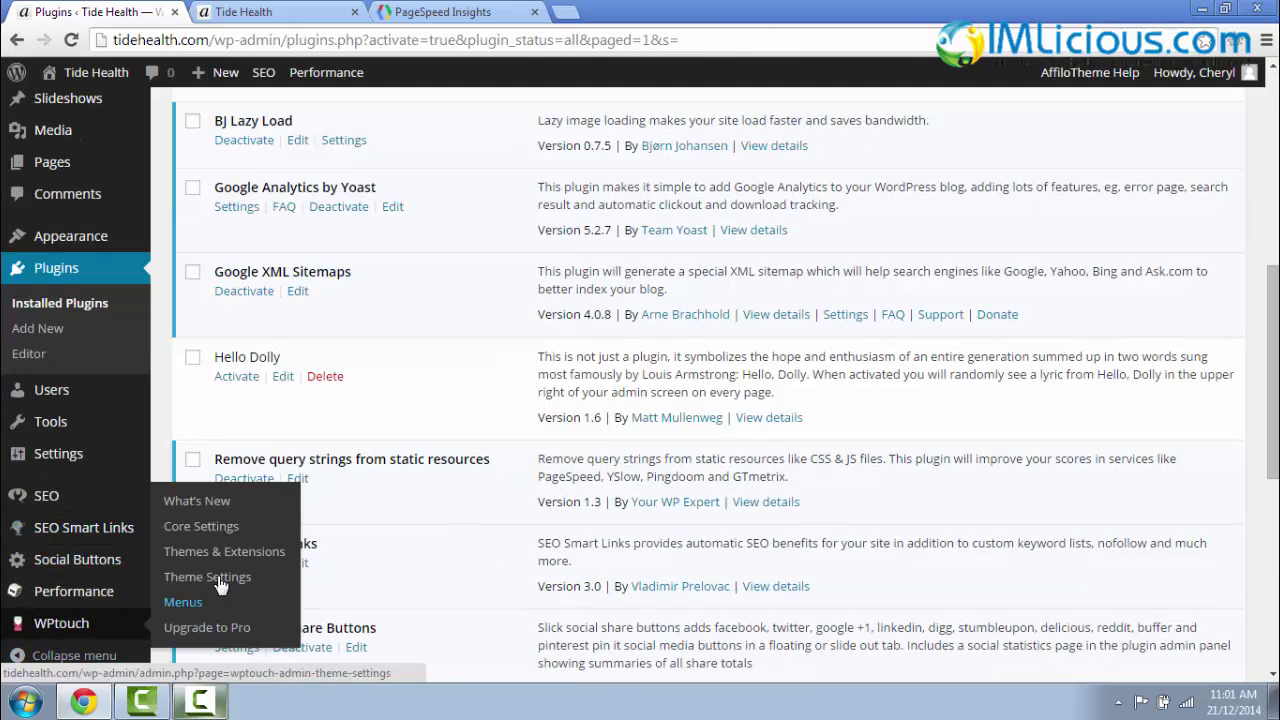
# - Review WPtouch Core Settings' General defaults and bring up the Compatibility options
pyautogui.click(200, 525)
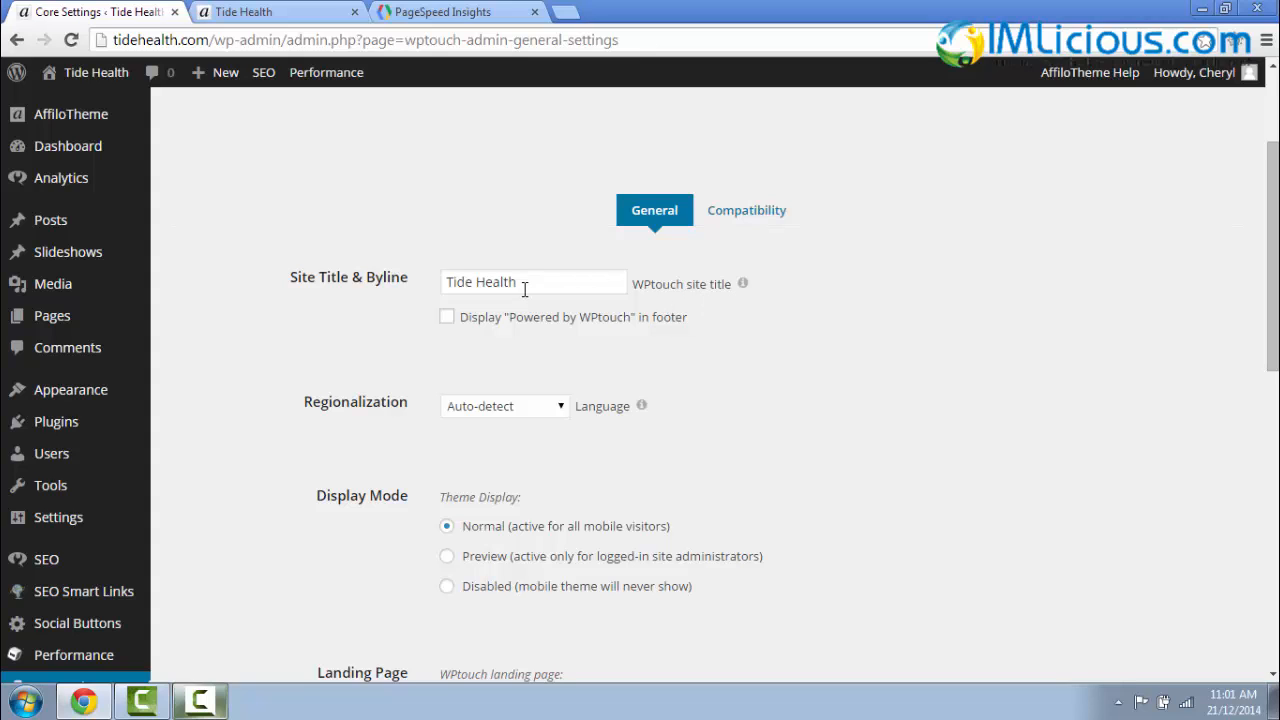
pyautogui.moveTo(528, 284)
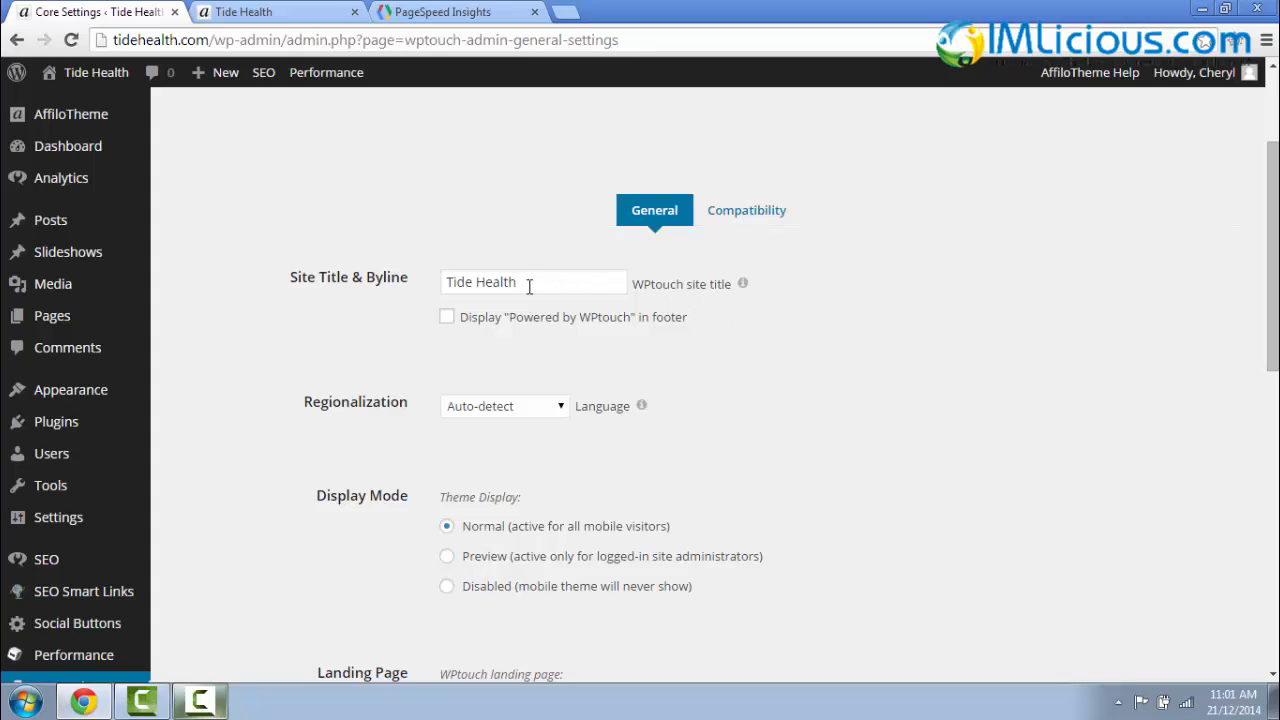
pyautogui.scroll(-3)
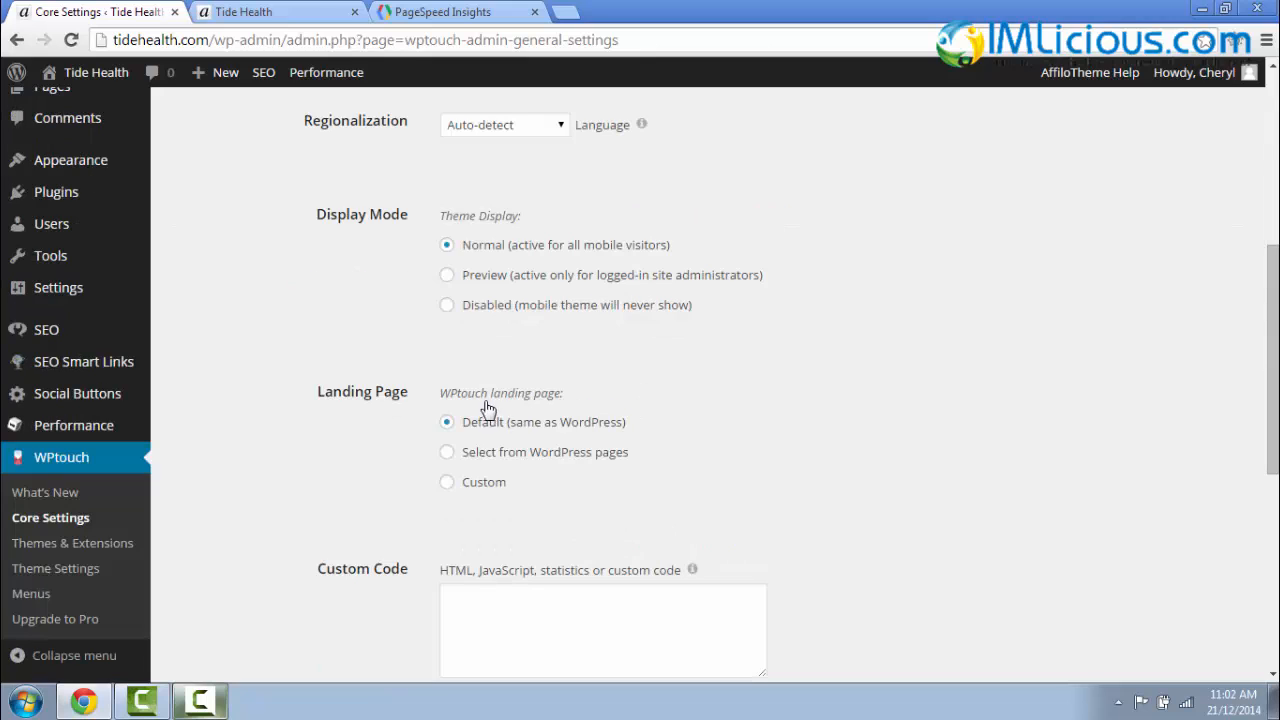
pyautogui.moveTo(592, 440)
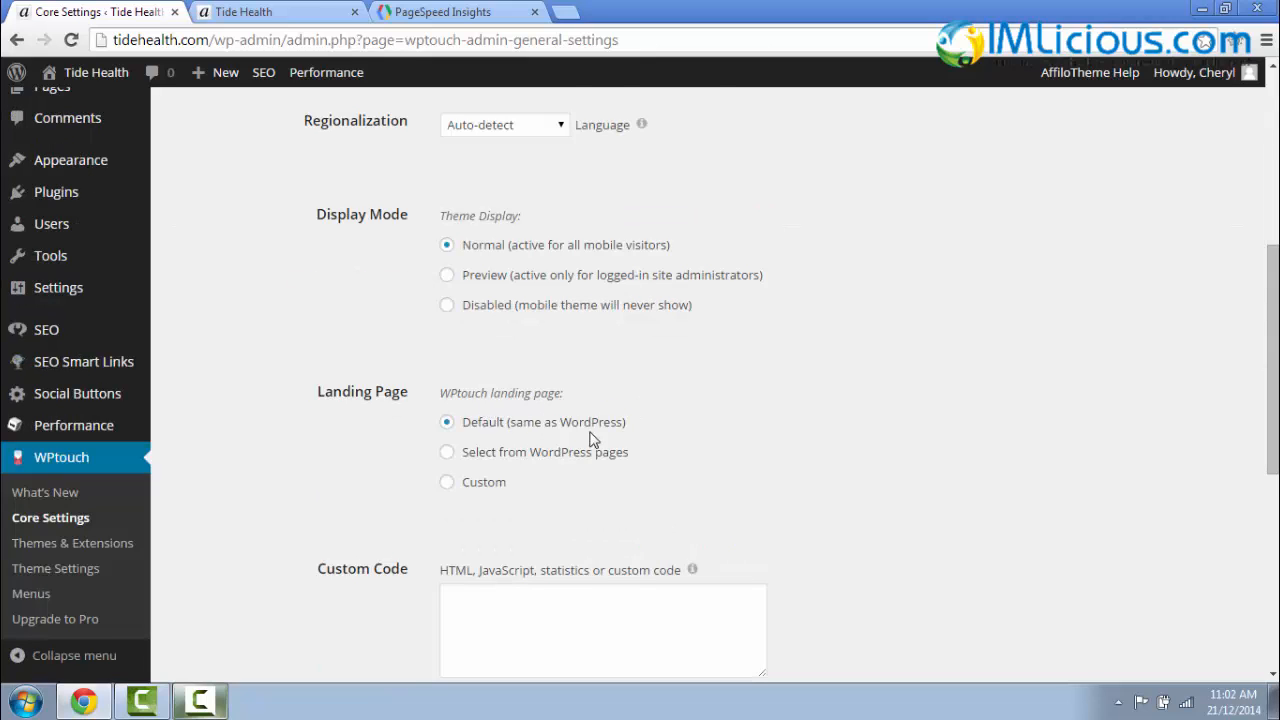
pyautogui.scroll(3)
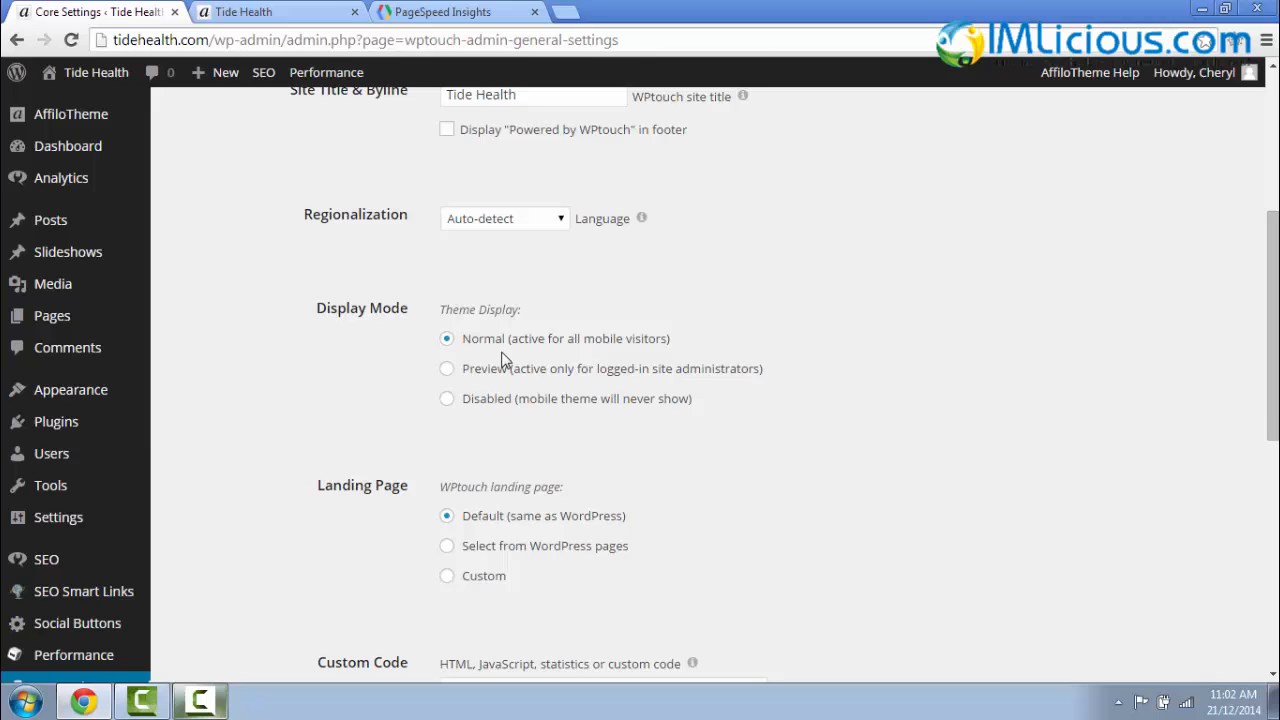
pyautogui.scroll(-3)
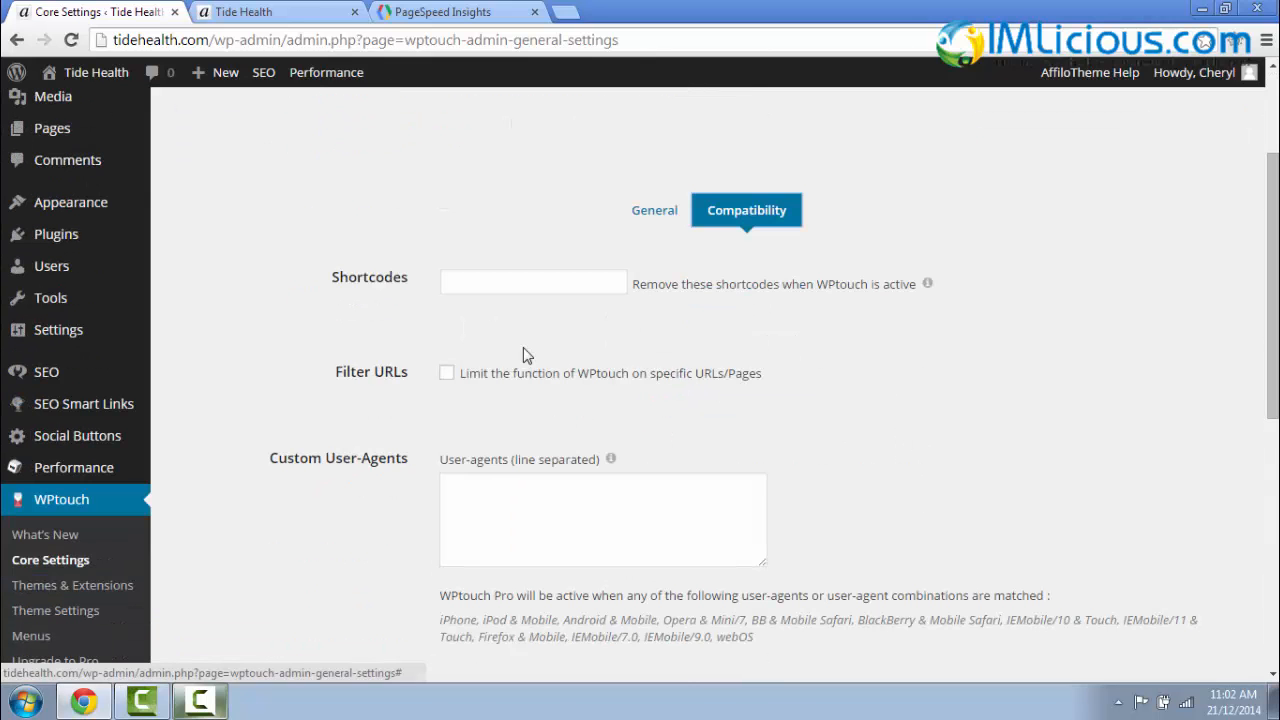
pyautogui.scroll(-3)
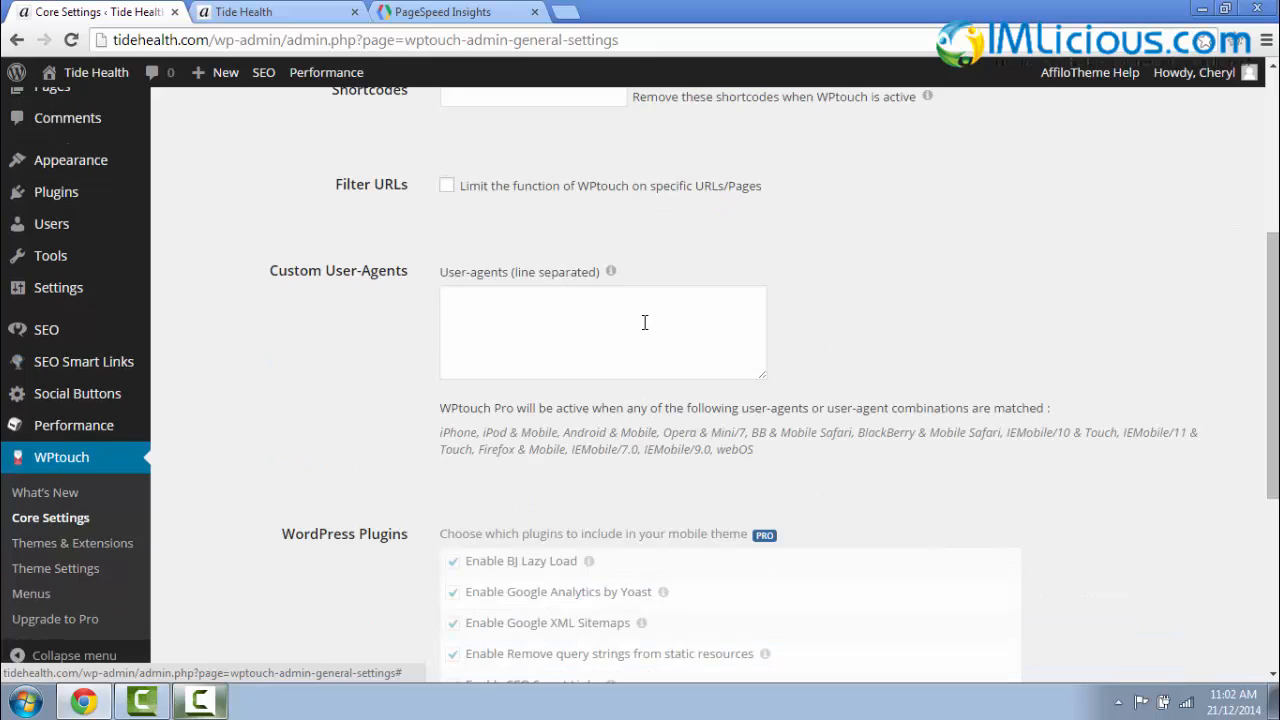
pyautogui.scroll(-3)
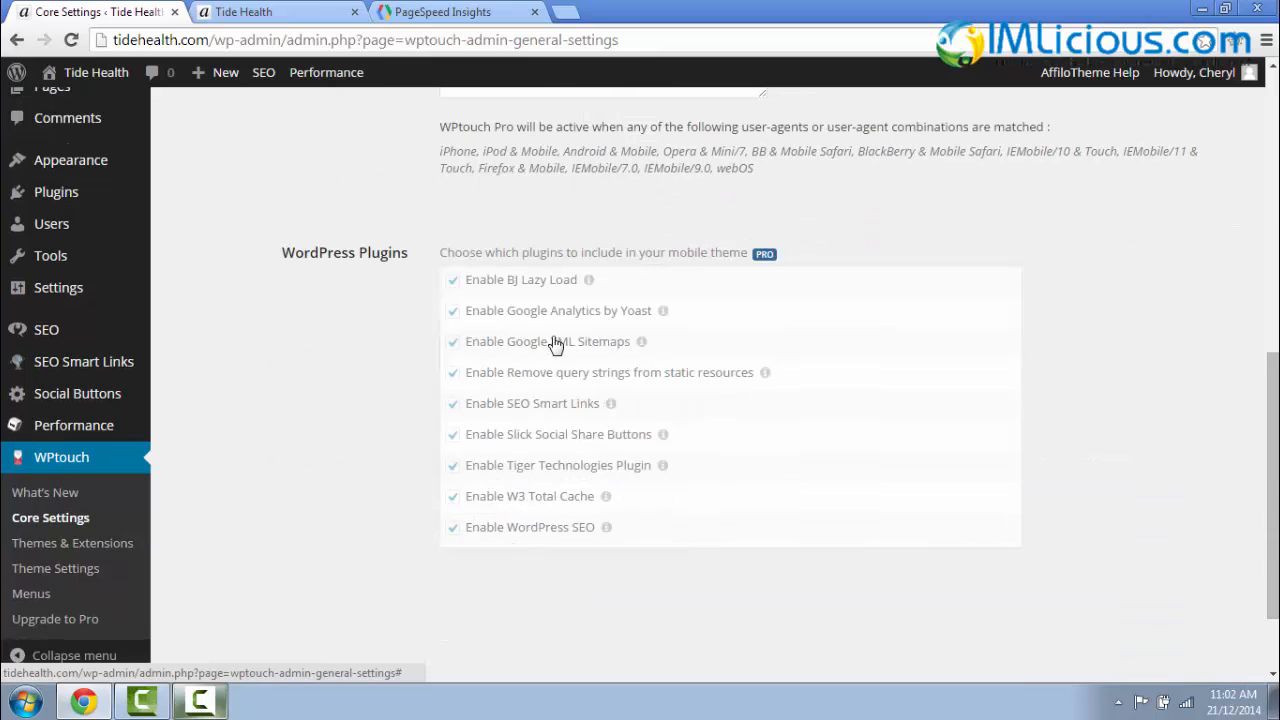
pyautogui.moveTo(610, 547)
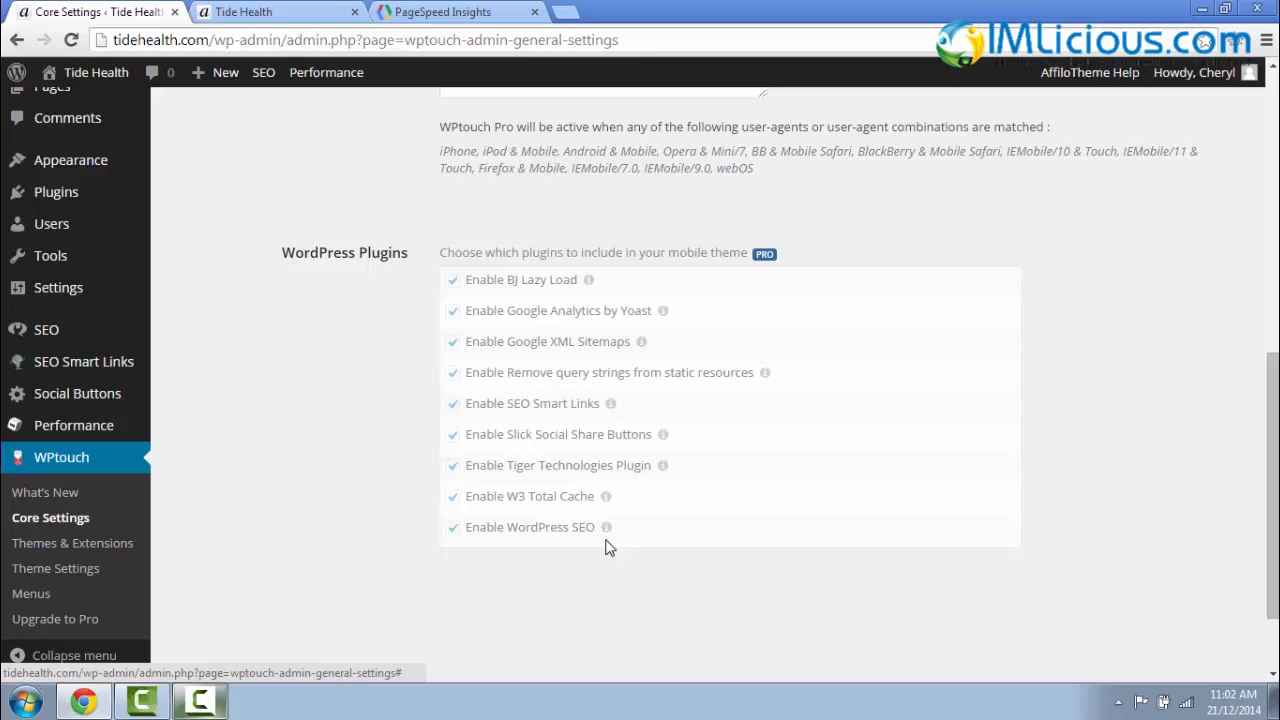
pyautogui.moveTo(565, 296)
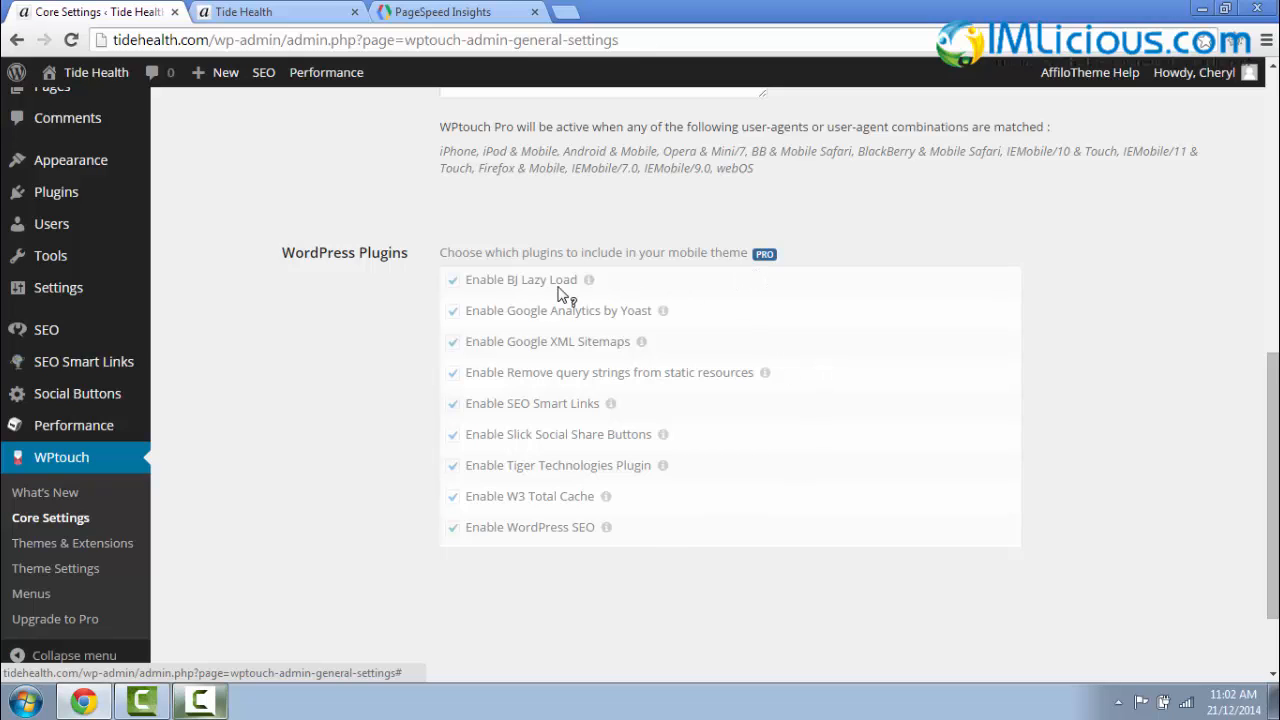
pyautogui.moveTo(1043, 412)
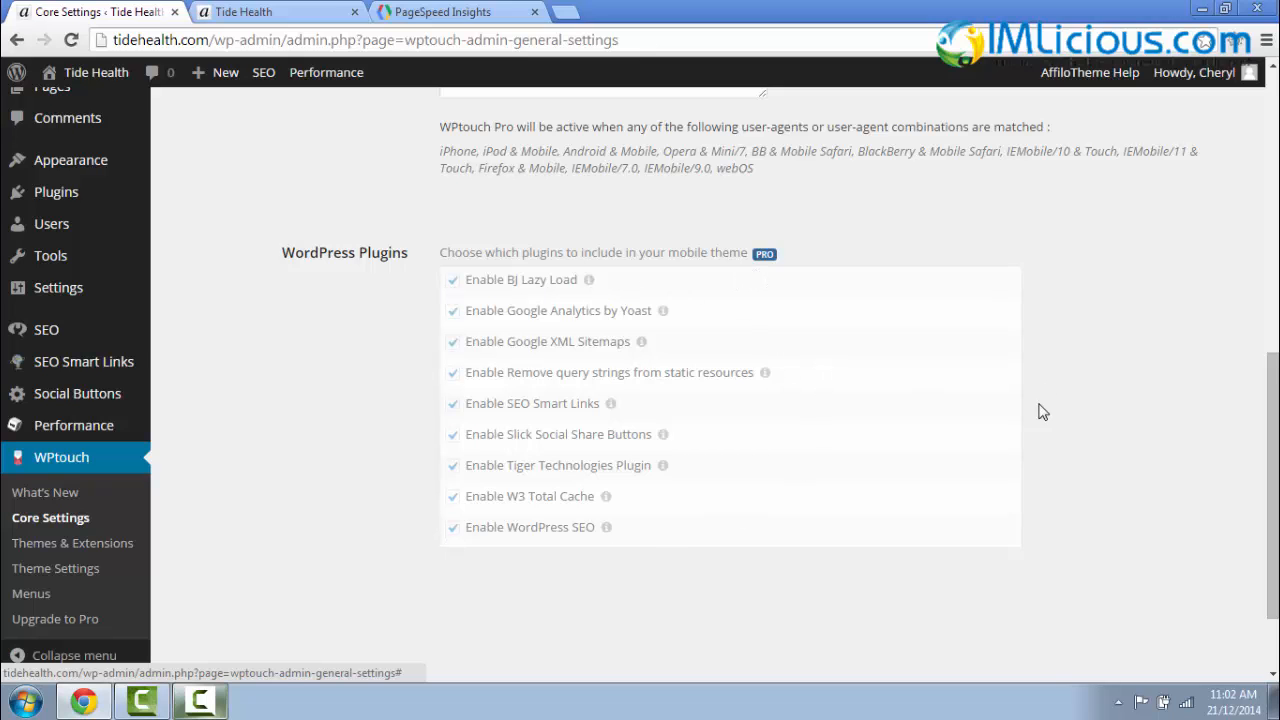
pyautogui.moveTo(1050, 418)
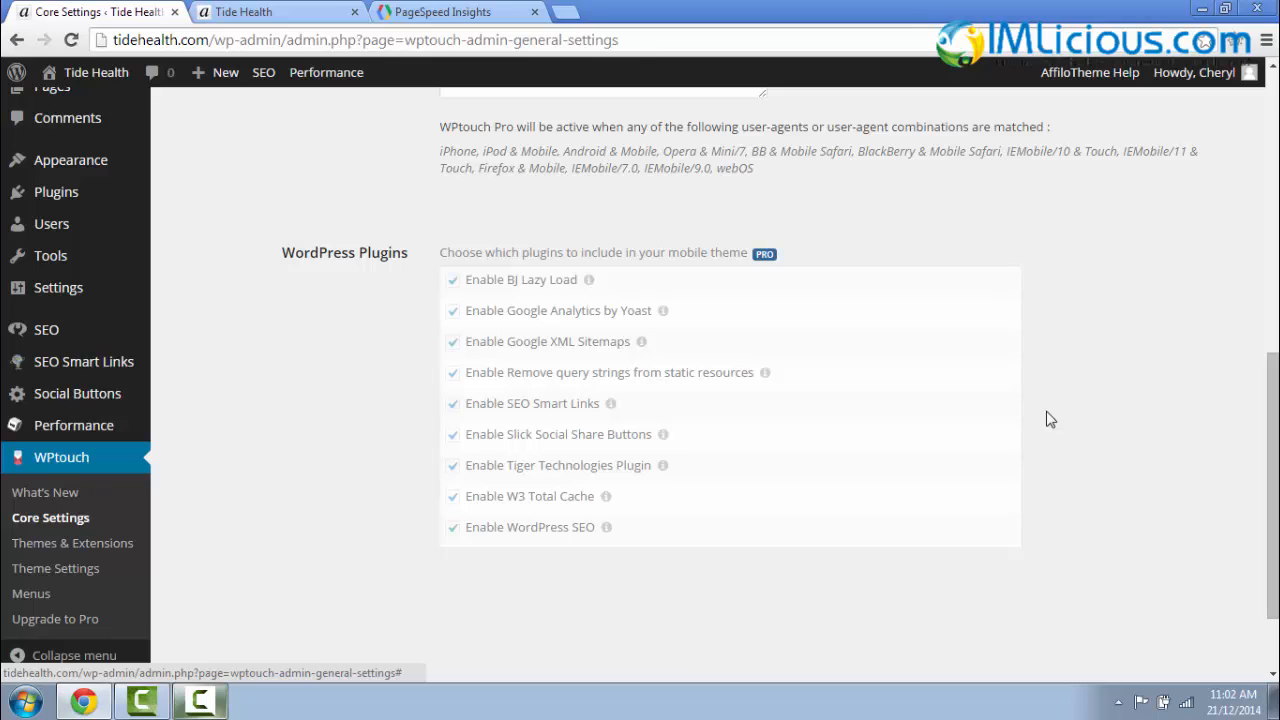
pyautogui.click(325, 591)
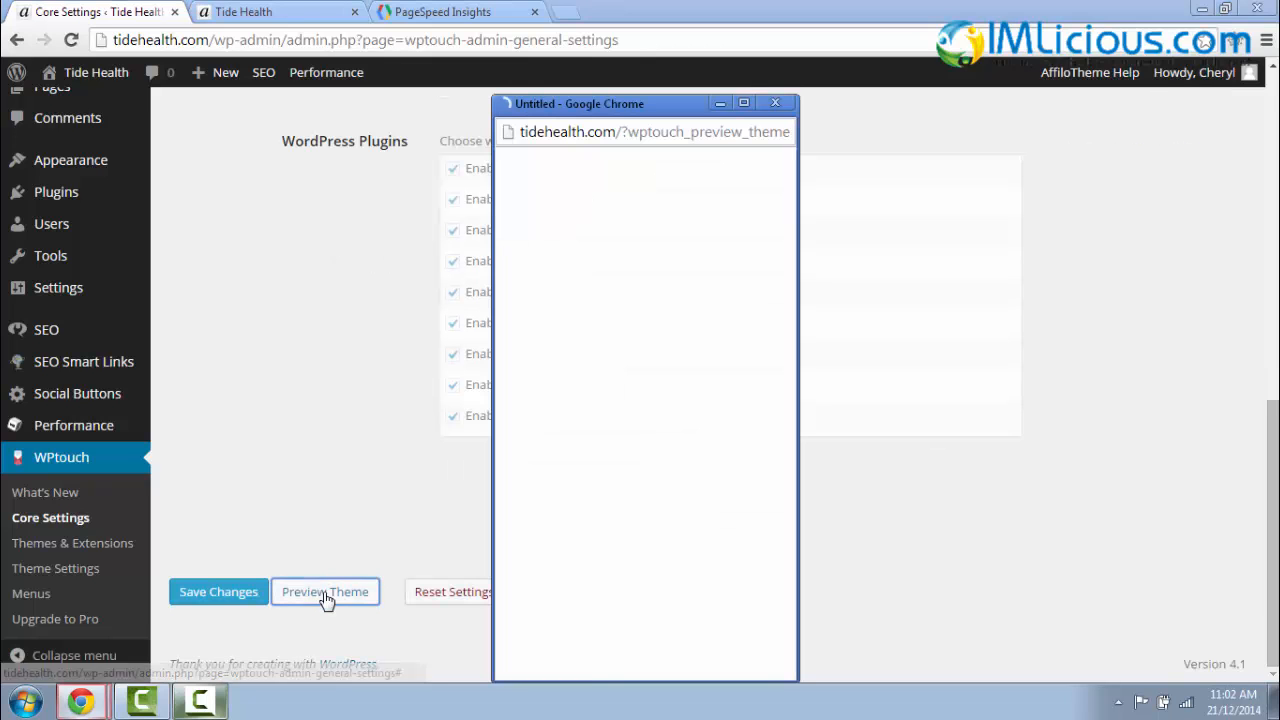
pyautogui.click(325, 591)
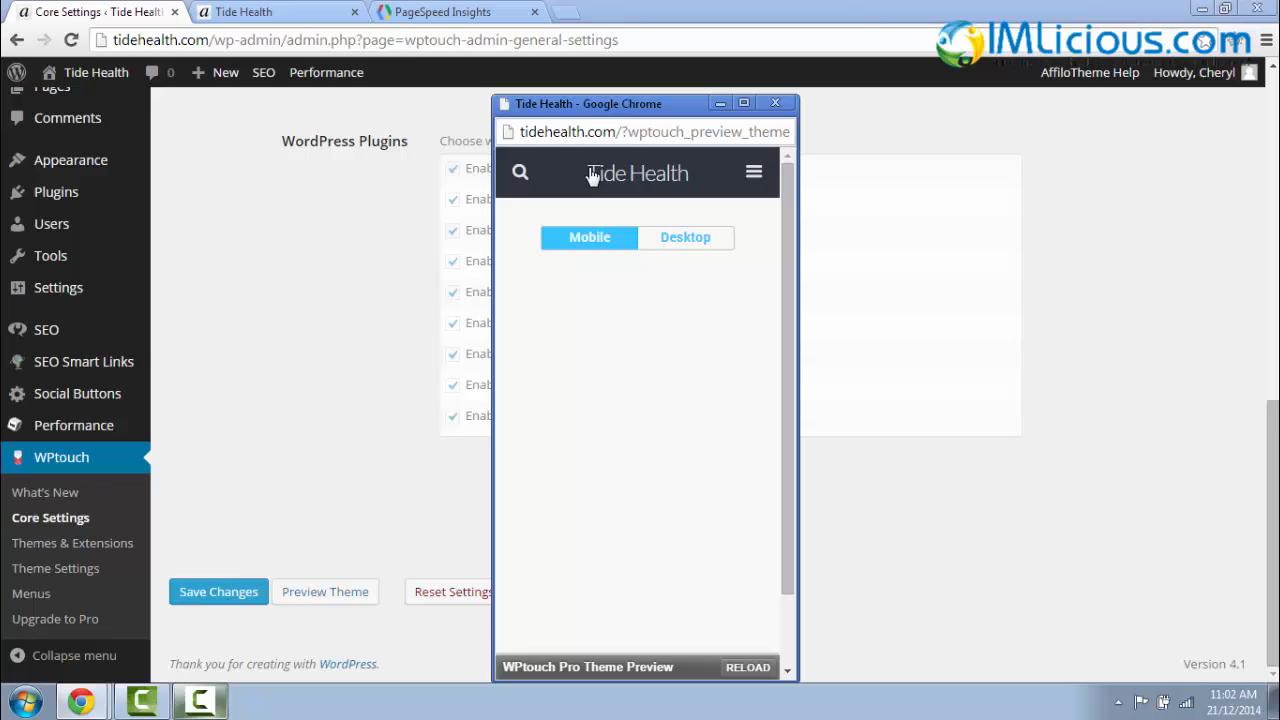
pyautogui.click(775, 103)
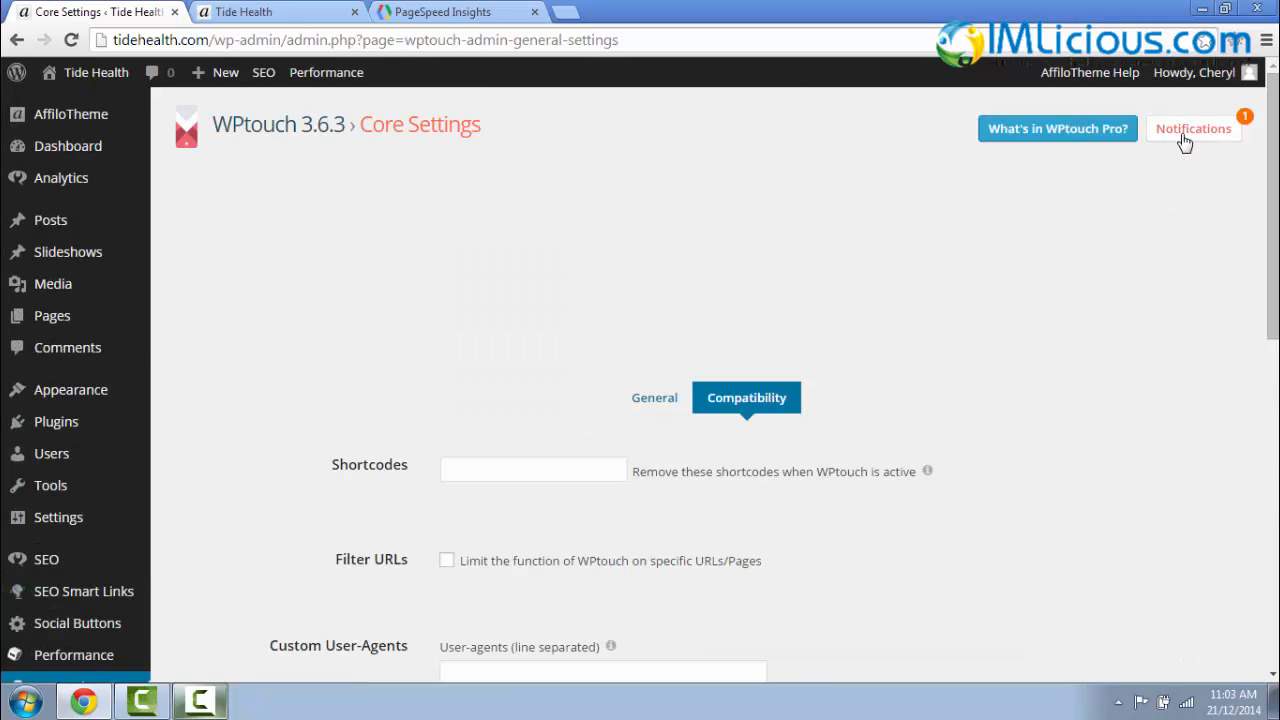
# - Follow WPtouch's notification to 'Optimizing Caching Plugins' and jump to its W3 Total Cache section
pyautogui.click(1192, 128)
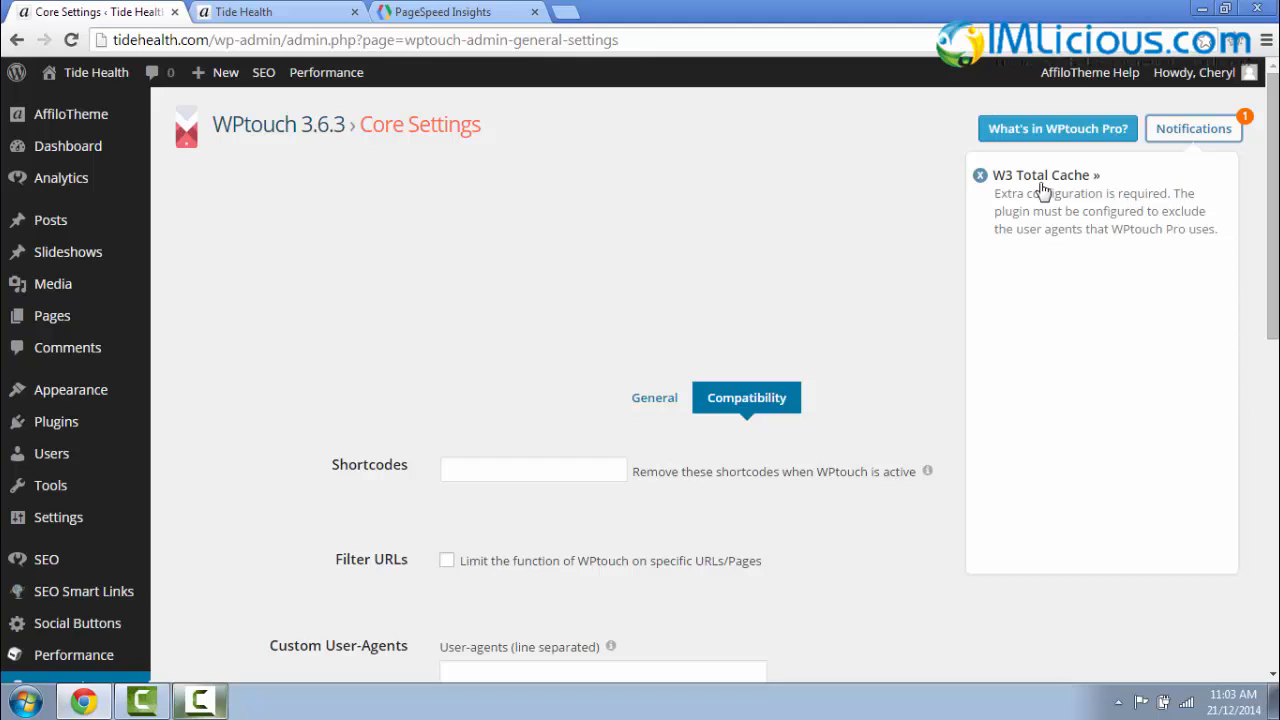
pyautogui.moveTo(1145, 213)
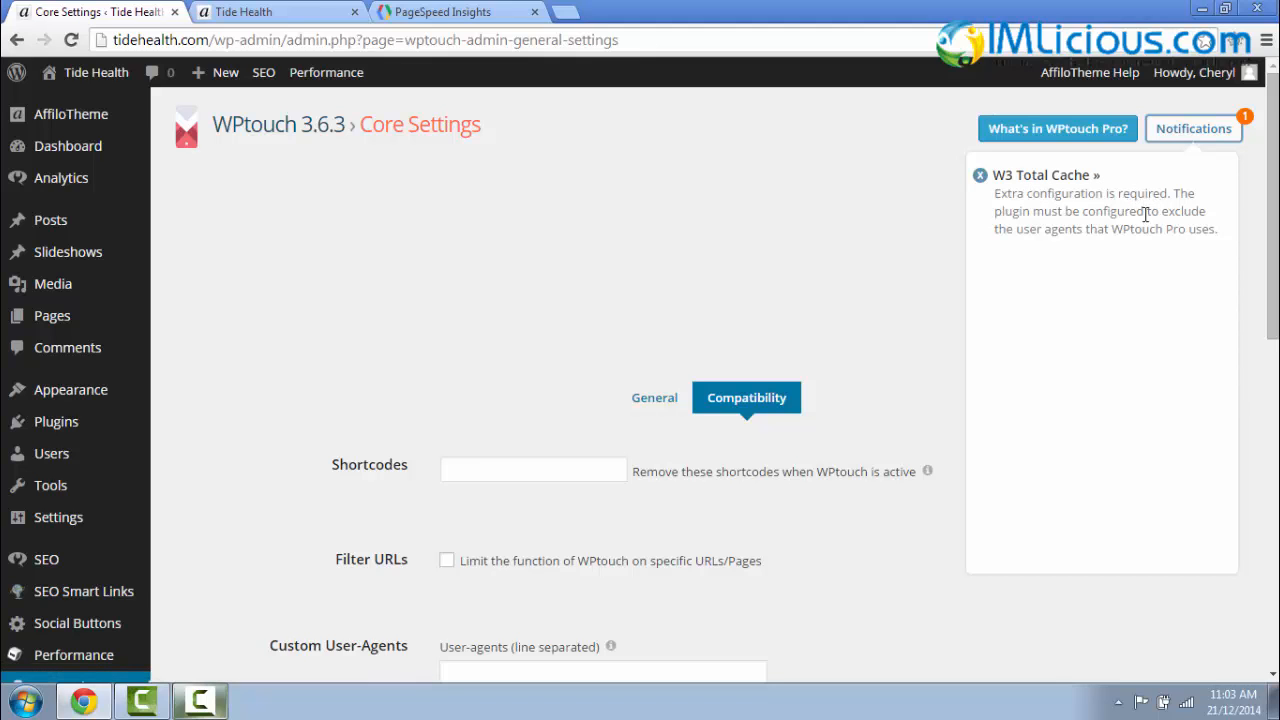
pyautogui.moveTo(1166, 245)
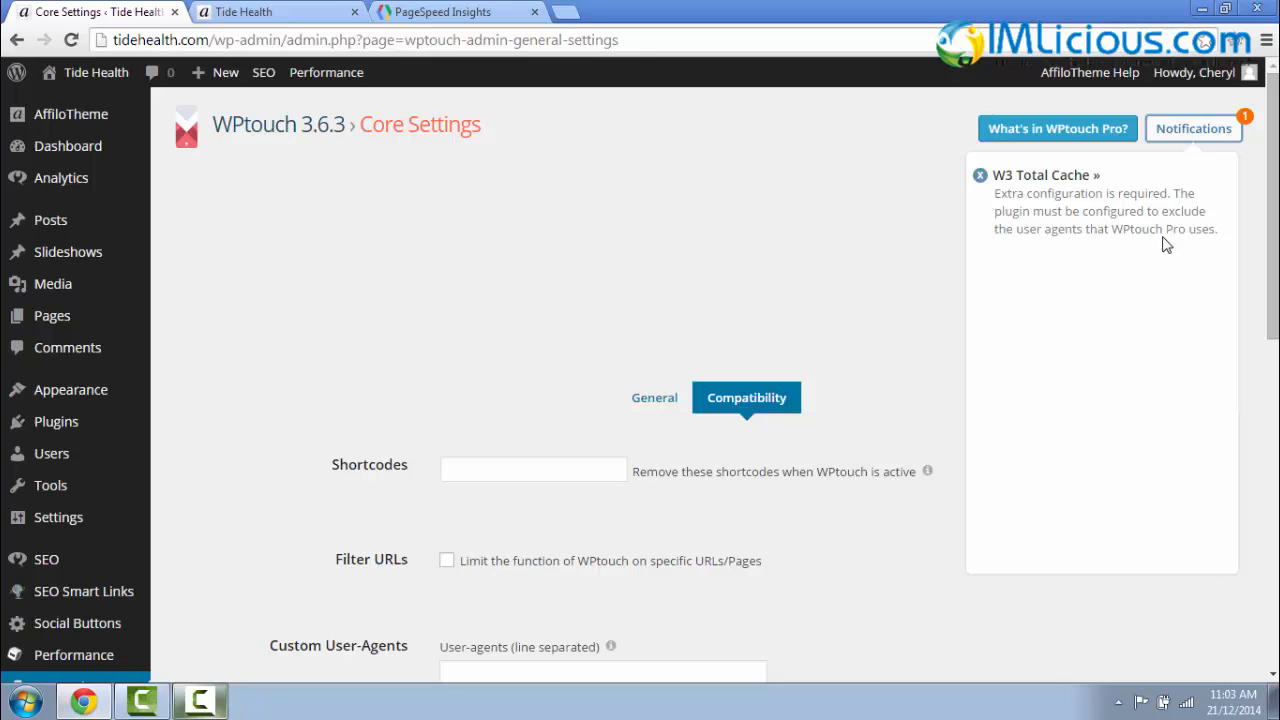
pyautogui.moveTo(1045, 174)
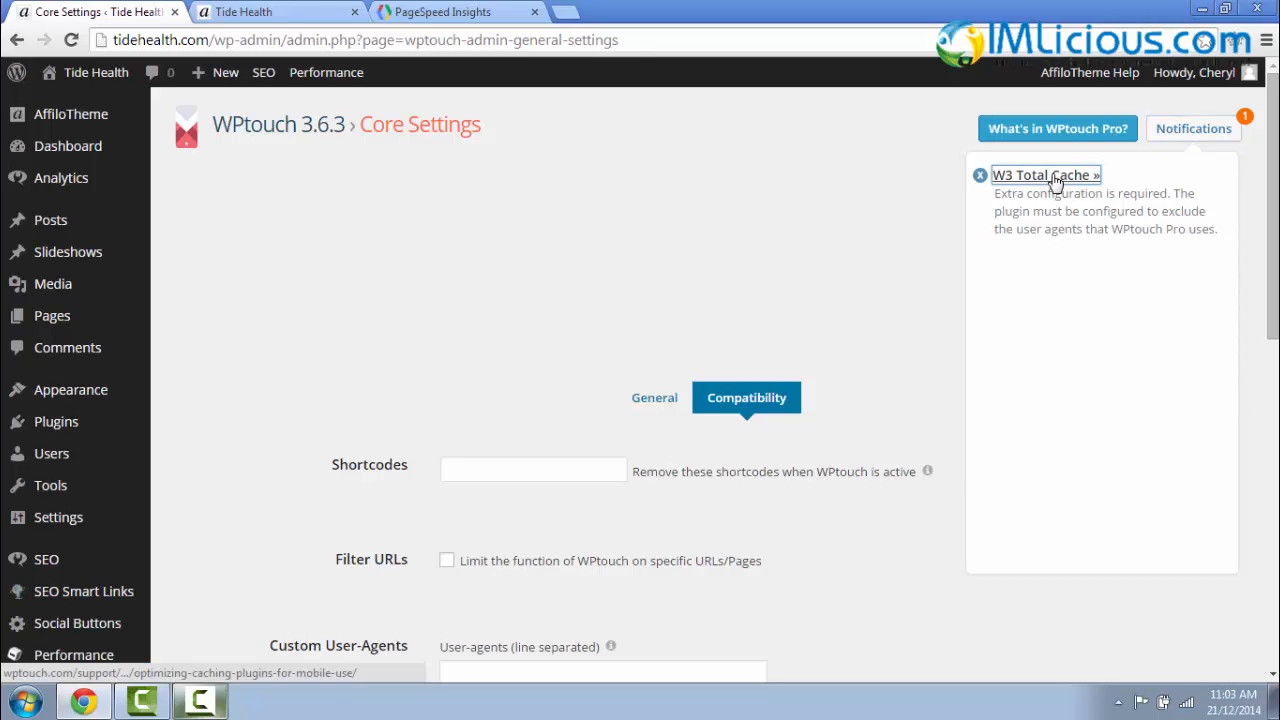
pyautogui.click(1044, 175)
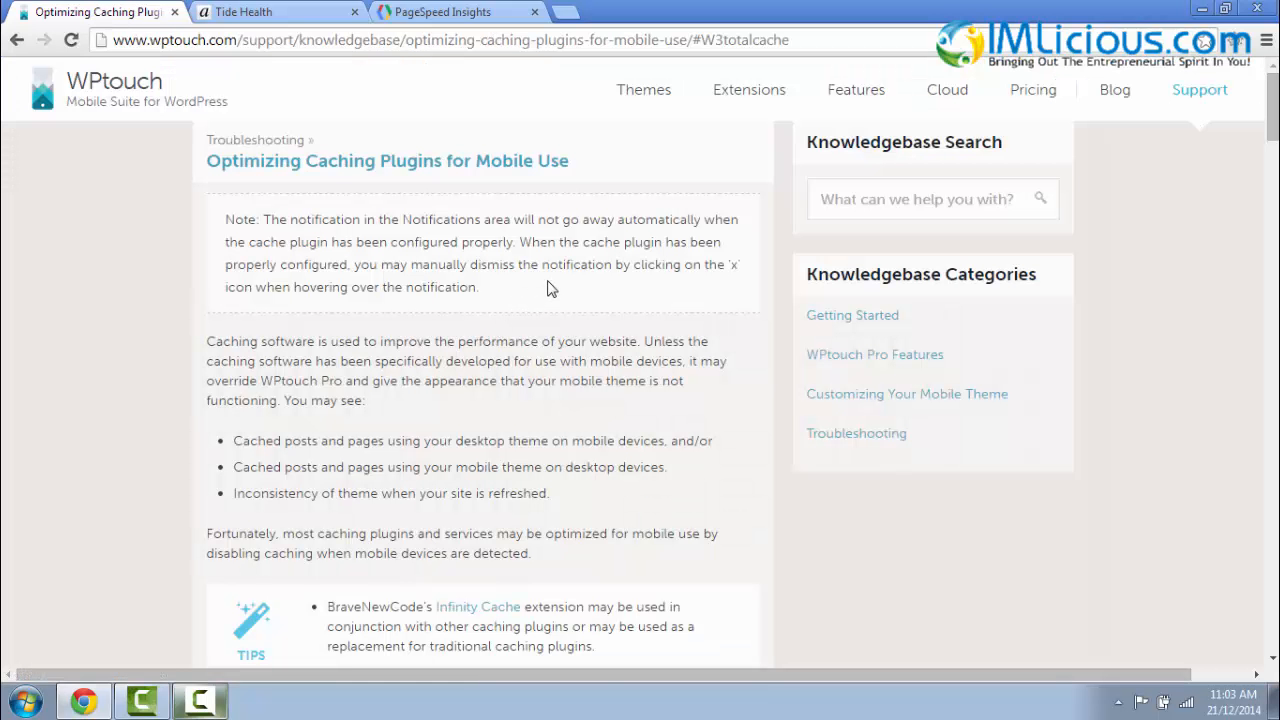
pyautogui.moveTo(600, 288)
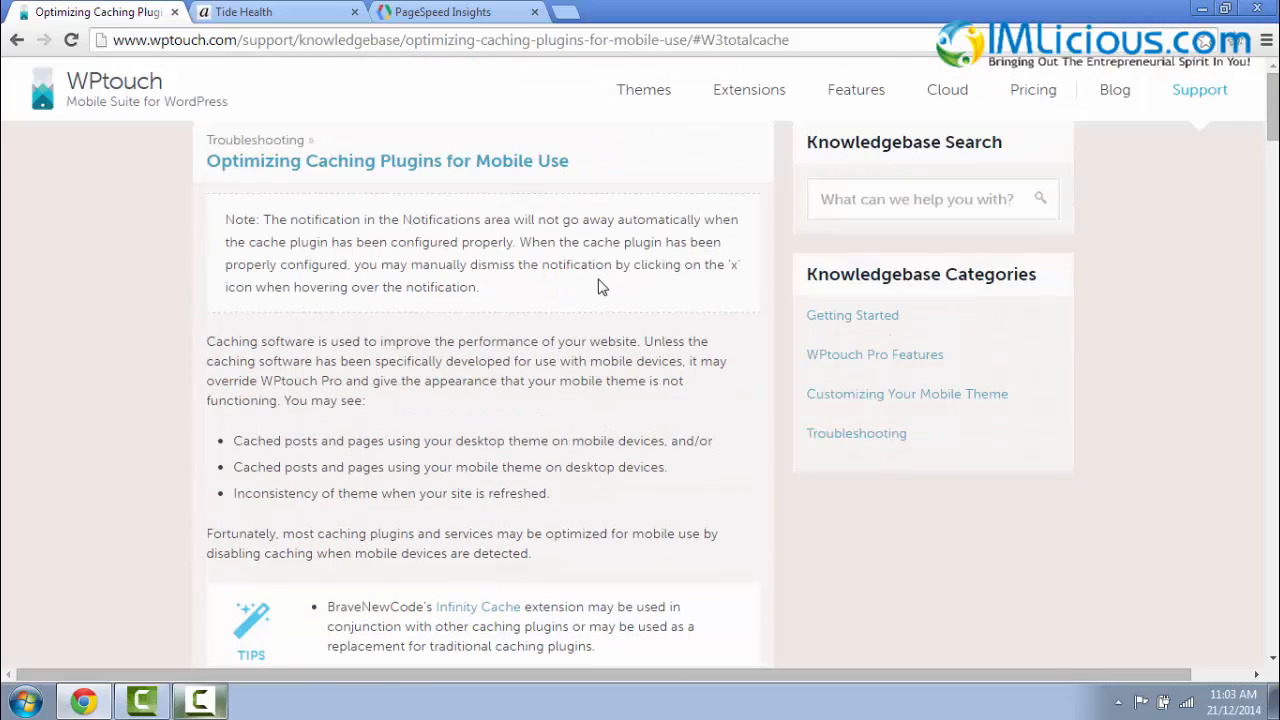
pyautogui.scroll(-3)
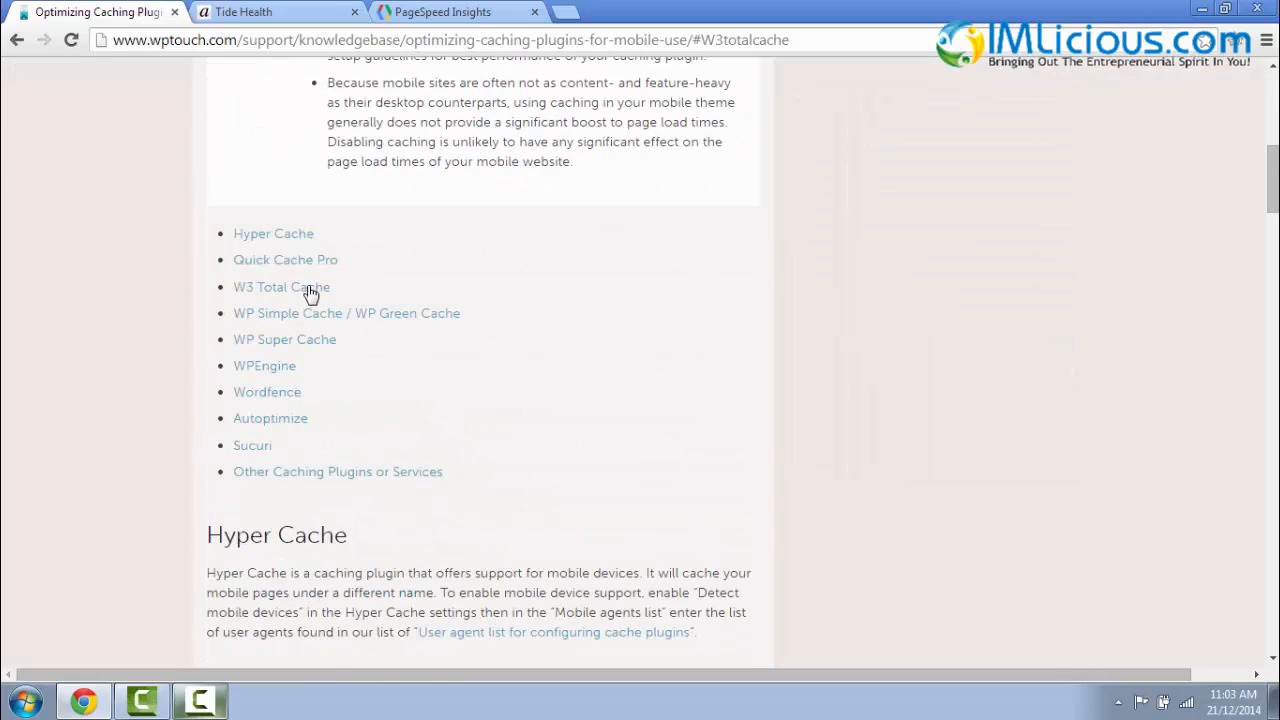
pyautogui.click(280, 287)
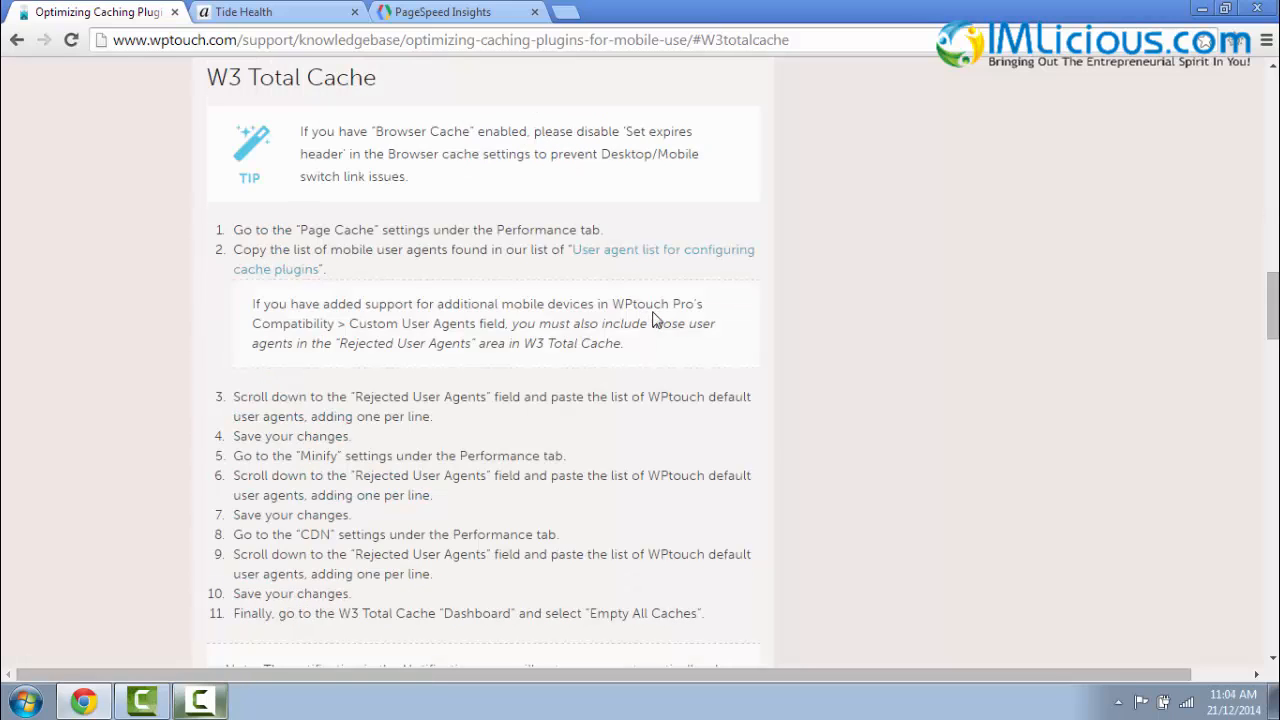
pyautogui.moveTo(493, 130)
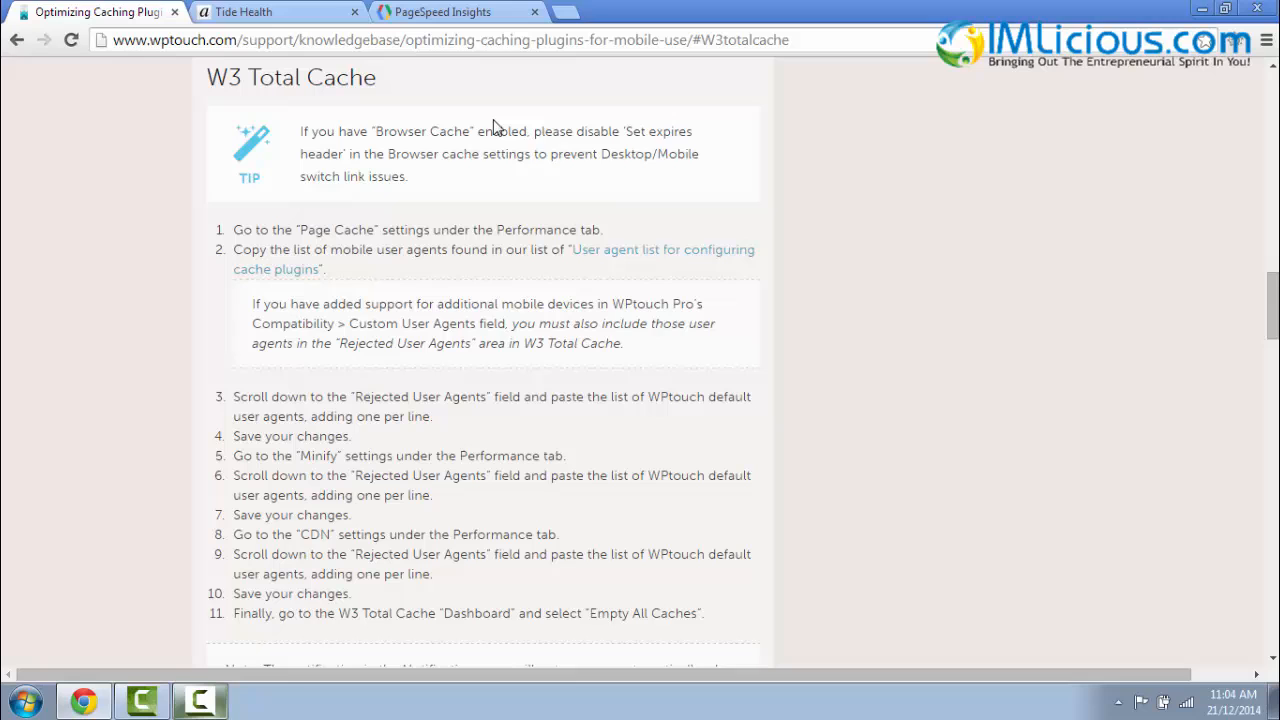
pyautogui.moveTo(518, 351)
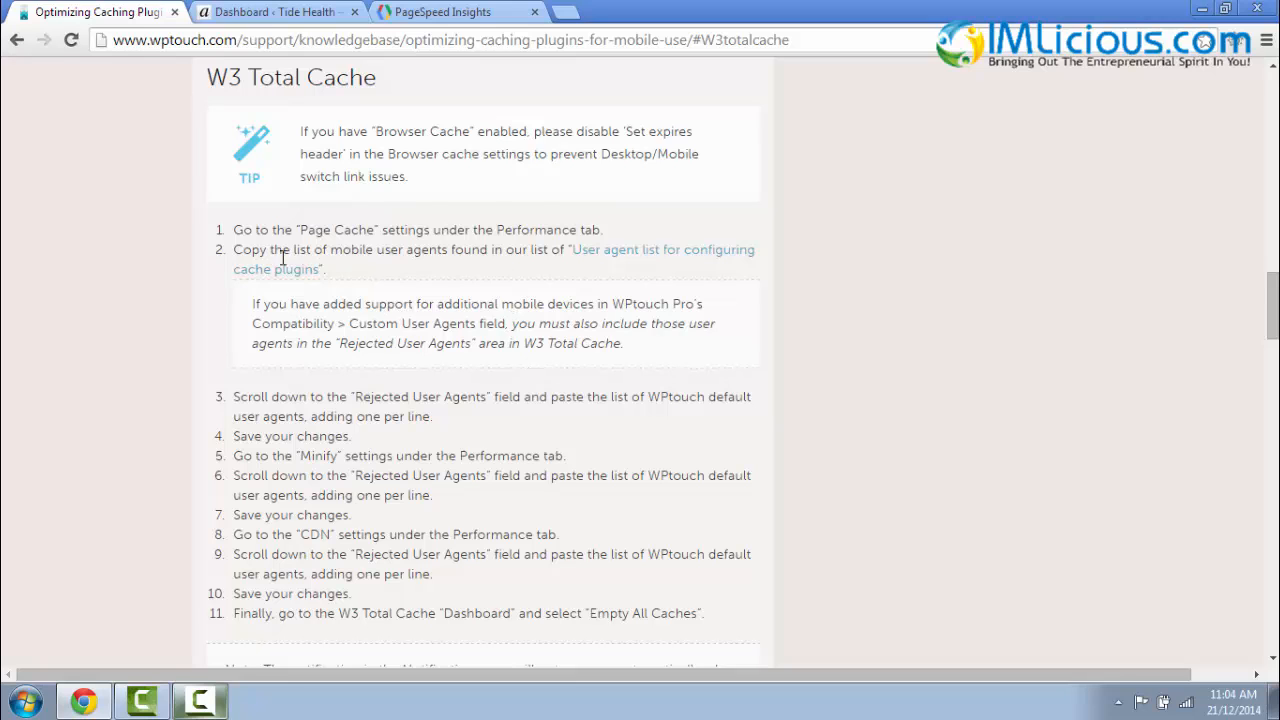
pyautogui.moveTo(388, 247)
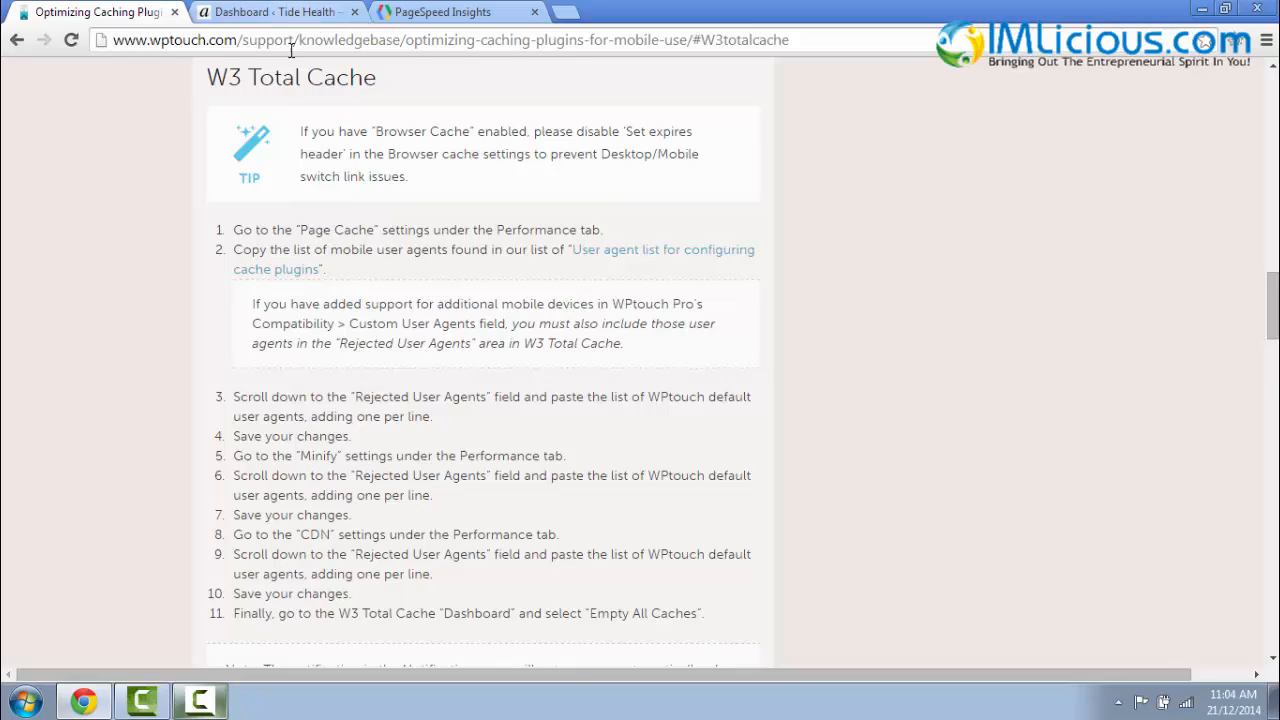
# - Copy WPtouch's mobile user agent list into Page Cache's Rejected user agents field
pyautogui.click(275, 12)
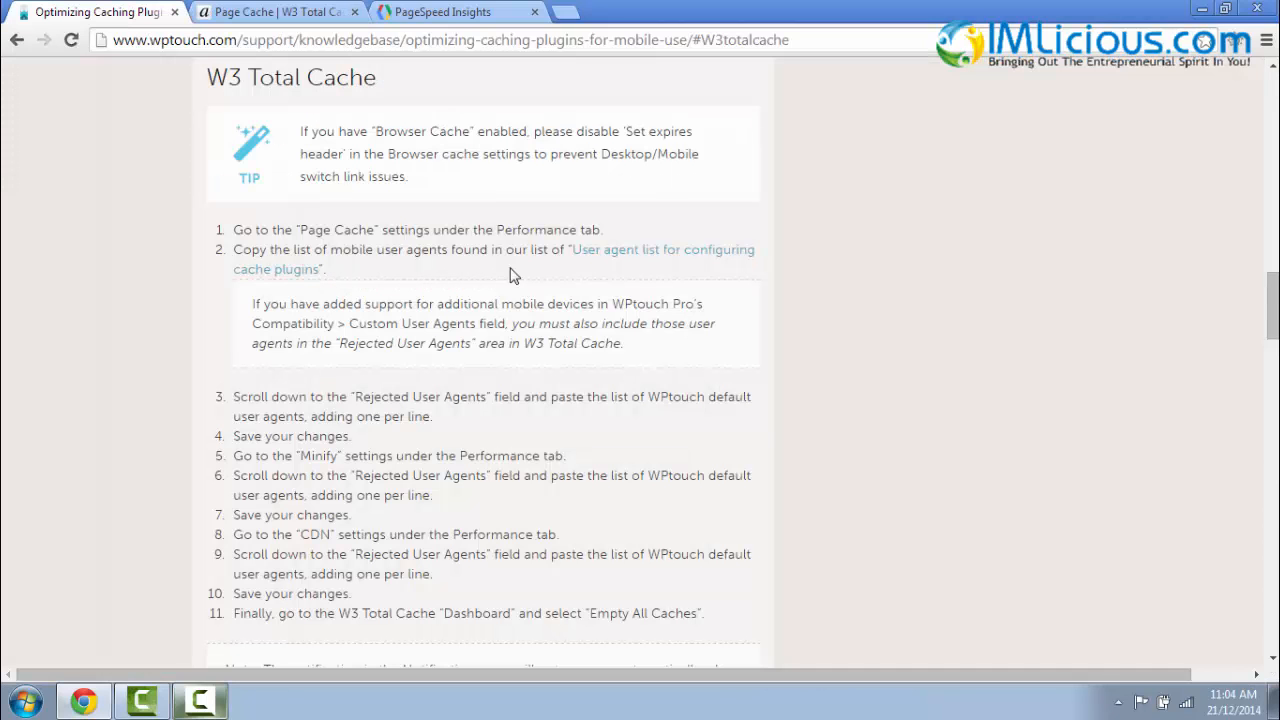
pyautogui.moveTo(647, 275)
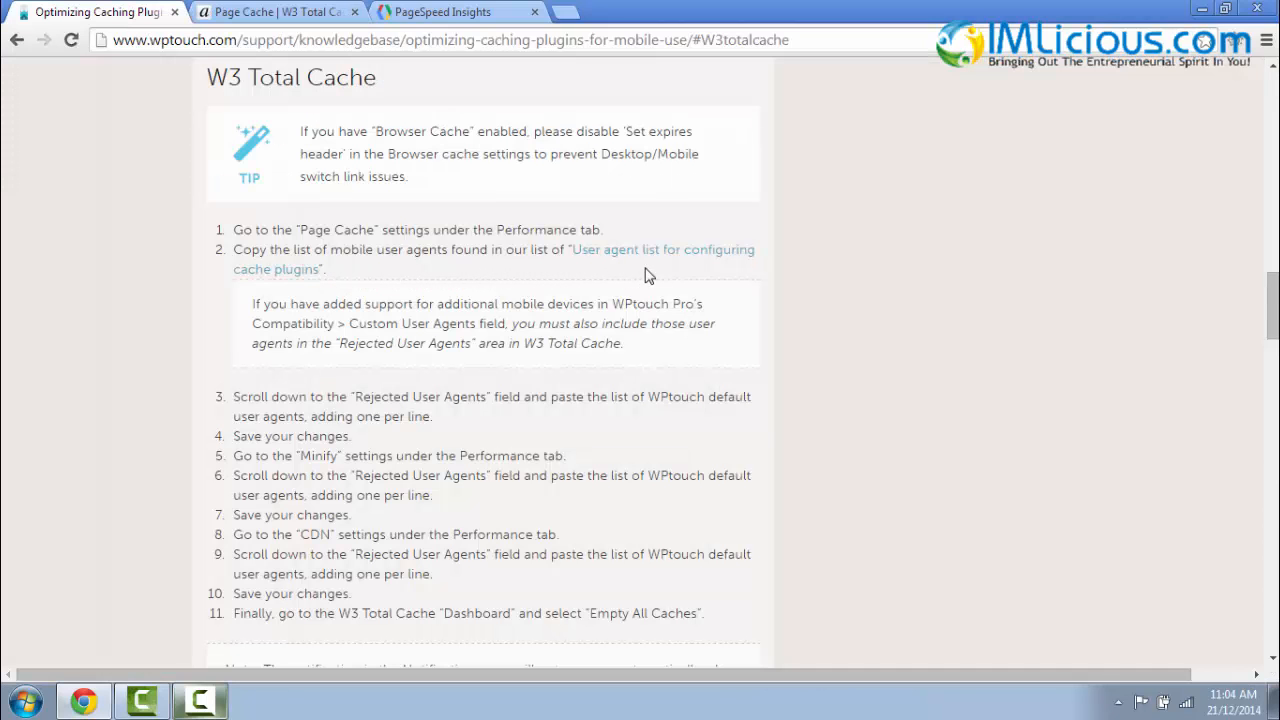
pyautogui.moveTo(338, 283)
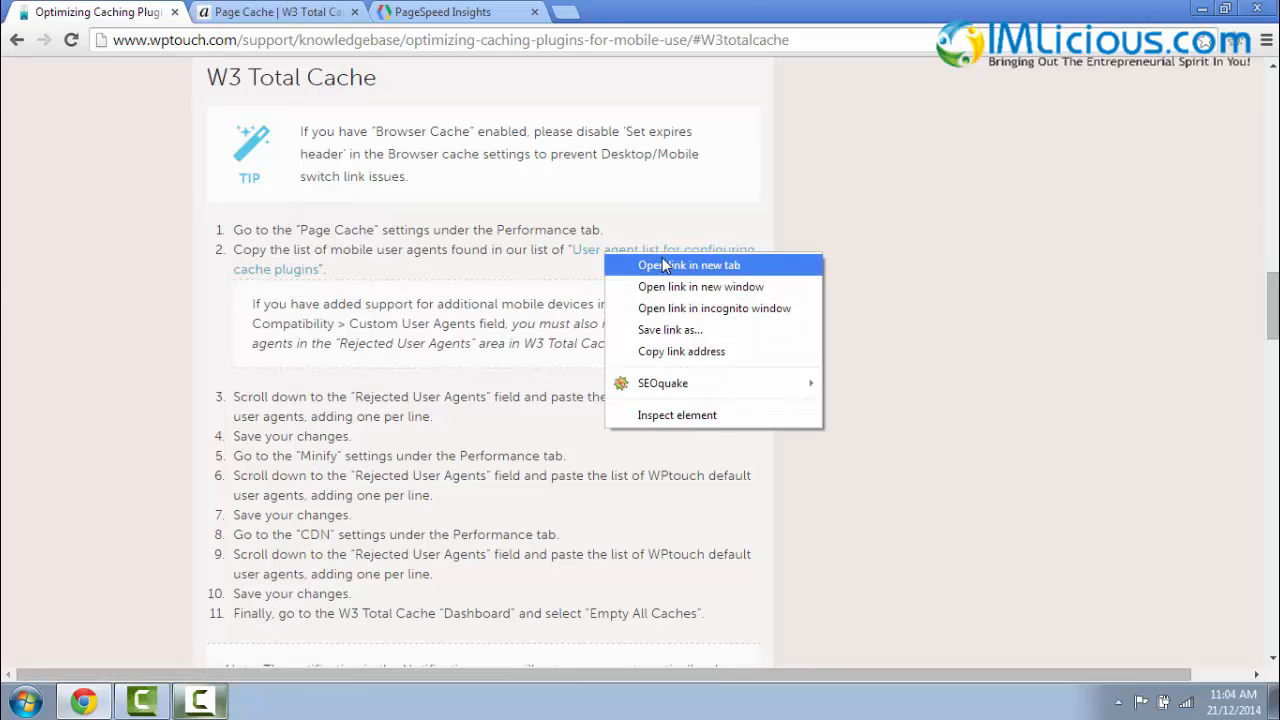
pyautogui.click(689, 265)
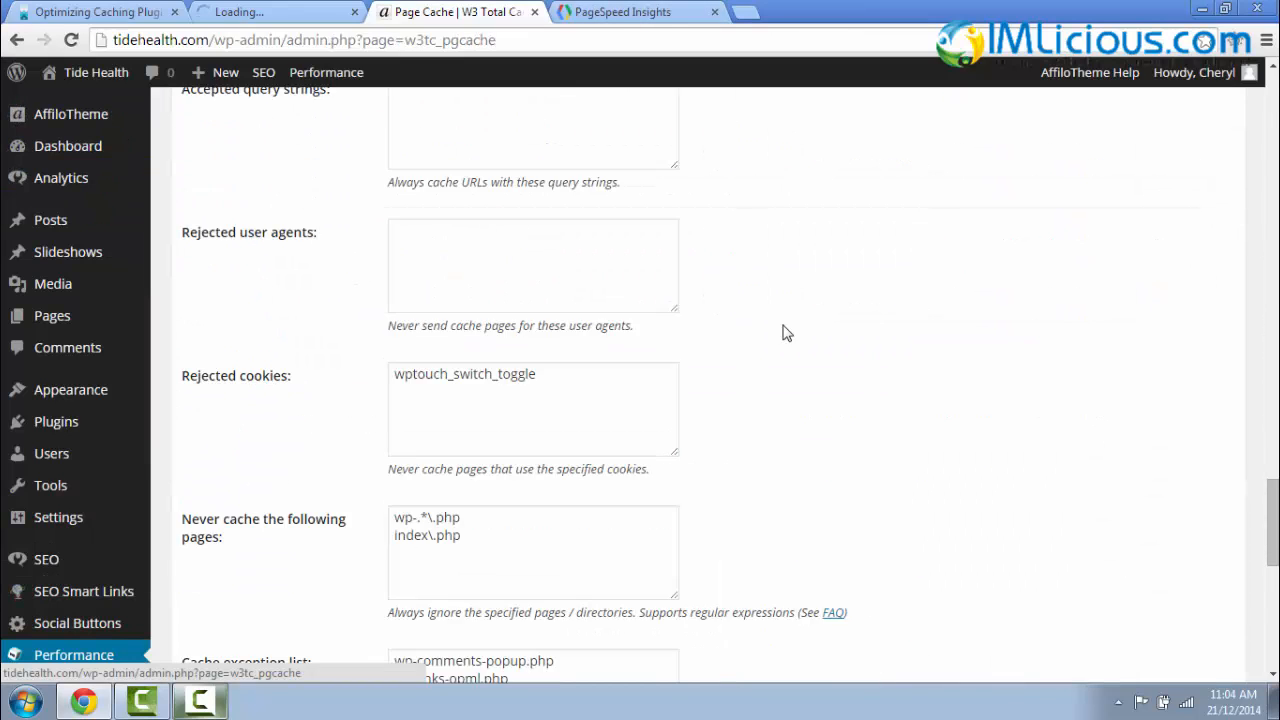
pyautogui.scroll(3)
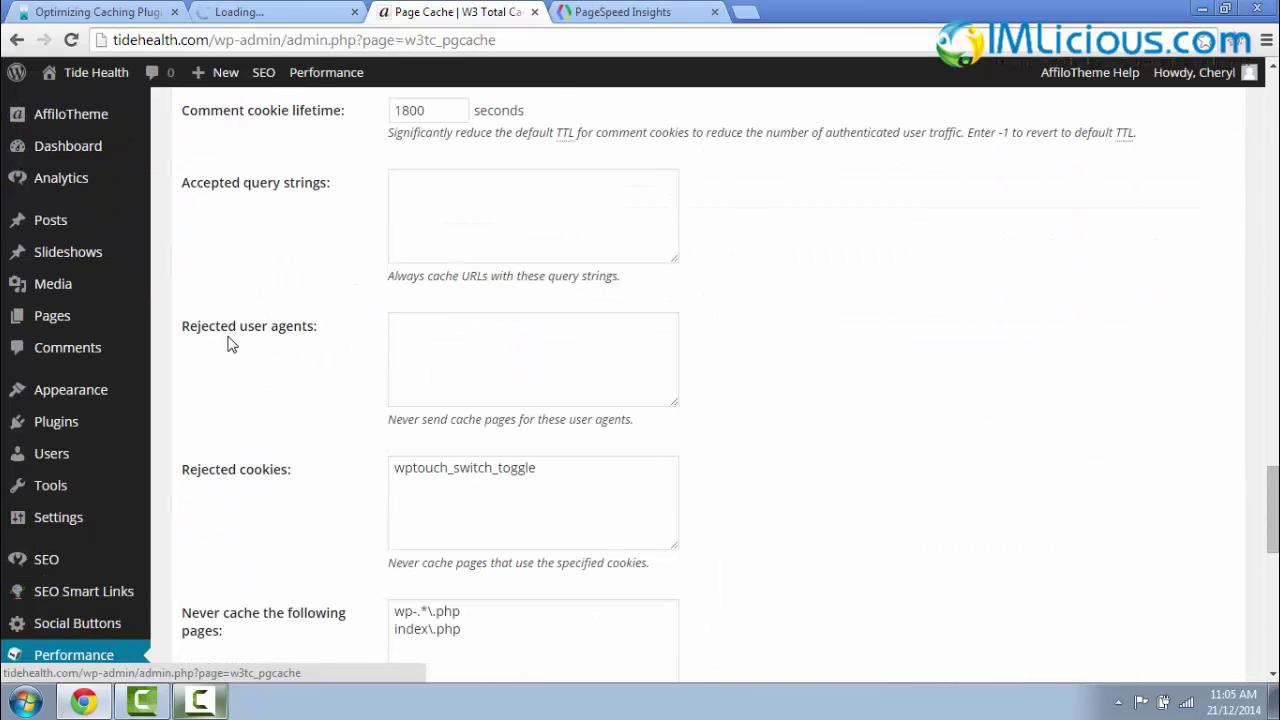
pyautogui.click(533, 358)
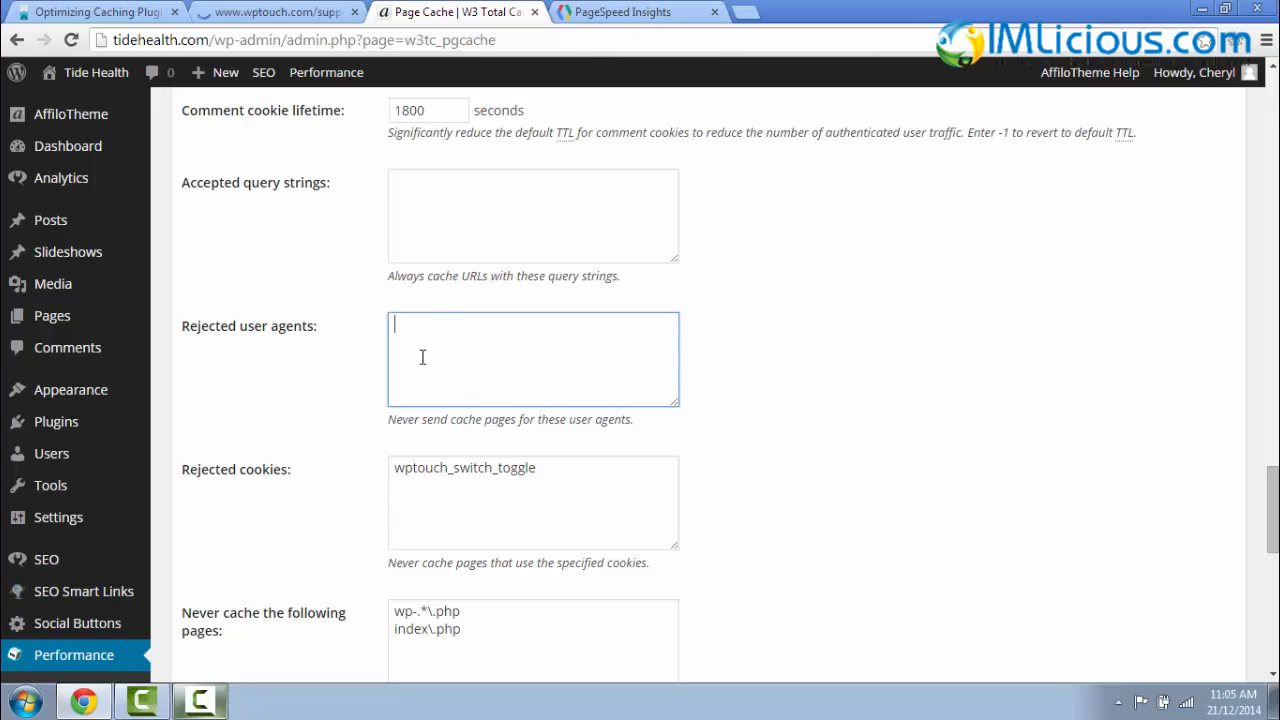
pyautogui.click(278, 12)
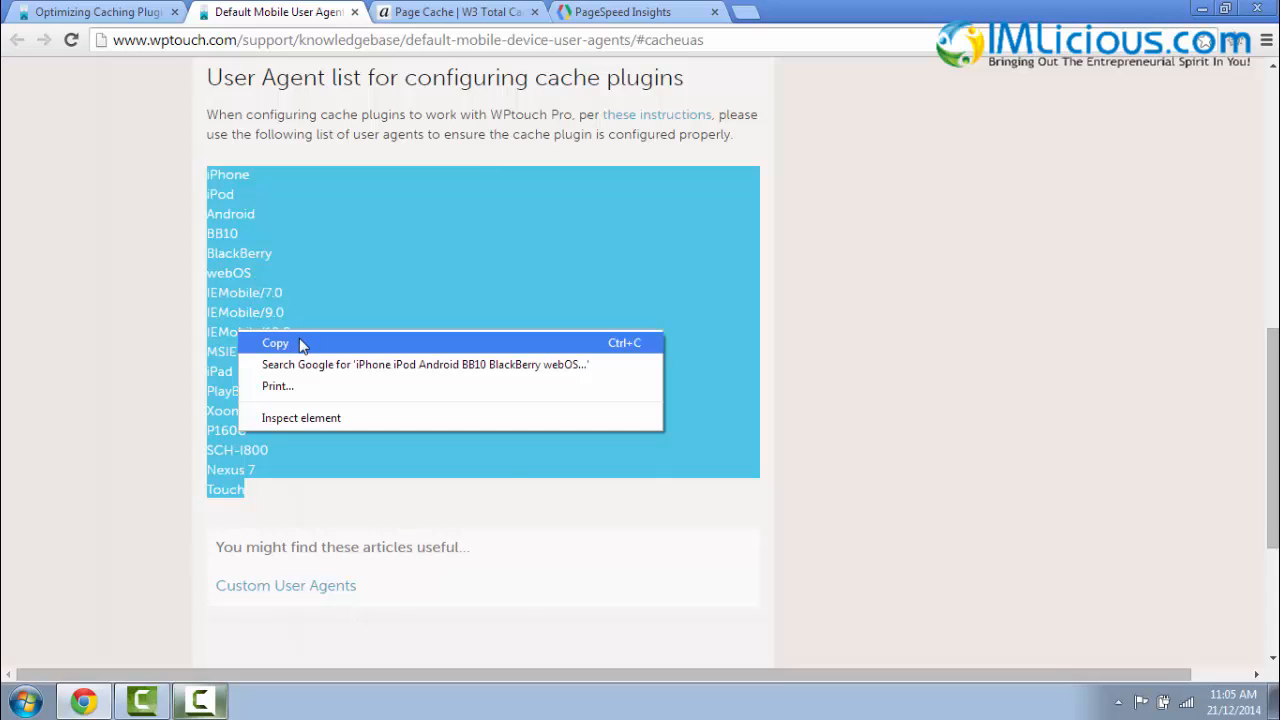
pyautogui.click(455, 12)
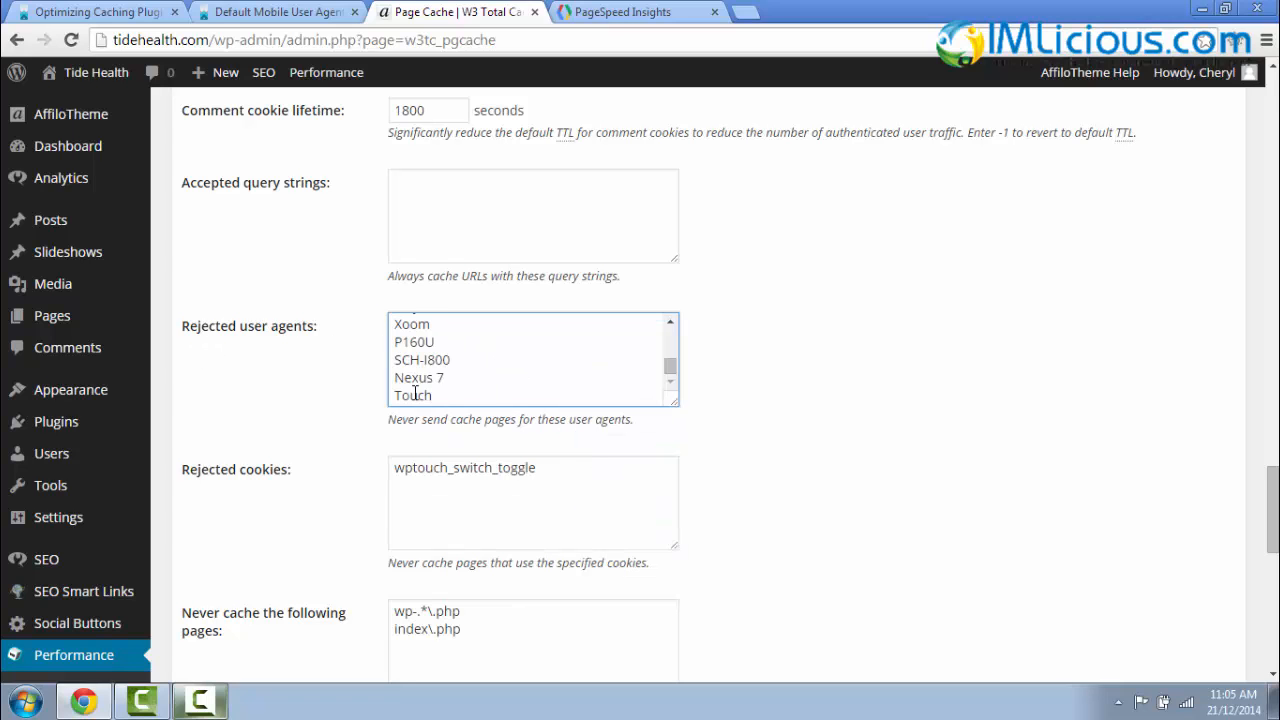
pyautogui.scroll(-3)
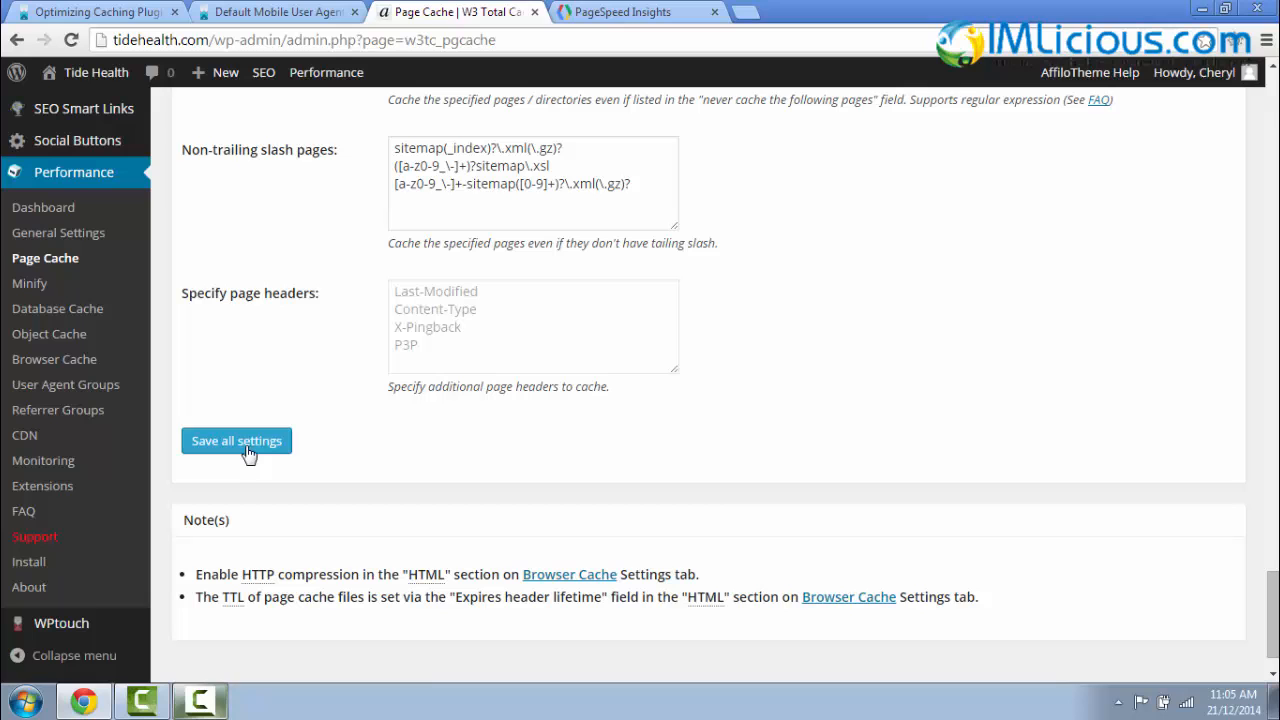
# - Save the Page Cache settings and reach the Minify Rejected user agents field
pyautogui.click(95, 11)
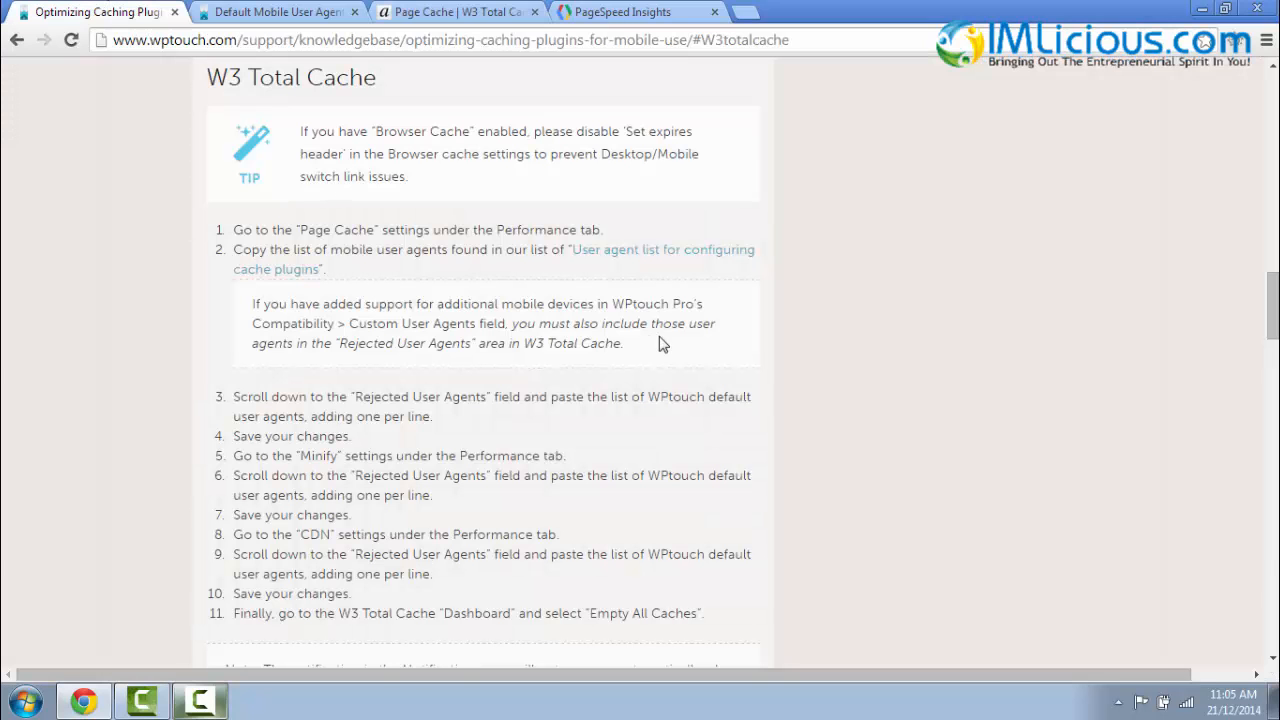
pyautogui.moveTo(275, 471)
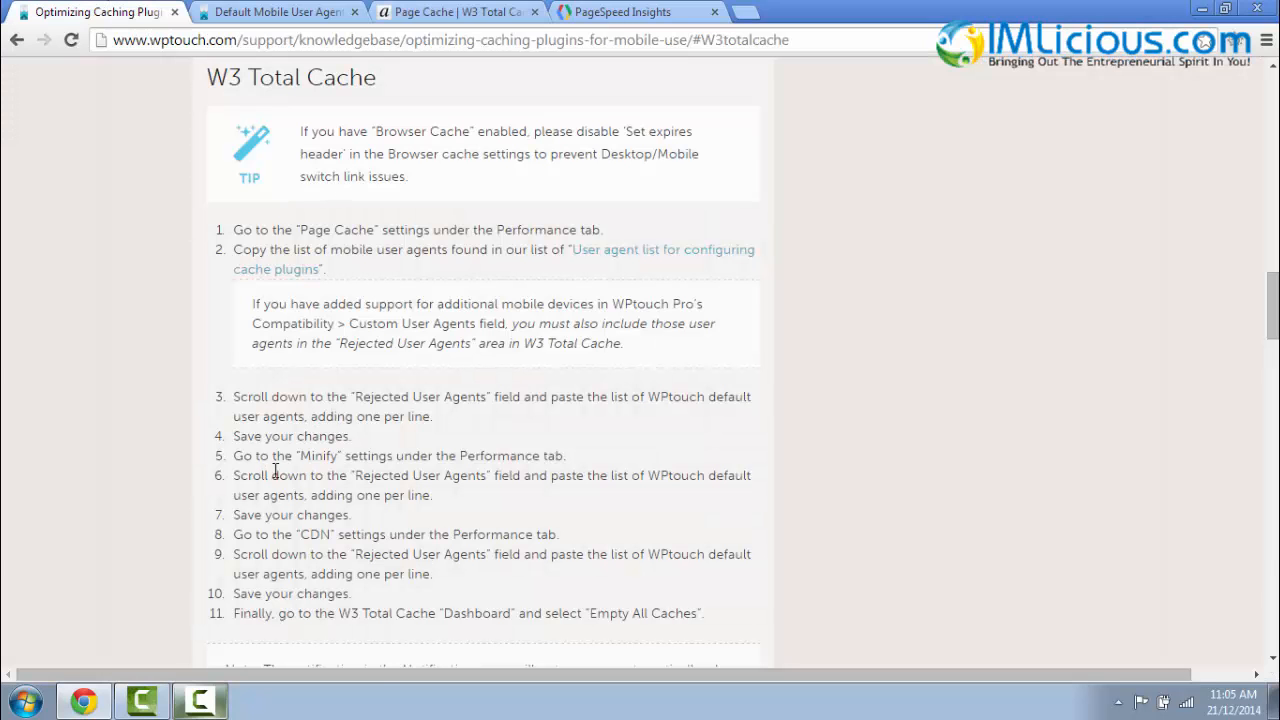
pyautogui.click(455, 12)
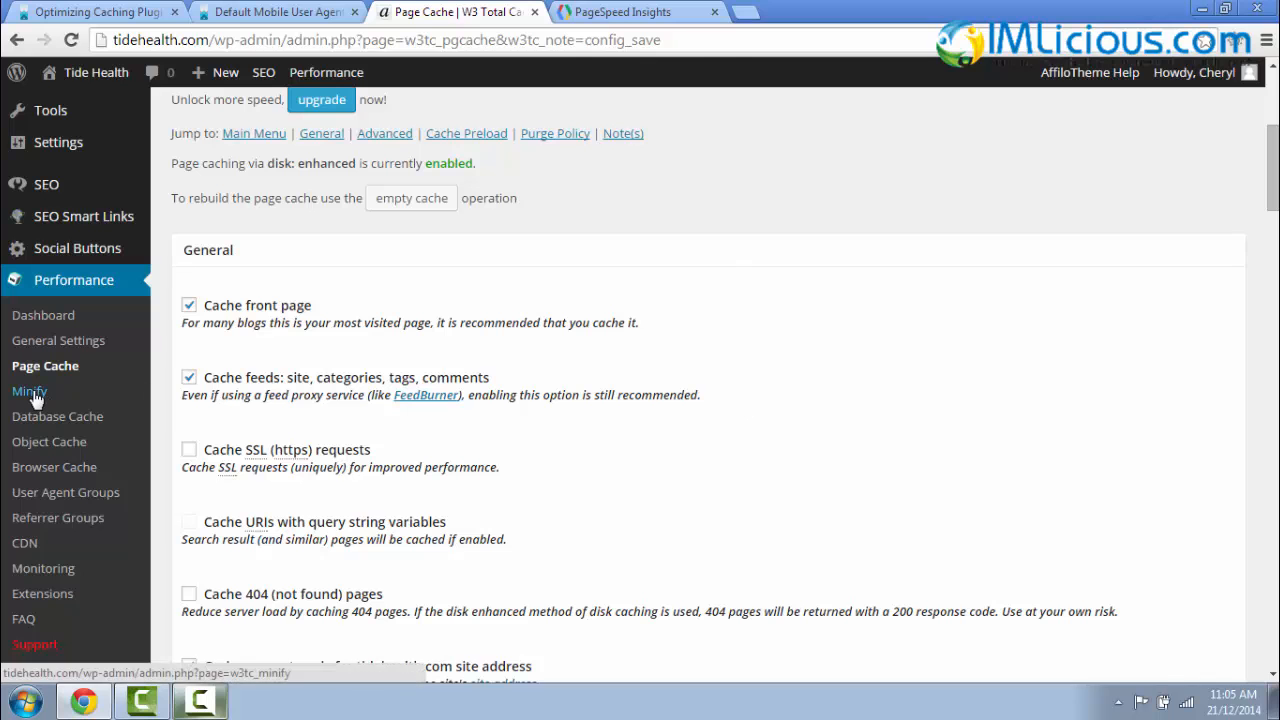
pyautogui.click(29, 391)
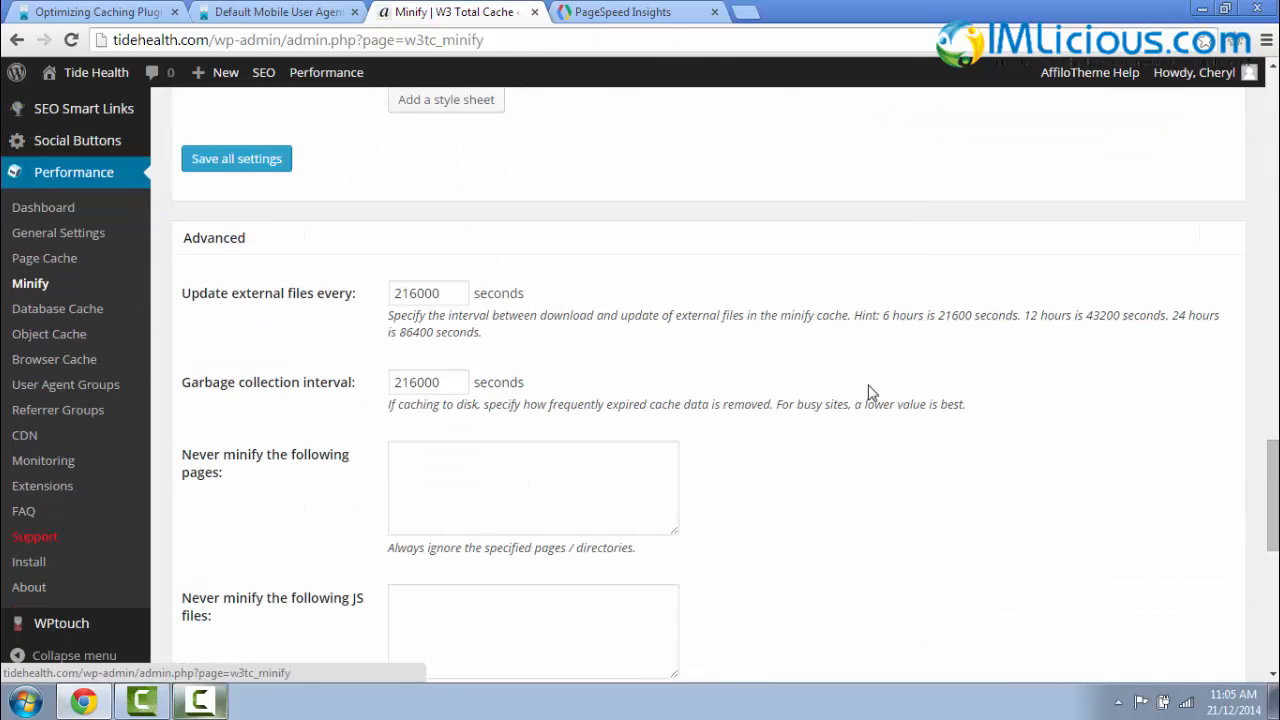
pyautogui.scroll(-3)
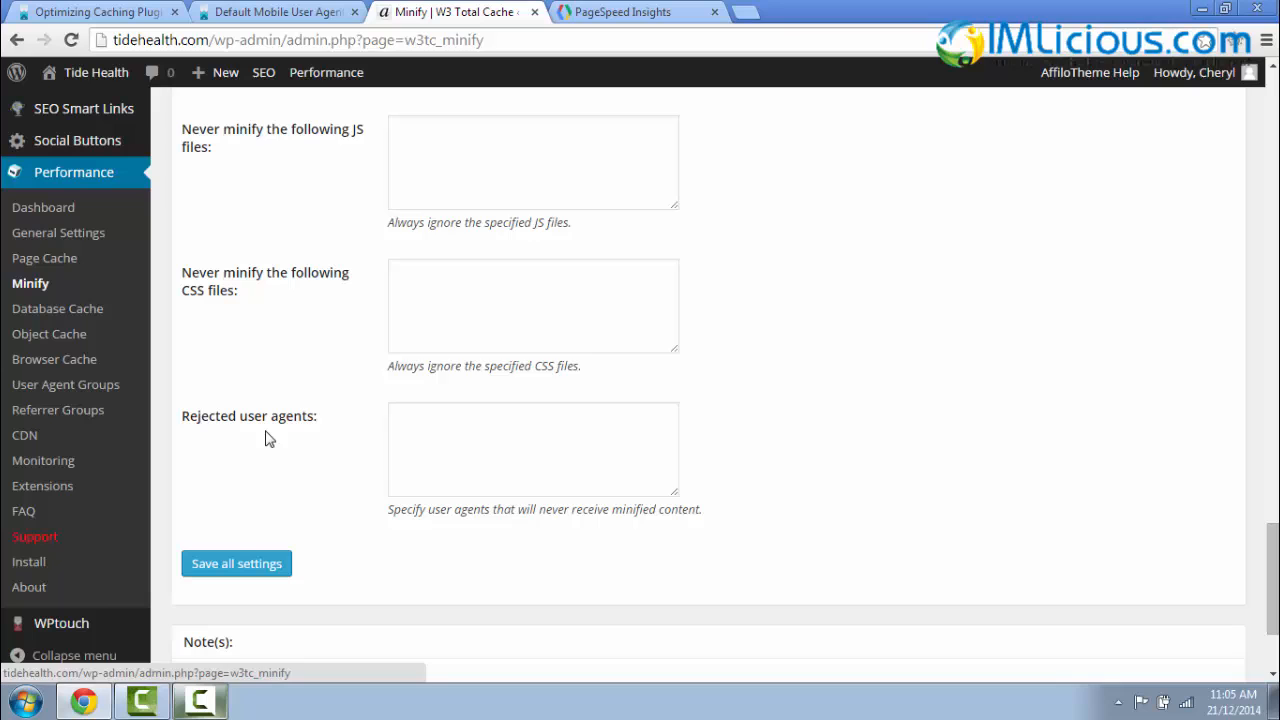
pyautogui.click(533, 449)
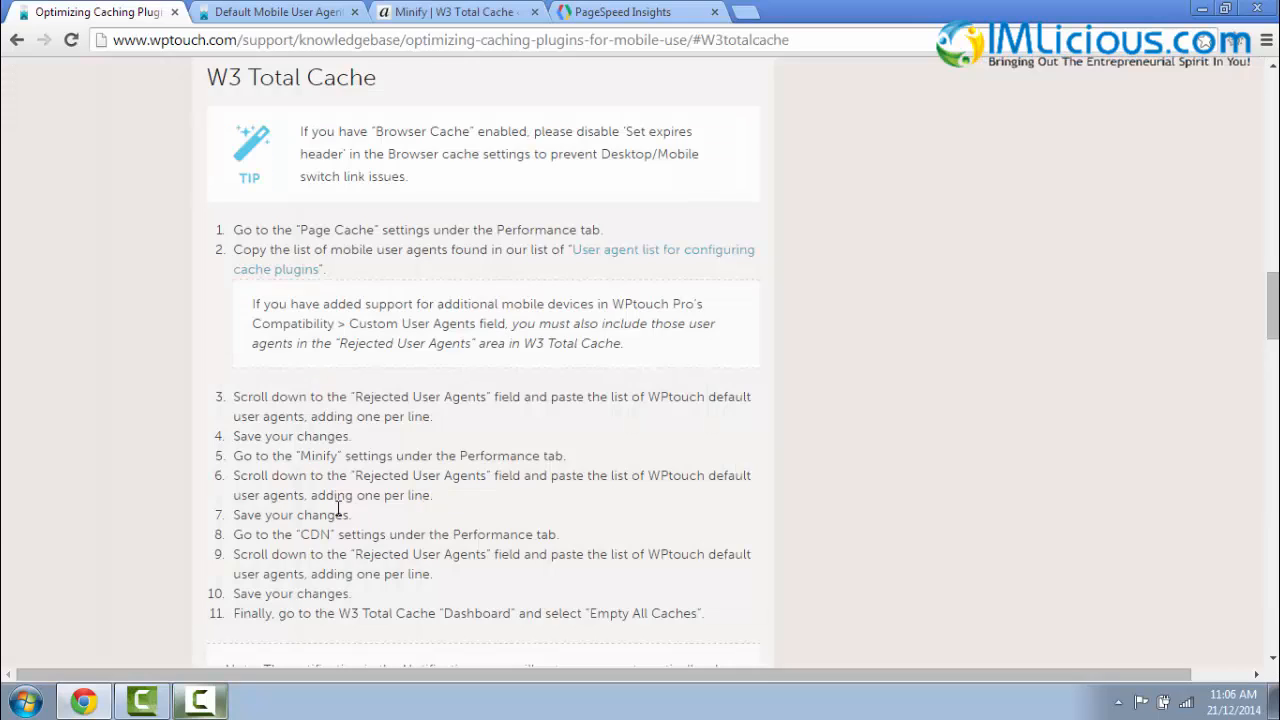
pyautogui.moveTo(381, 531)
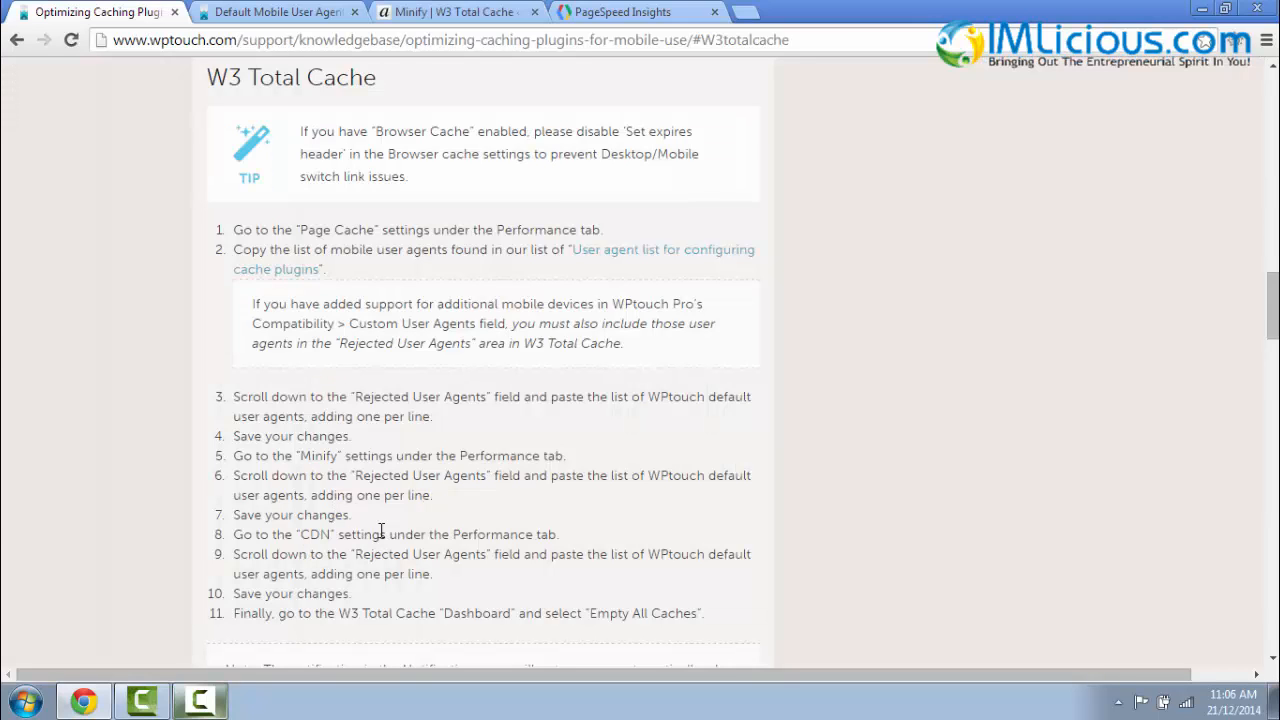
# - Paste the mobile user agent list into CDN Rejected user agents and save
pyautogui.click(456, 12)
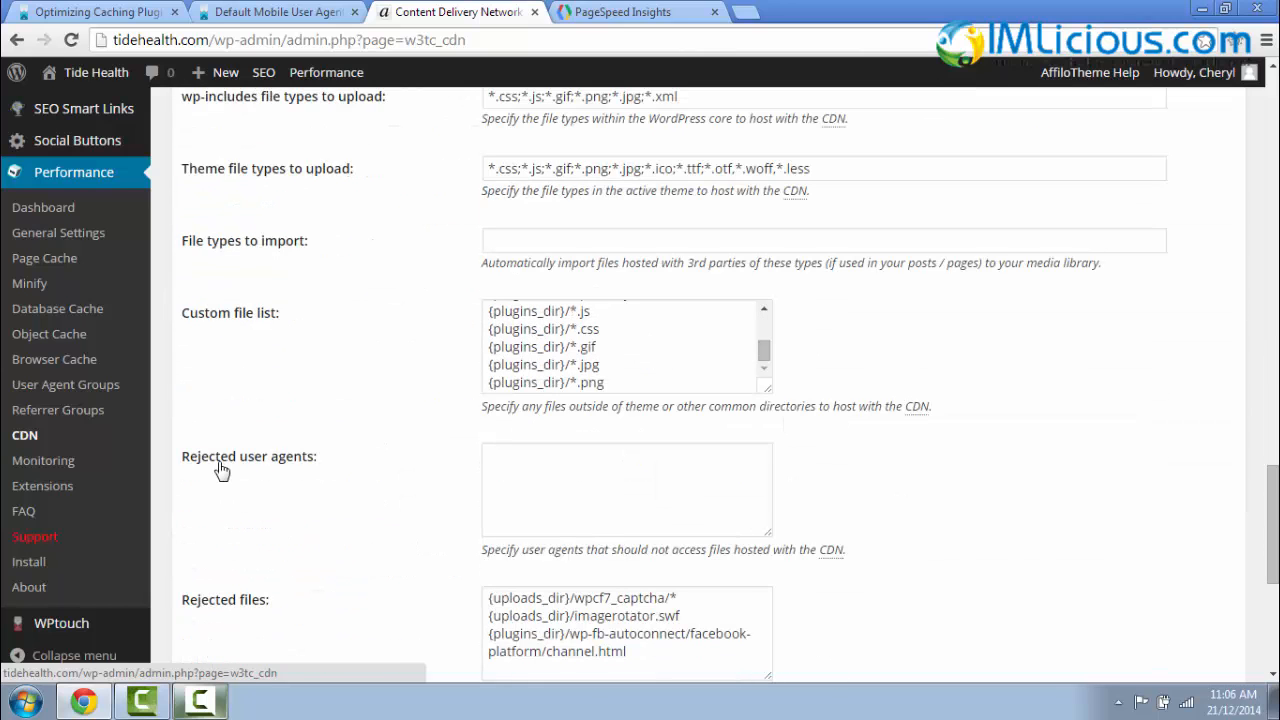
pyautogui.rightClick(627, 490)
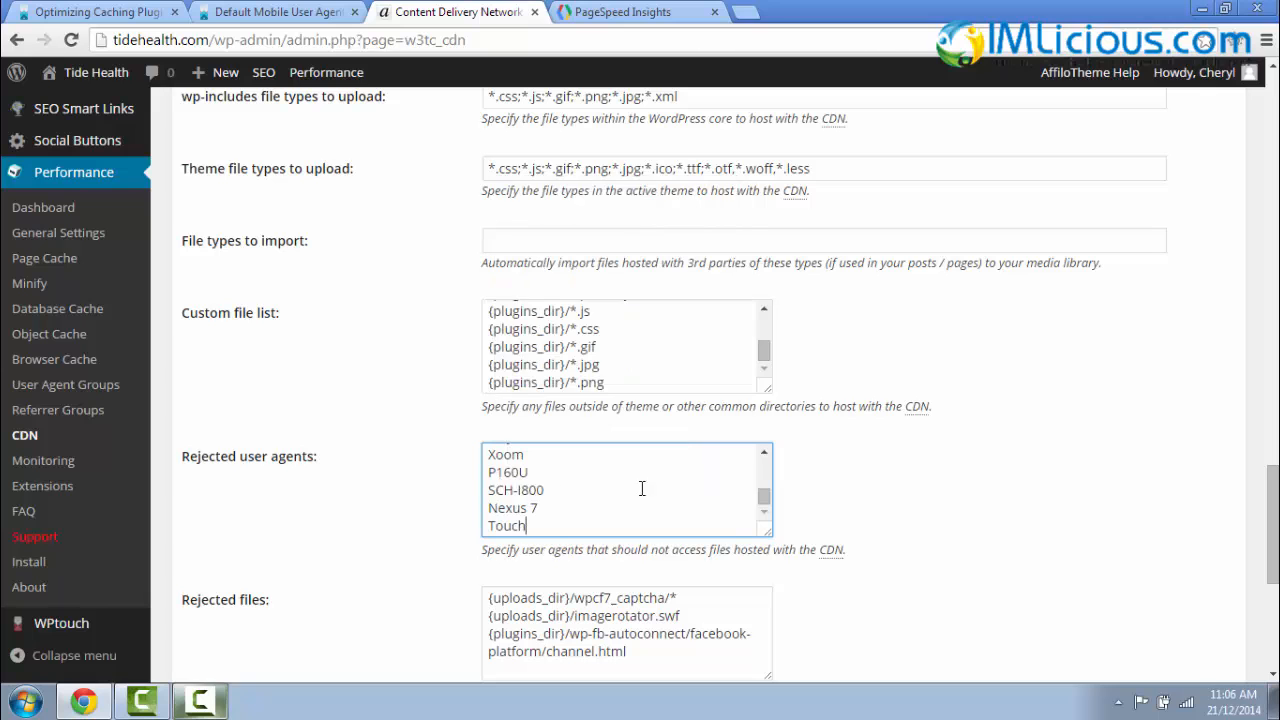
pyautogui.click(236, 386)
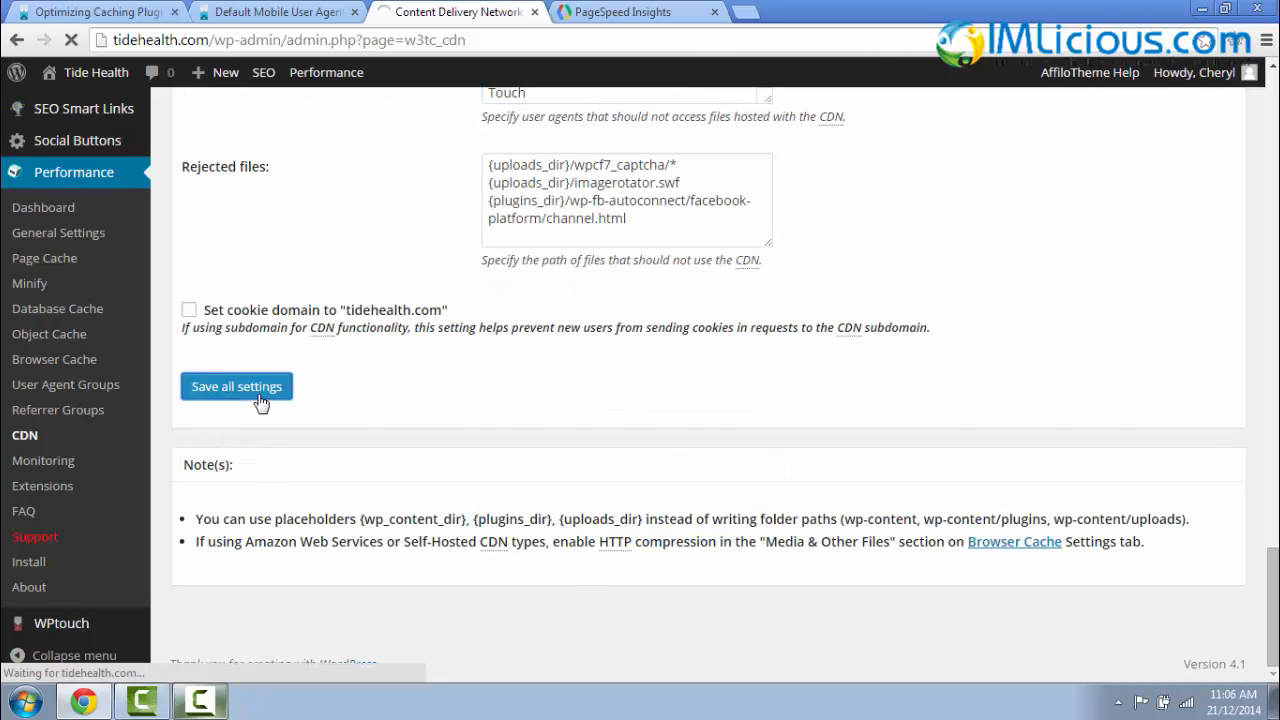
# - Check the guide's remaining steps, then open the W3 Total Cache Dashboard
pyautogui.click(95, 12)
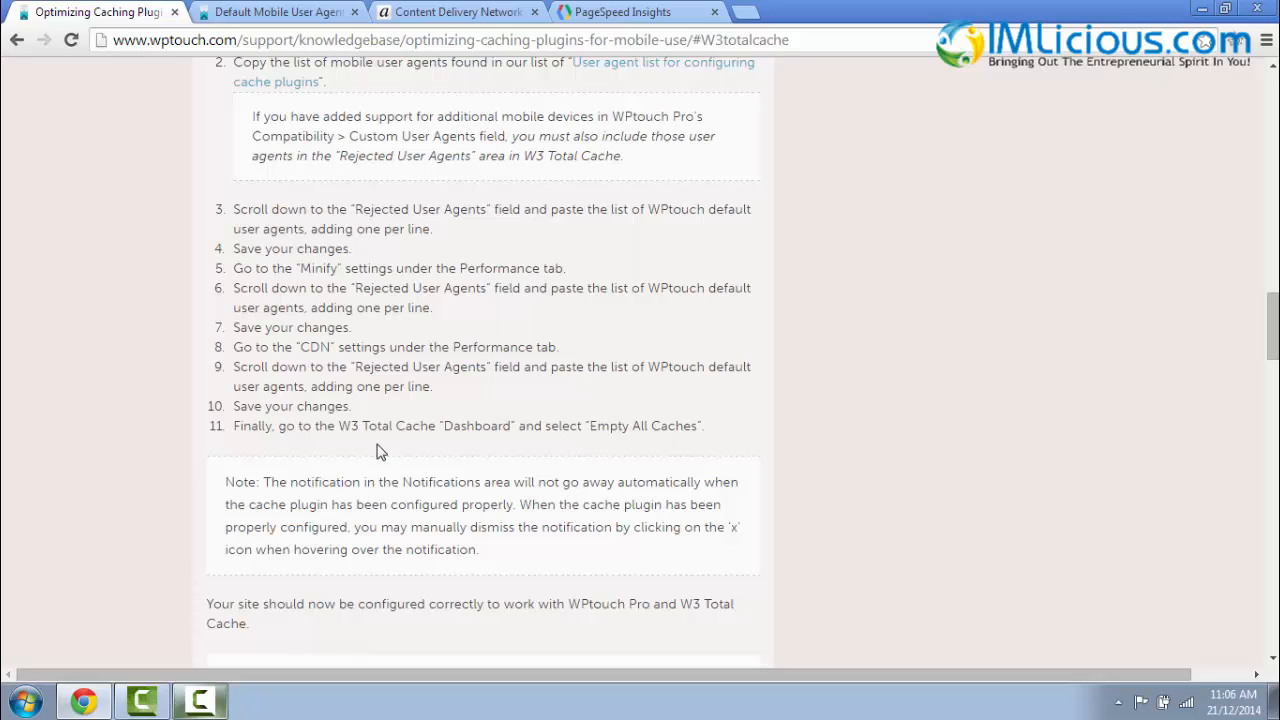
pyautogui.click(455, 12)
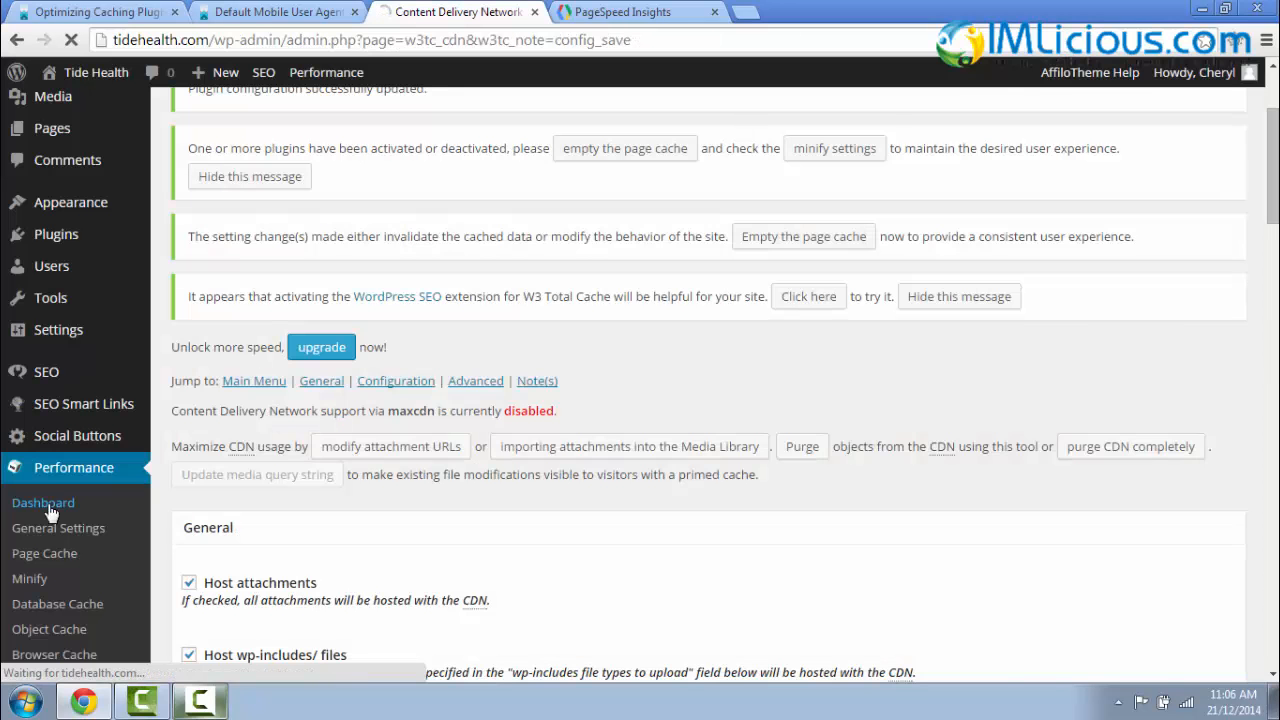
pyautogui.click(43, 502)
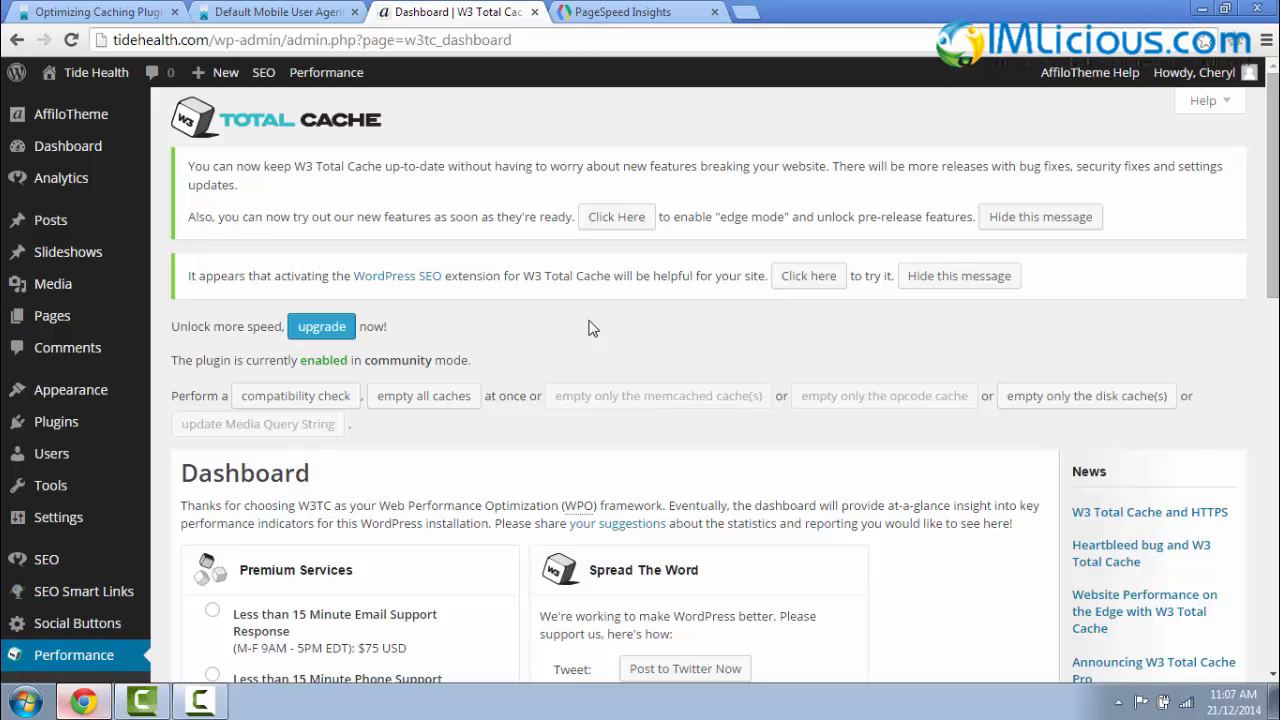
pyautogui.click(620, 12)
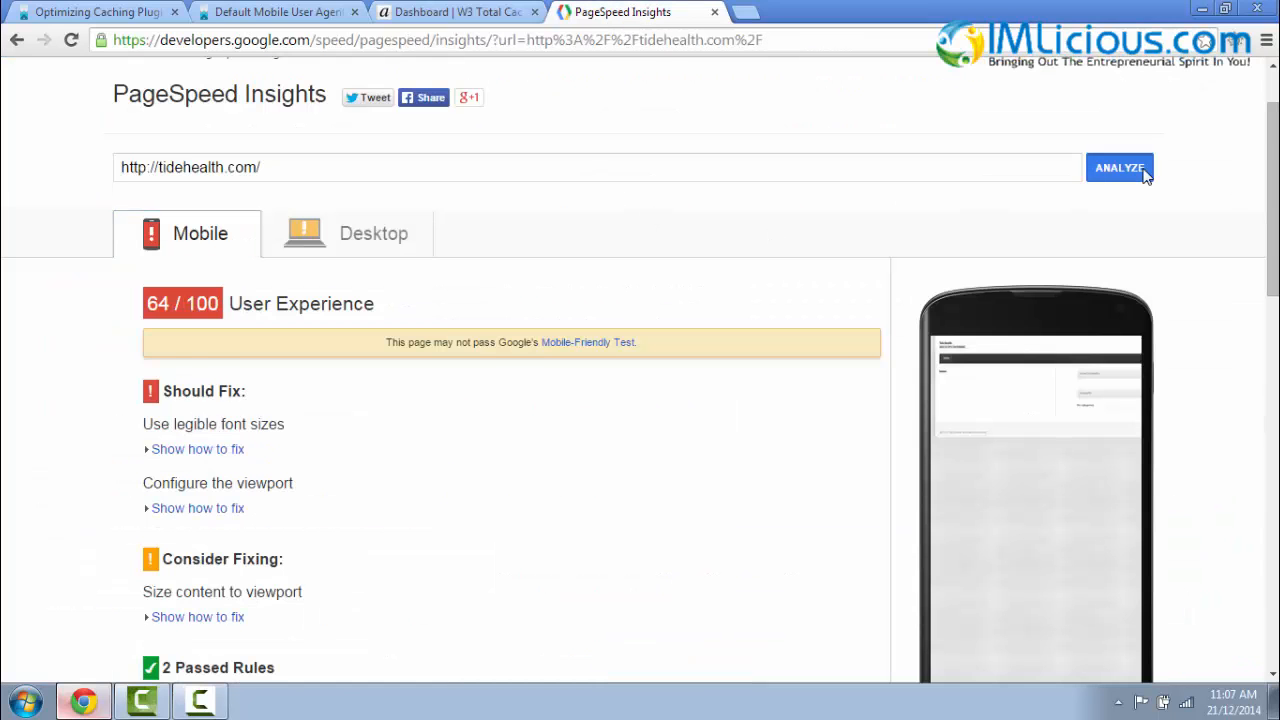
pyautogui.click(1119, 167)
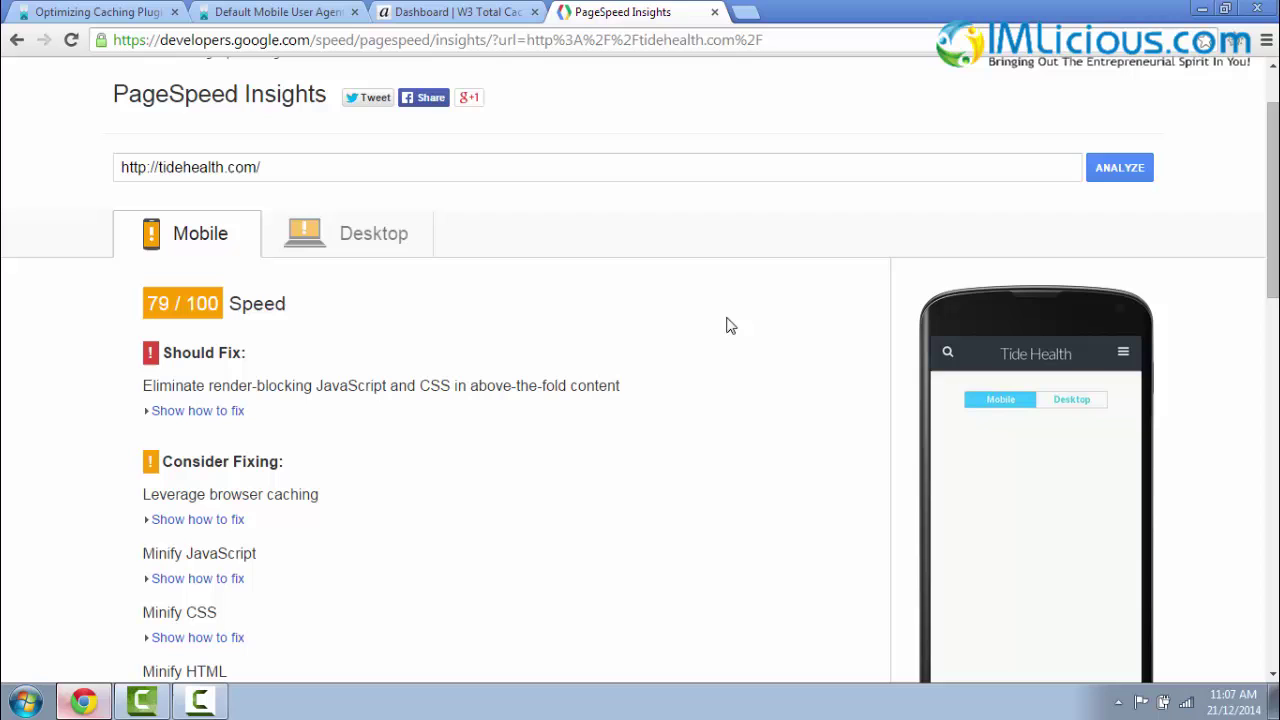
pyautogui.moveTo(203, 337)
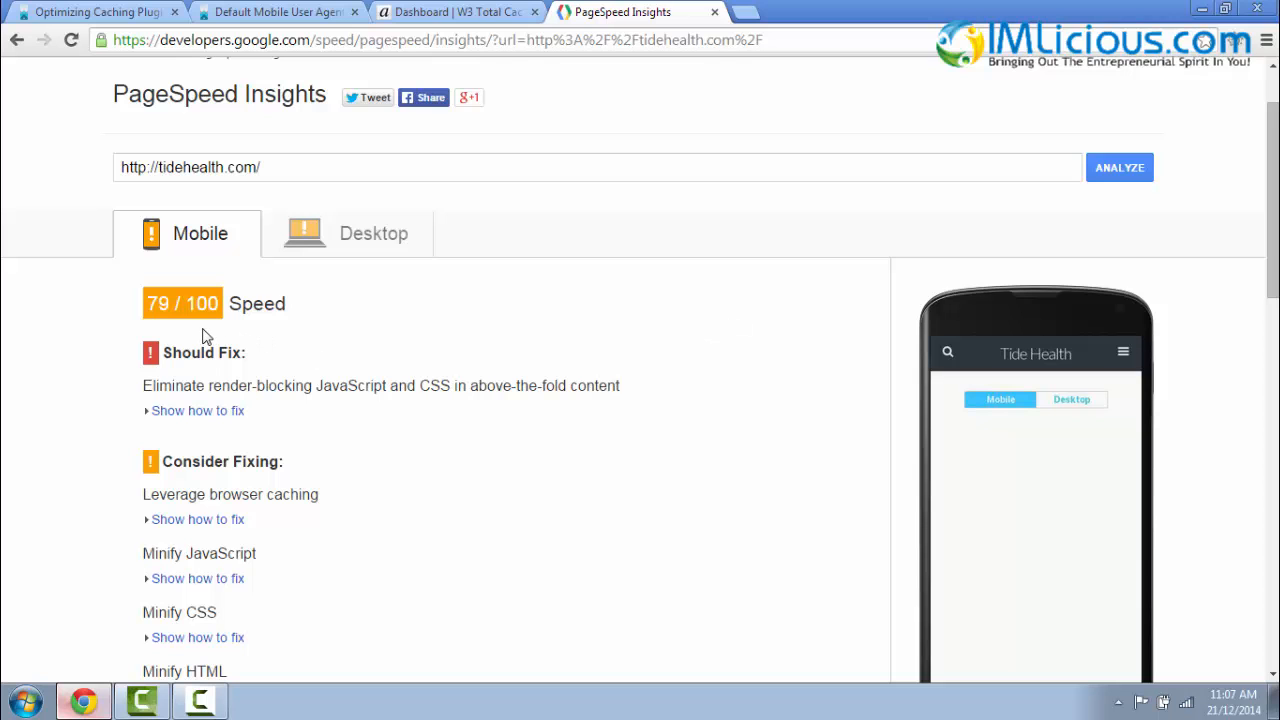
pyautogui.scroll(-3)
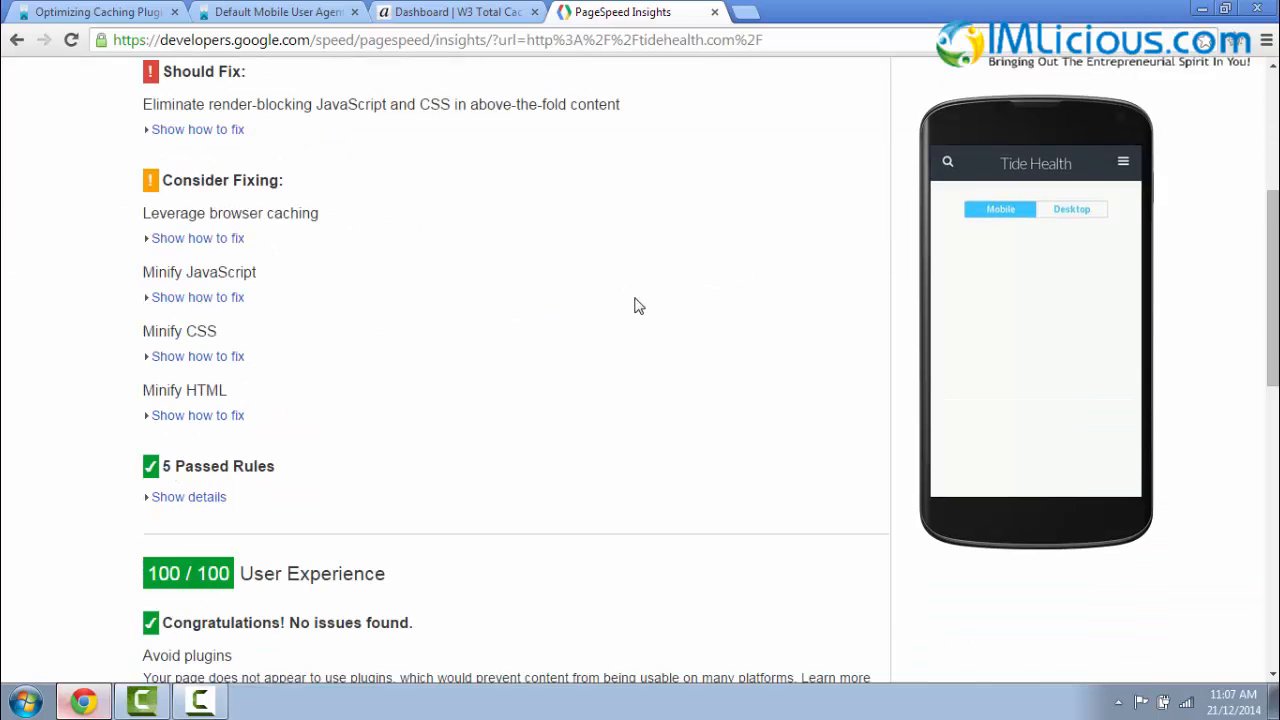
pyautogui.moveTo(251, 600)
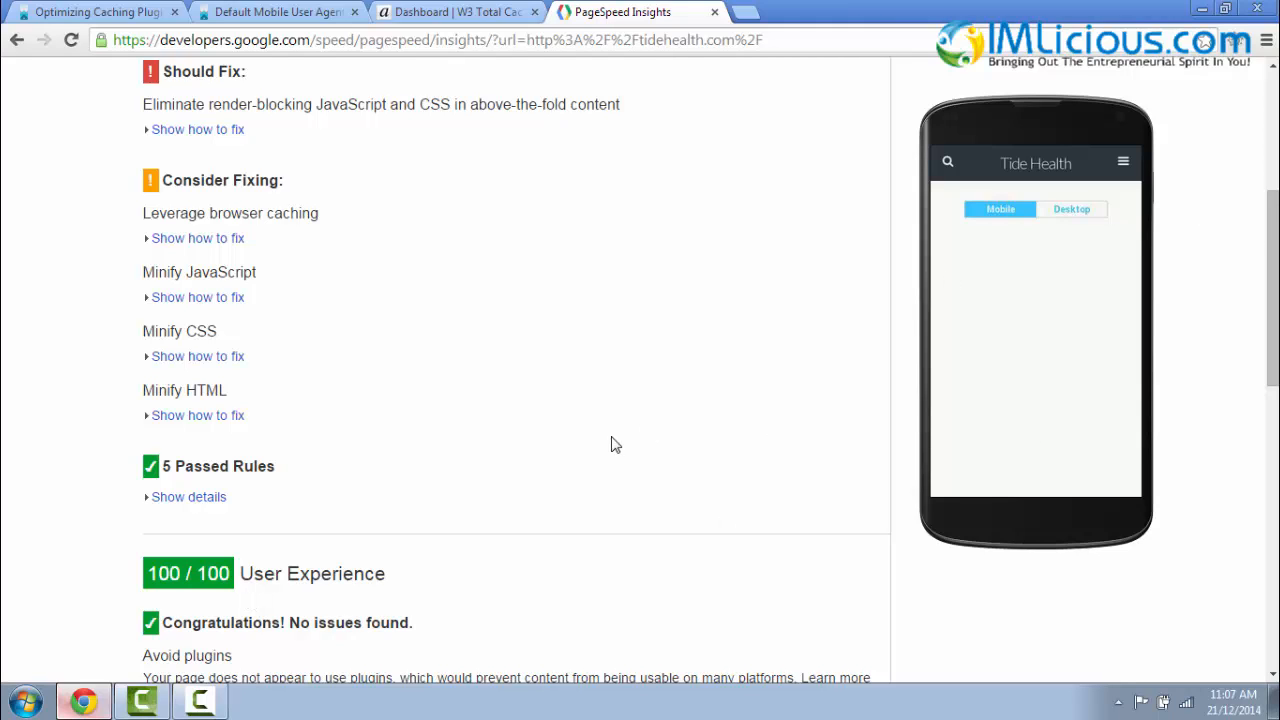
pyautogui.moveTo(604, 445)
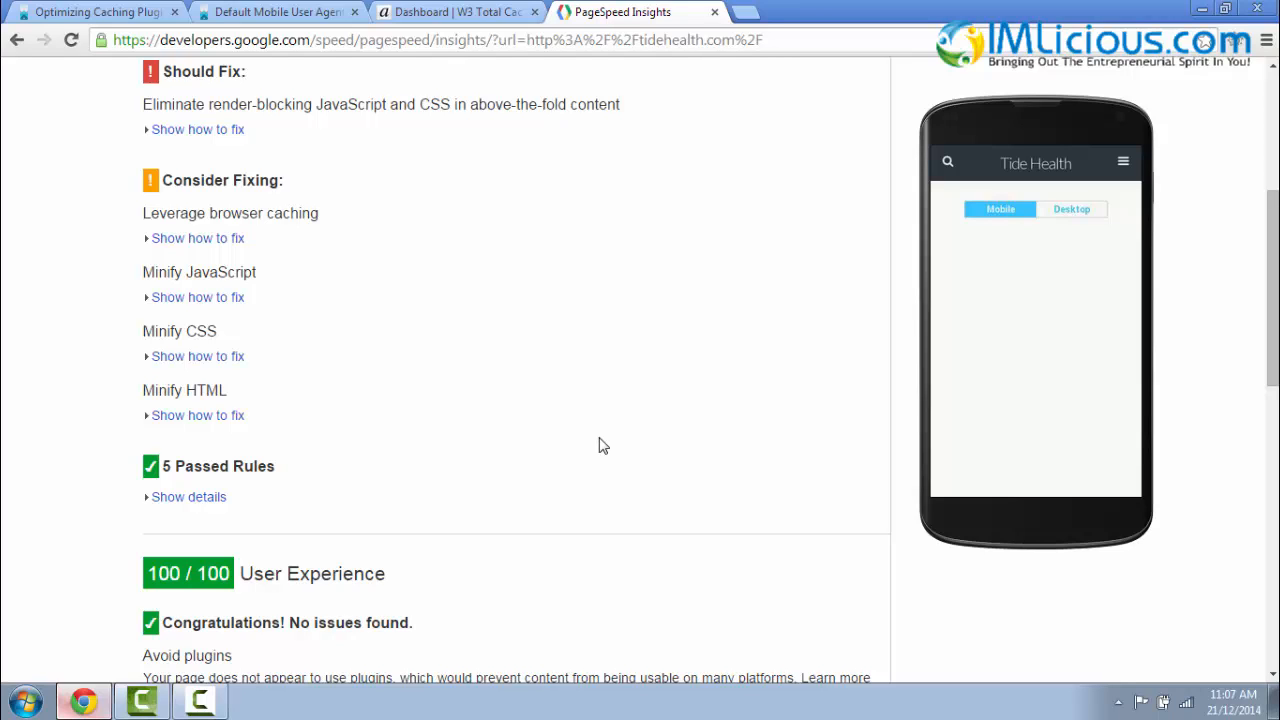
pyautogui.moveTo(597, 447)
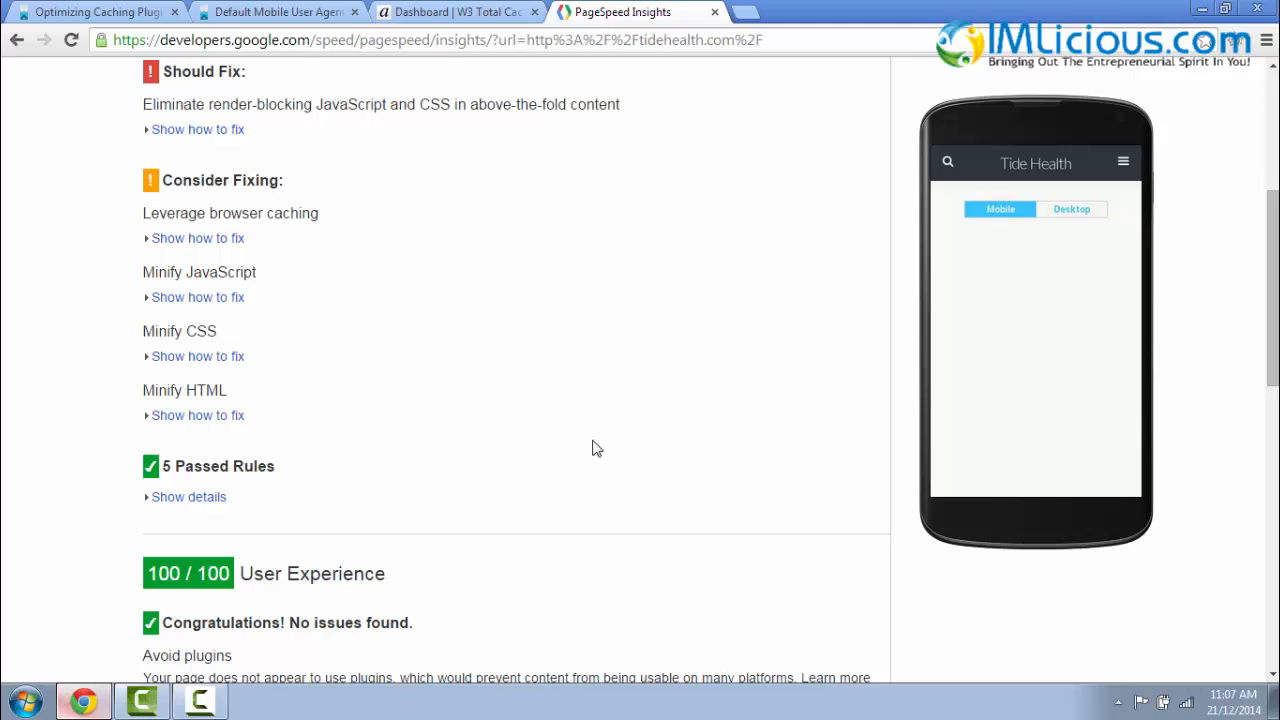